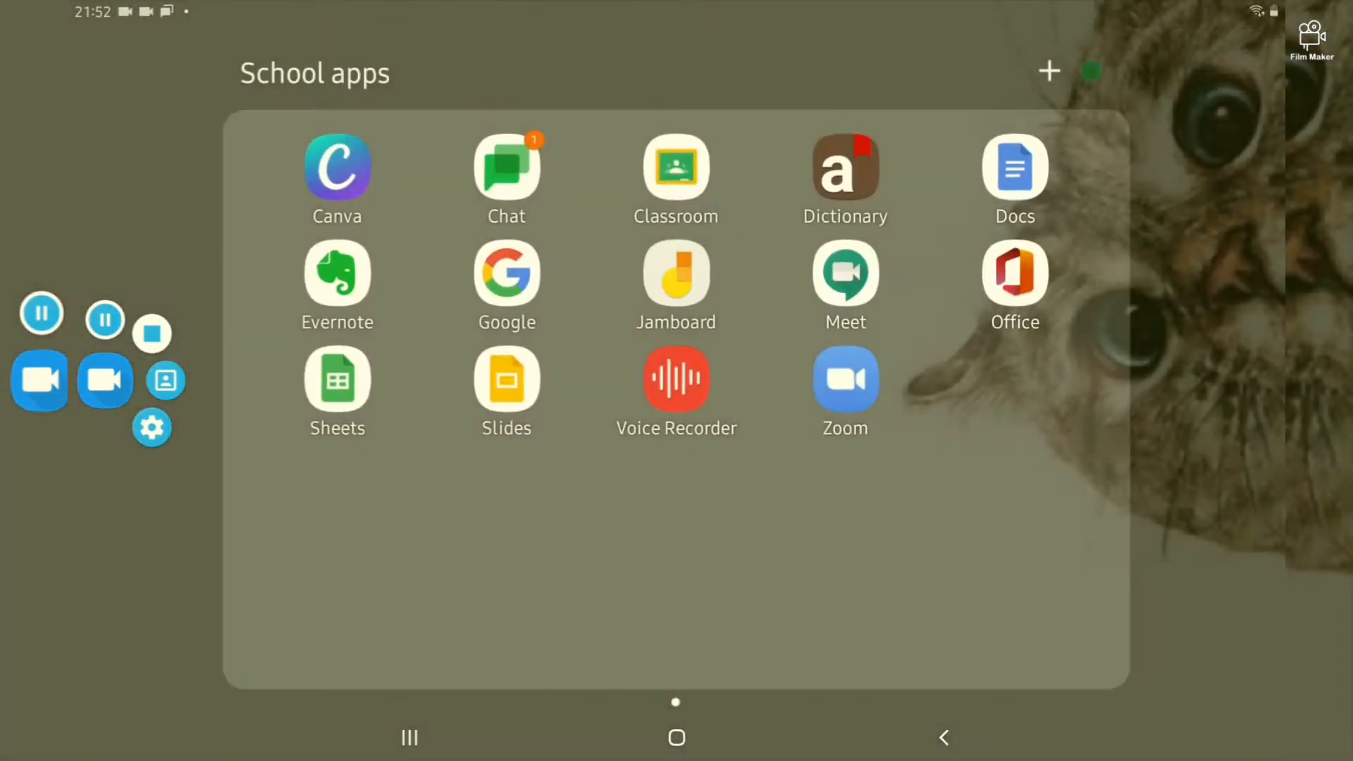
- Launch the Office app and dismiss the 'Signing in to your account' notice to reach Home
{"action": "left_click", "coordinate": [1015, 274]}
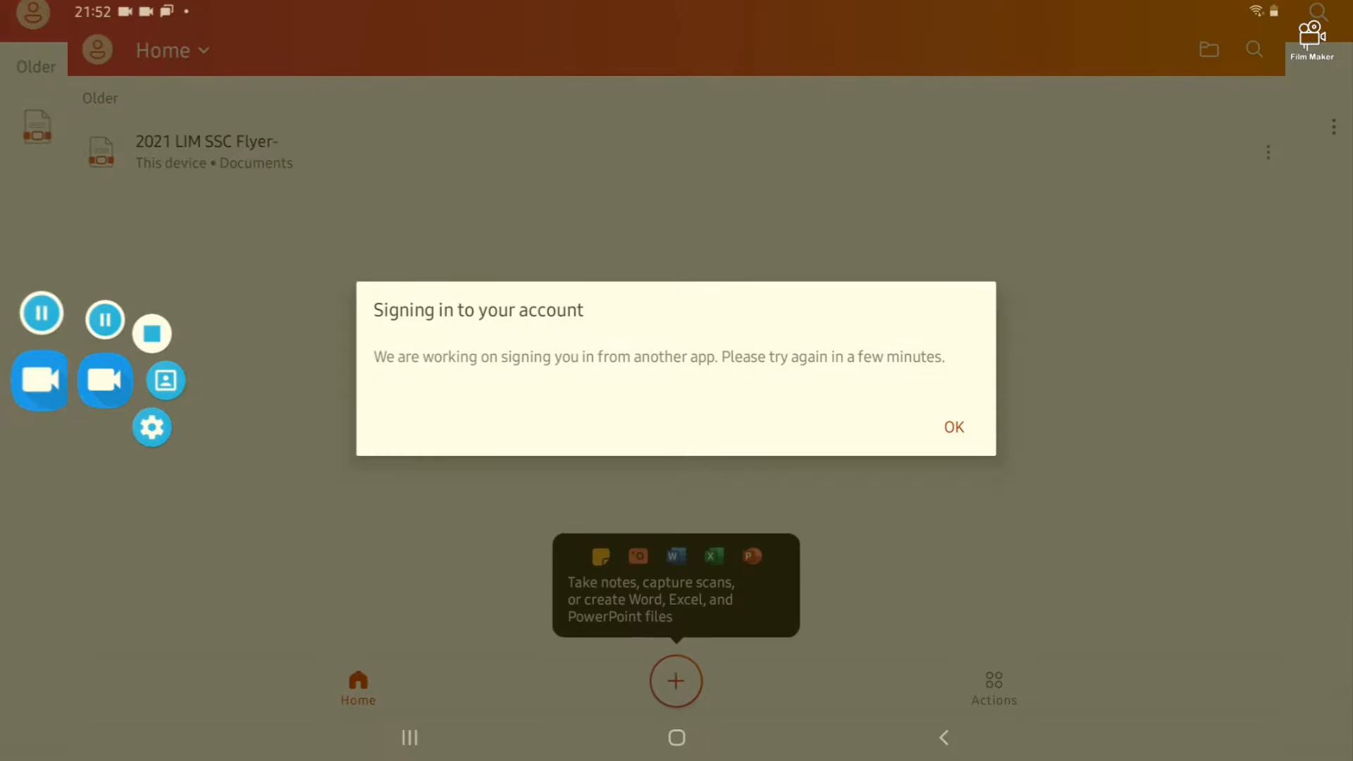
{"action": "left_click", "coordinate": [952, 425]}
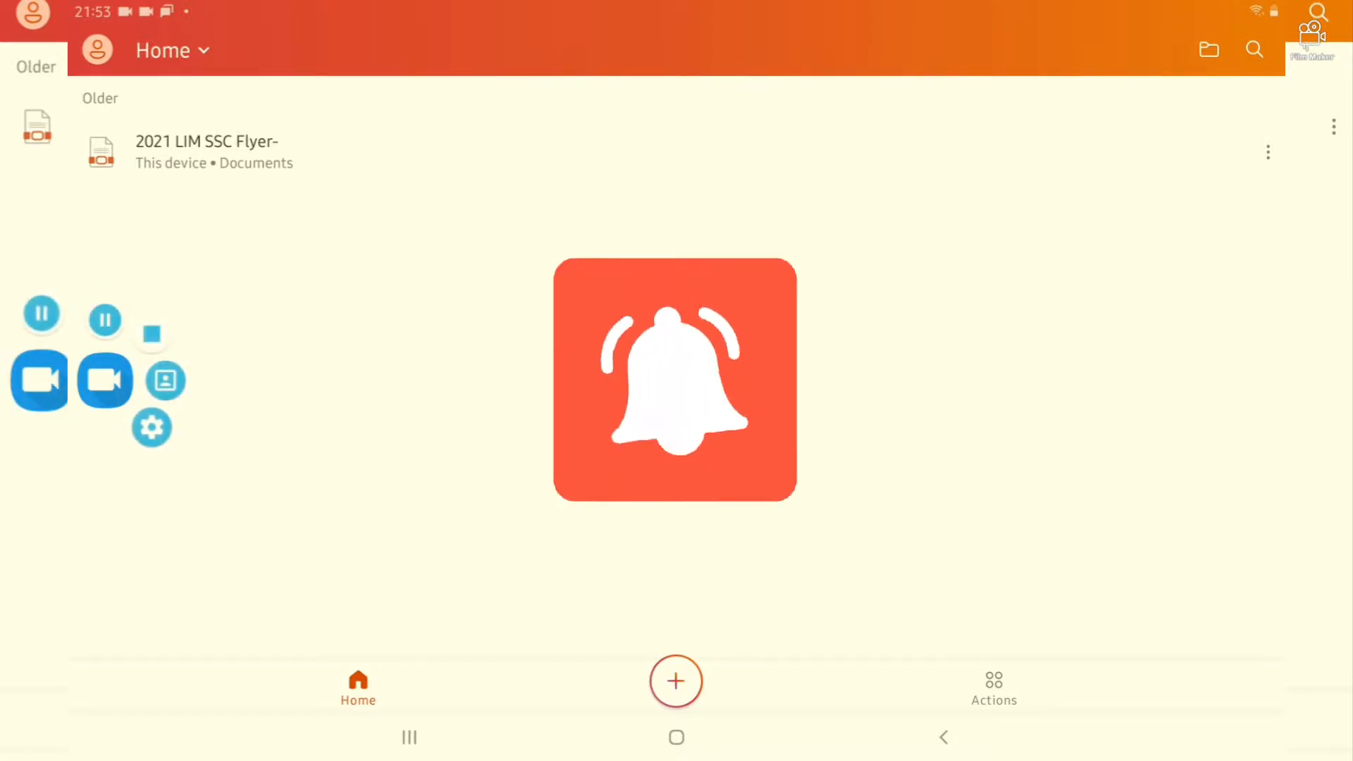
- Create a blank presentation titled 'To my lovely mother' with subtitle 'From:Your favourite'
{"action": "left_click", "coordinate": [676, 681]}
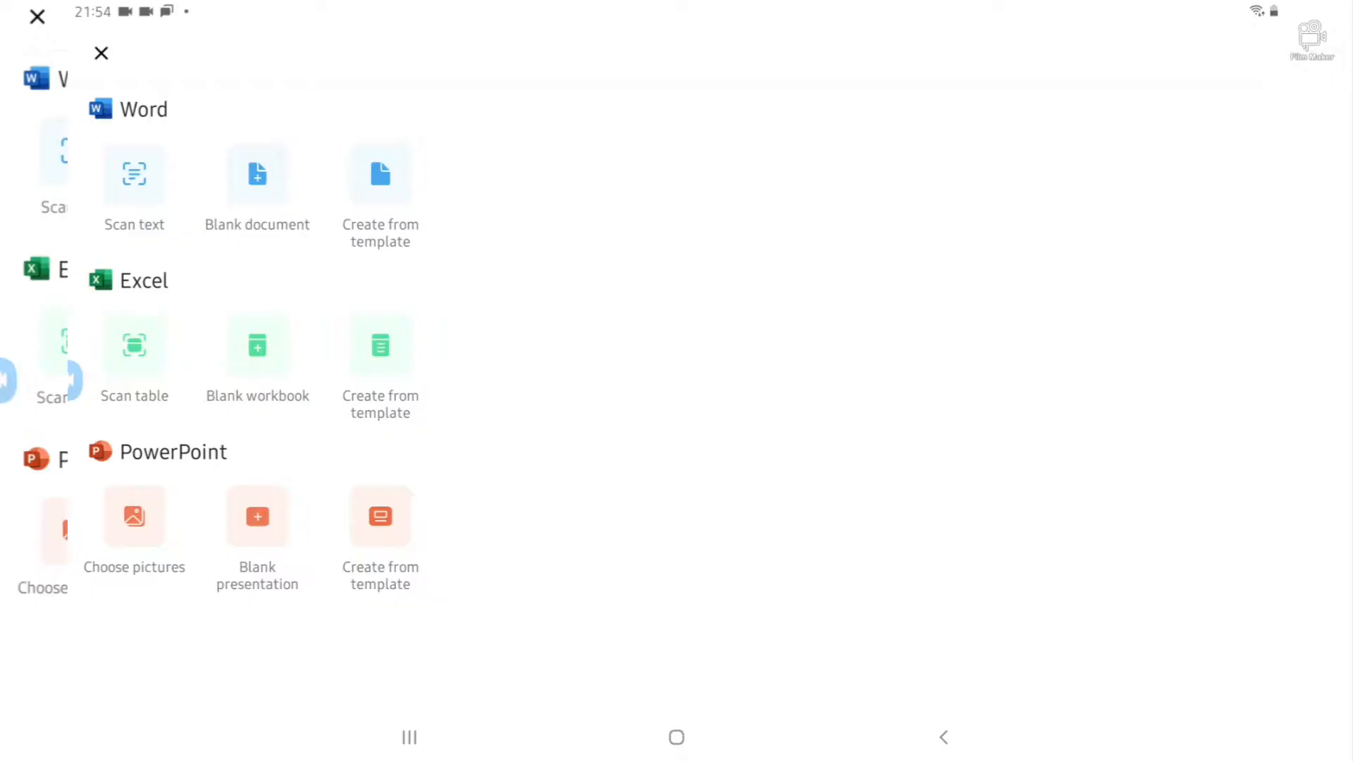
{"action": "left_click", "coordinate": [256, 516]}
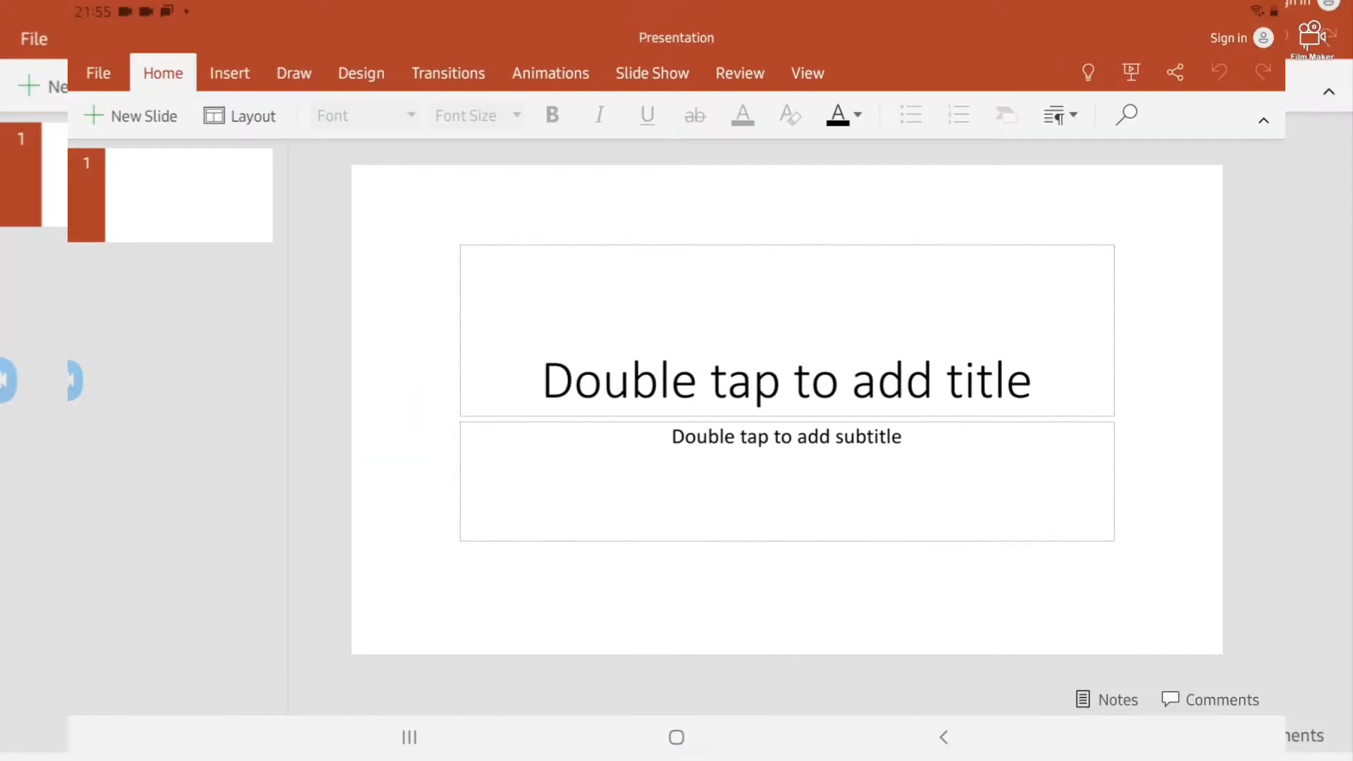
{"action": "type", "text": "To my lovely mother"}
{"action": "type", "text": "From"}
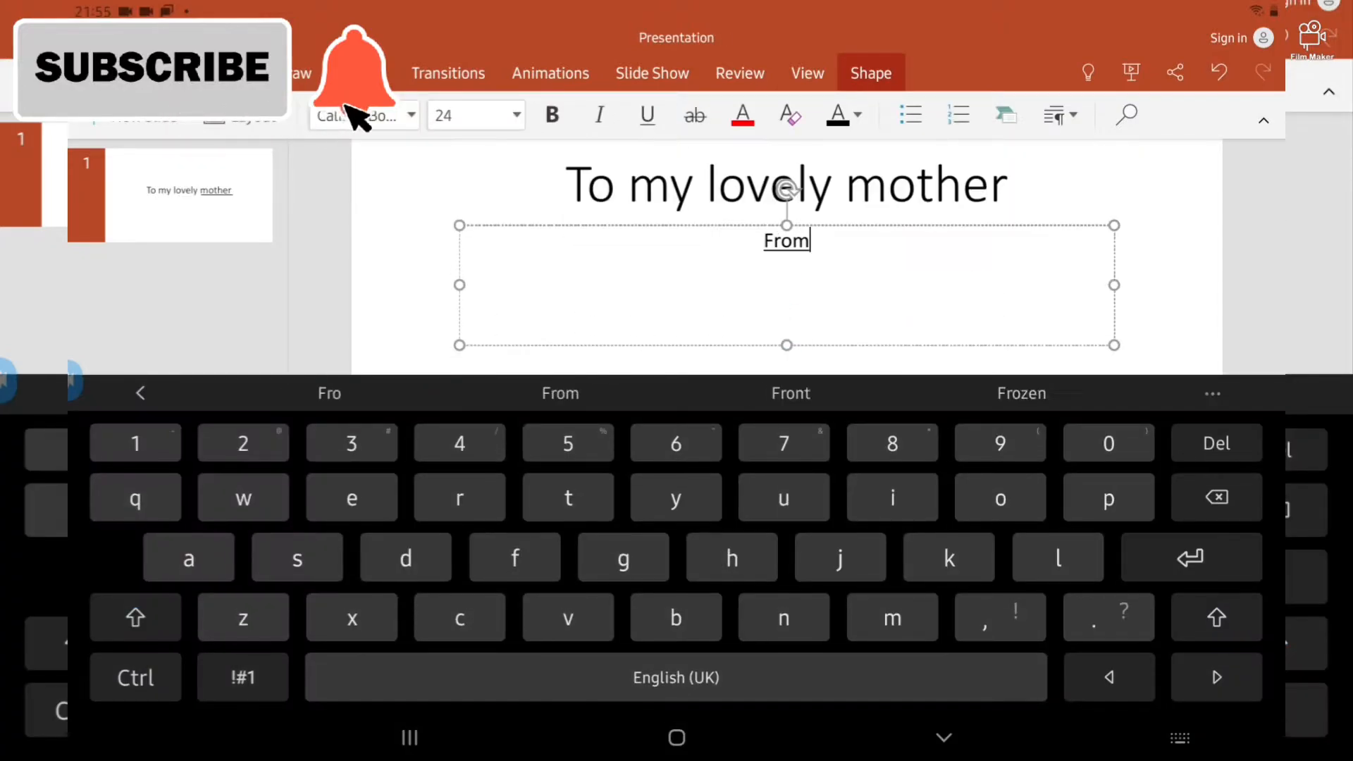
{"action": "type", "text": ":Your favourite"}
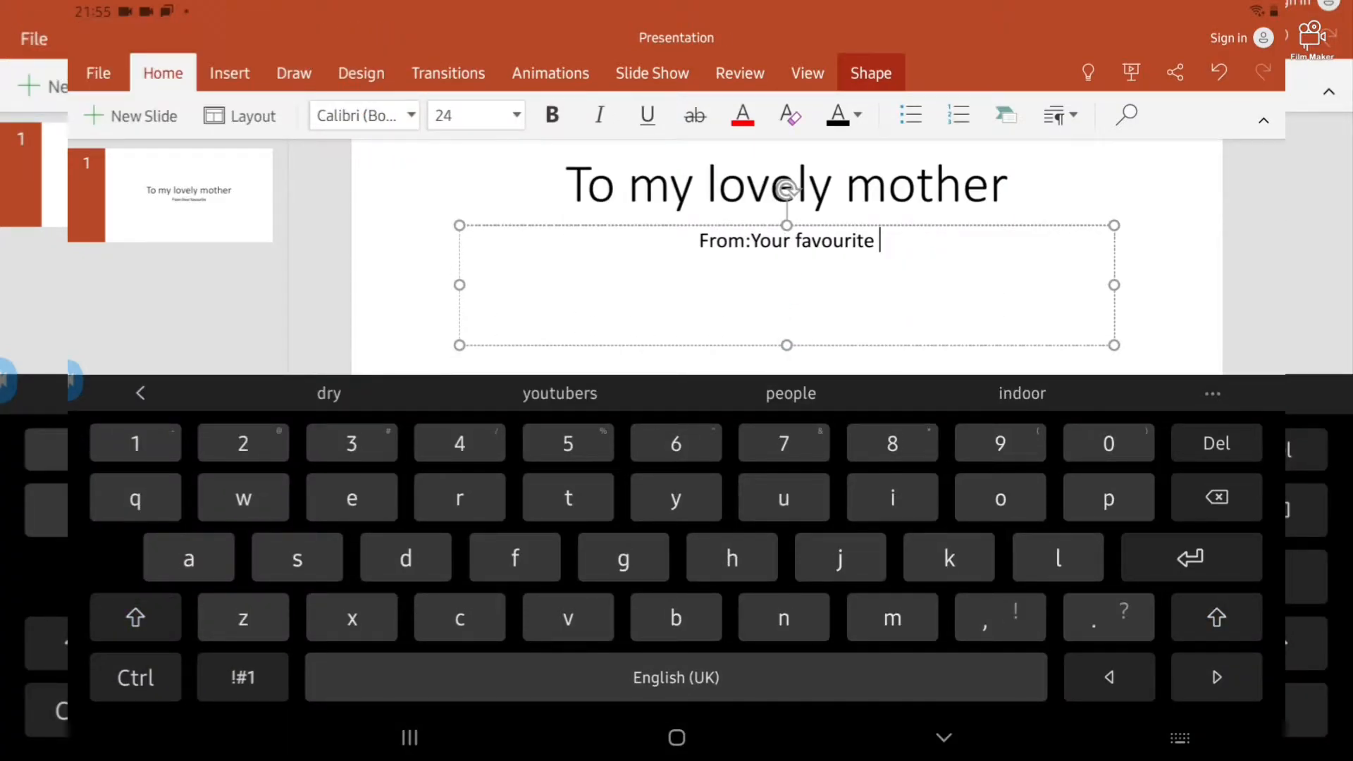
- Add slide 2 headed 'I love you because:' starting with 'You think of me as your number one priority'
{"action": "left_click", "coordinate": [143, 115]}
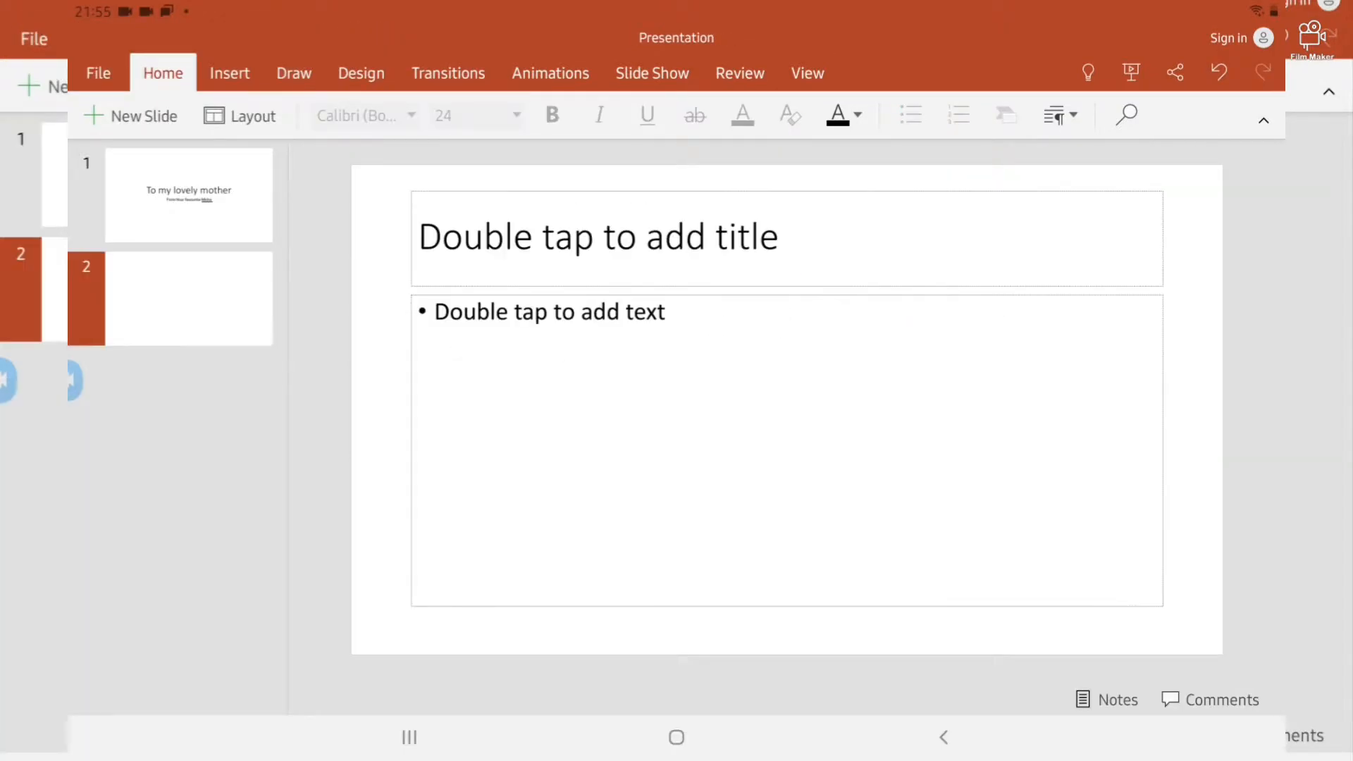
{"action": "type", "text": "I love you because:"}
{"action": "type", "text": "You take care of me and respect me"}
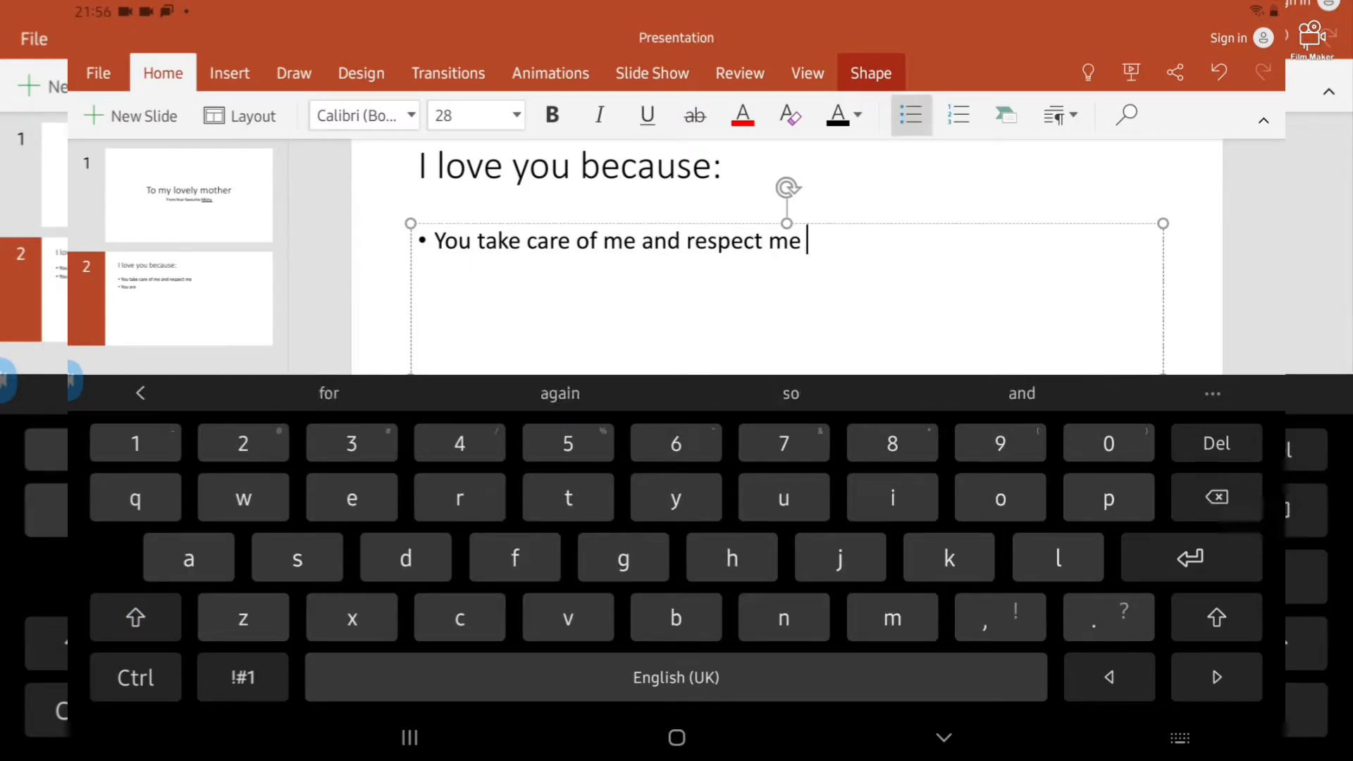
{"action": "type", "text": "You think of me"}
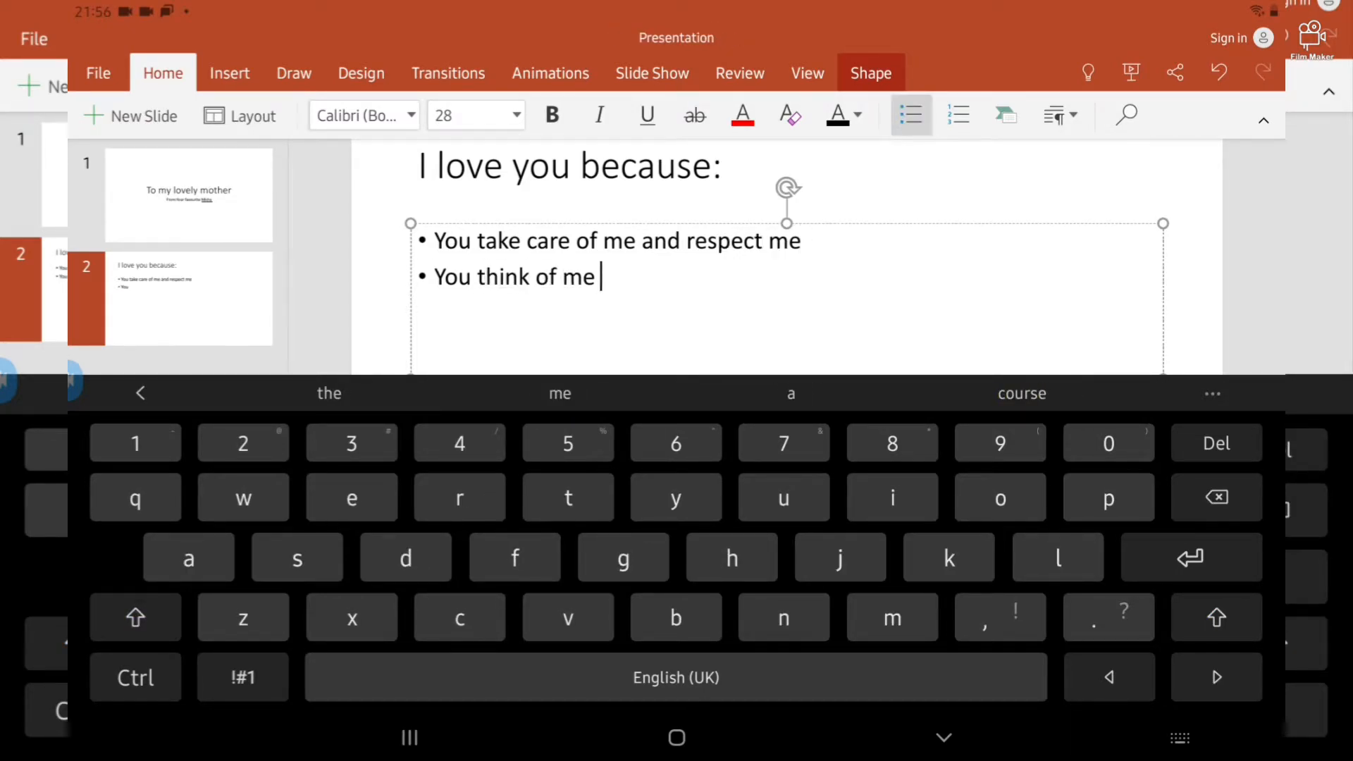
{"action": "type", "text": "as your number one priority"}
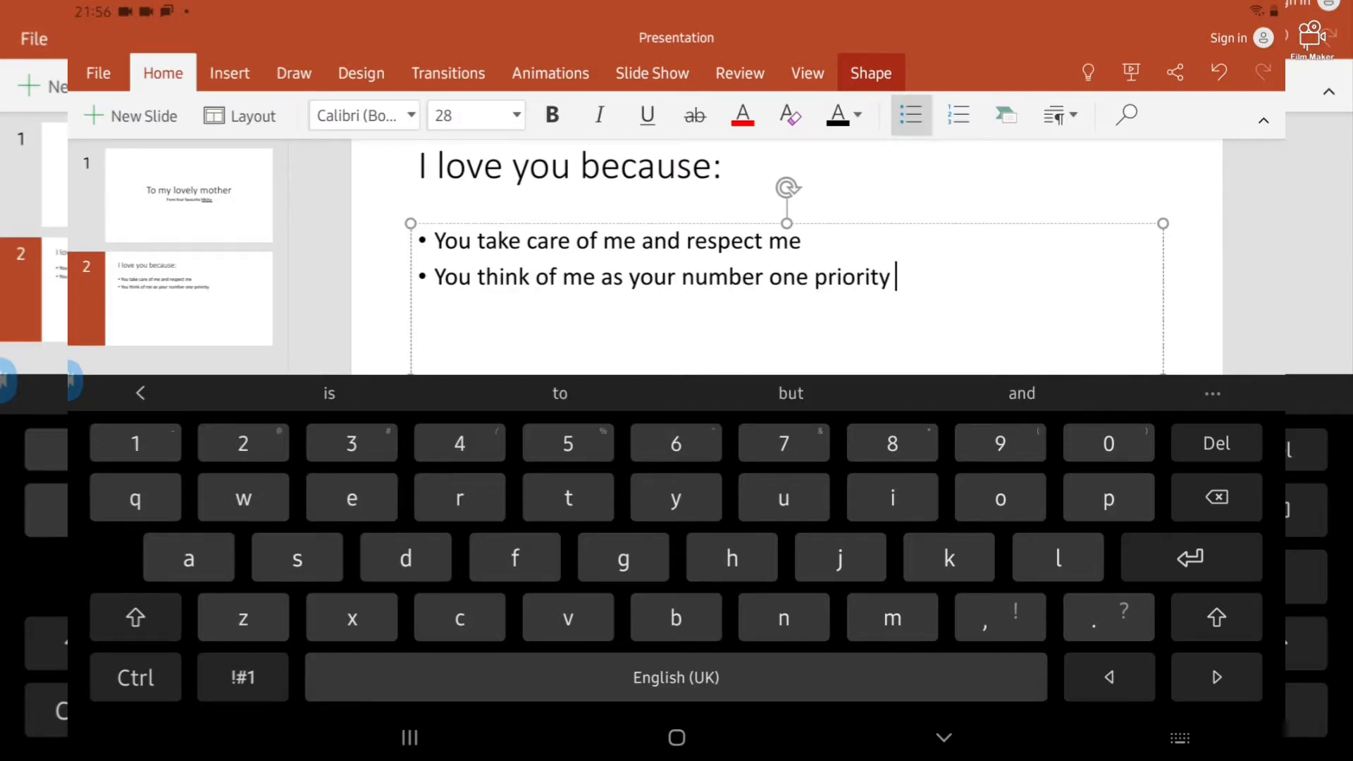
{"action": "type", "text": "You h"}
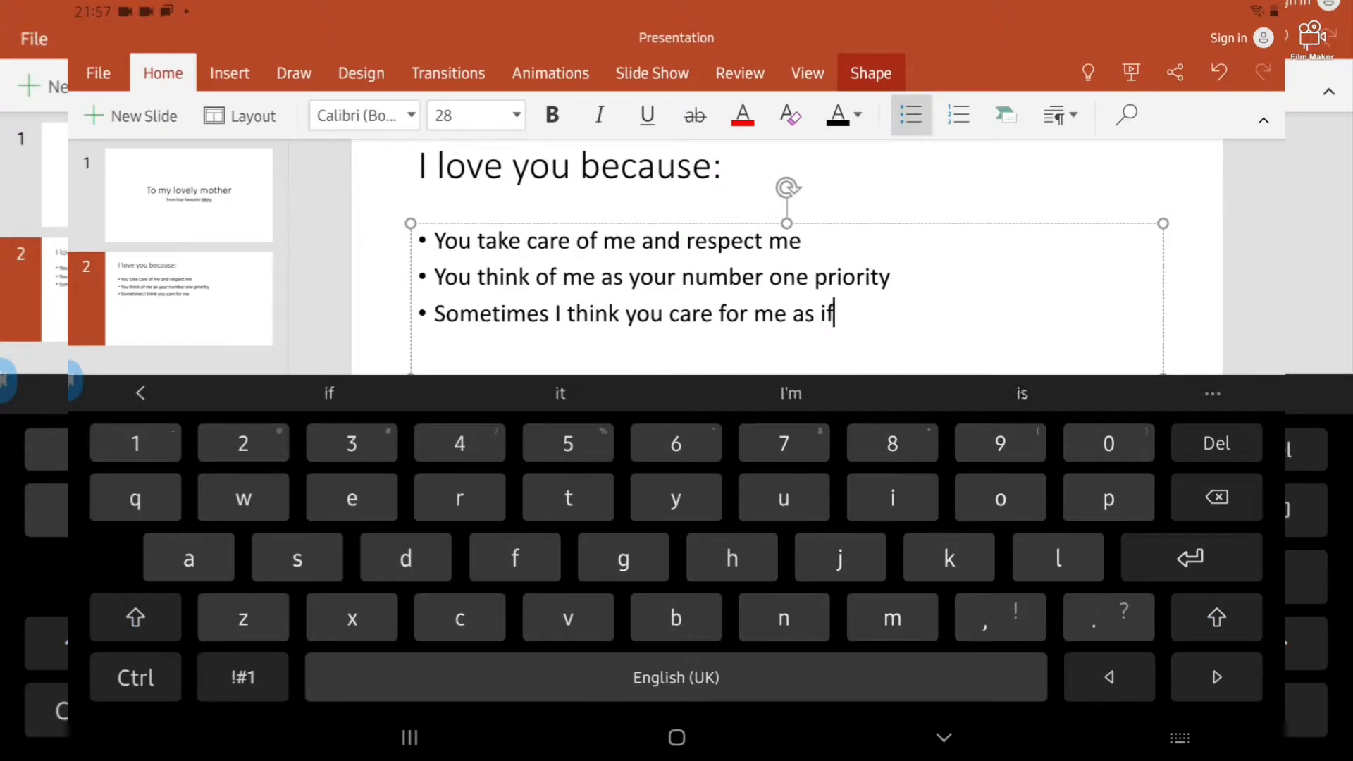
- Add the remaining reasons: queen Elizabeth, letting me do what I love, you made me, you make me one
{"action": "type", "text": "I'm your queen Elizabeth"}
{"action": "type", "text": "You motivate"}
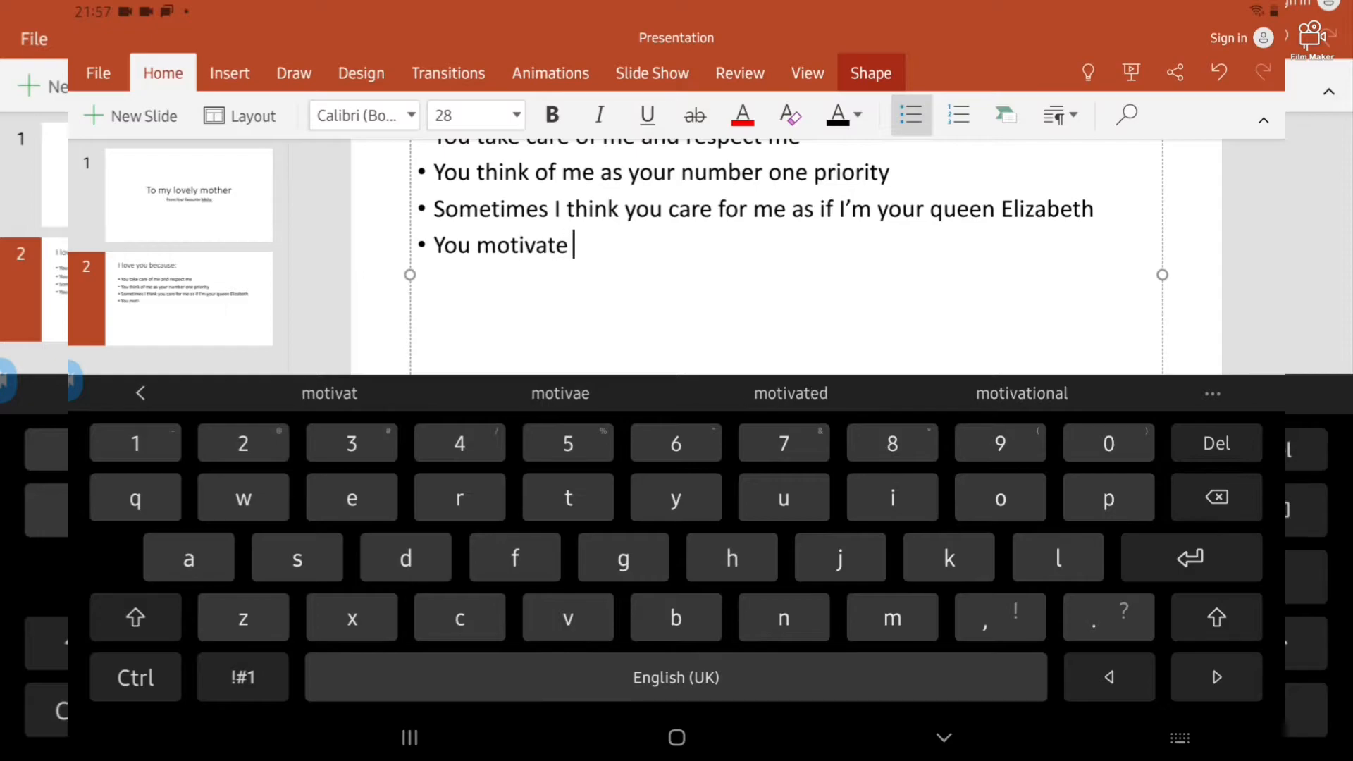
{"action": "type", "text": "me to do what I love"}
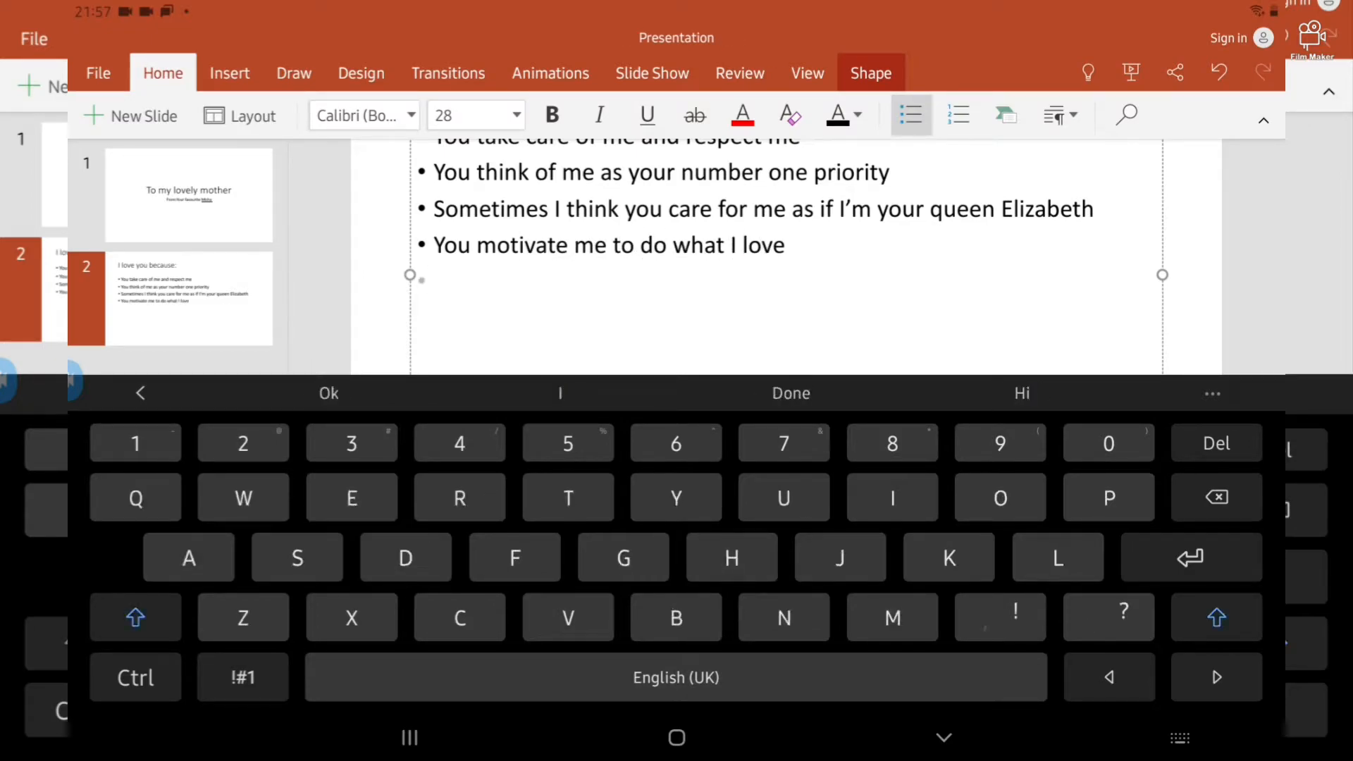
{"action": "type", "text": "You made me the person I am today"}
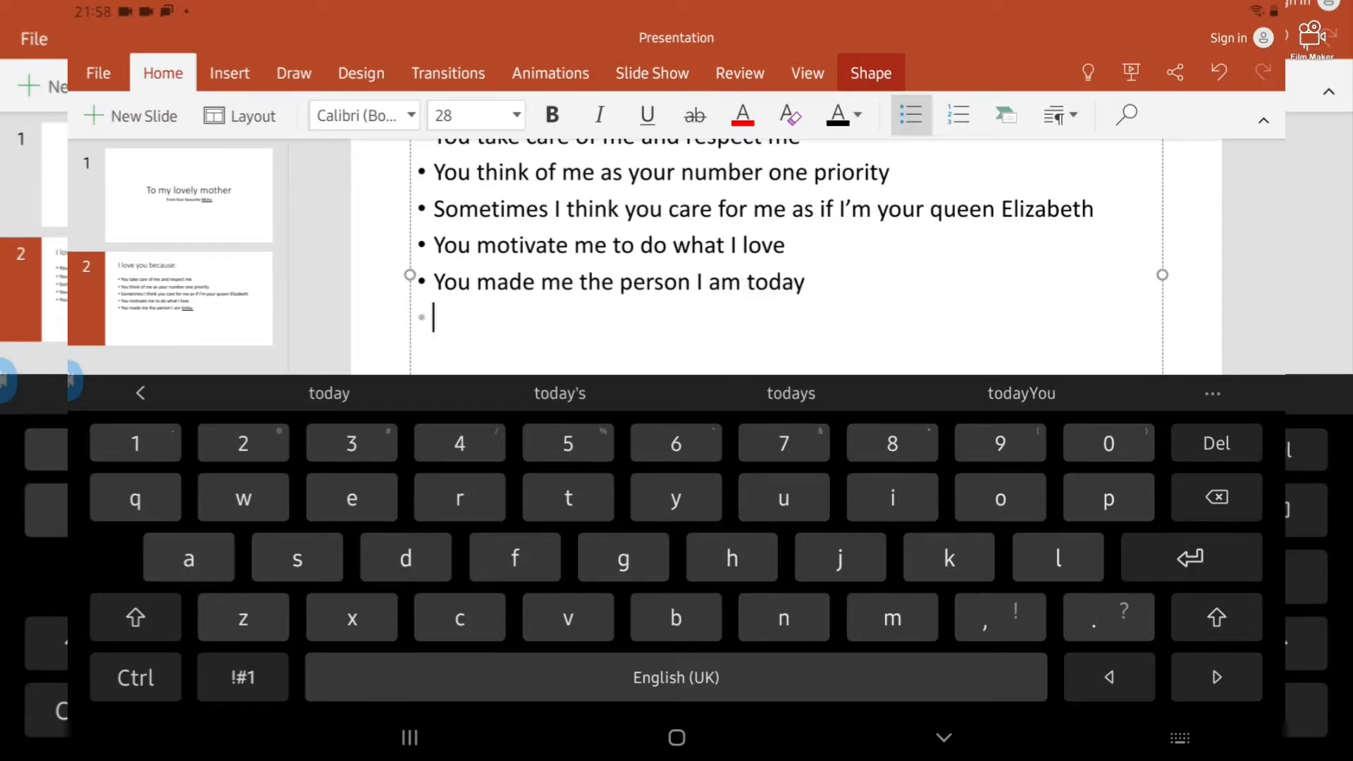
{"action": "type", "text": "You make"}
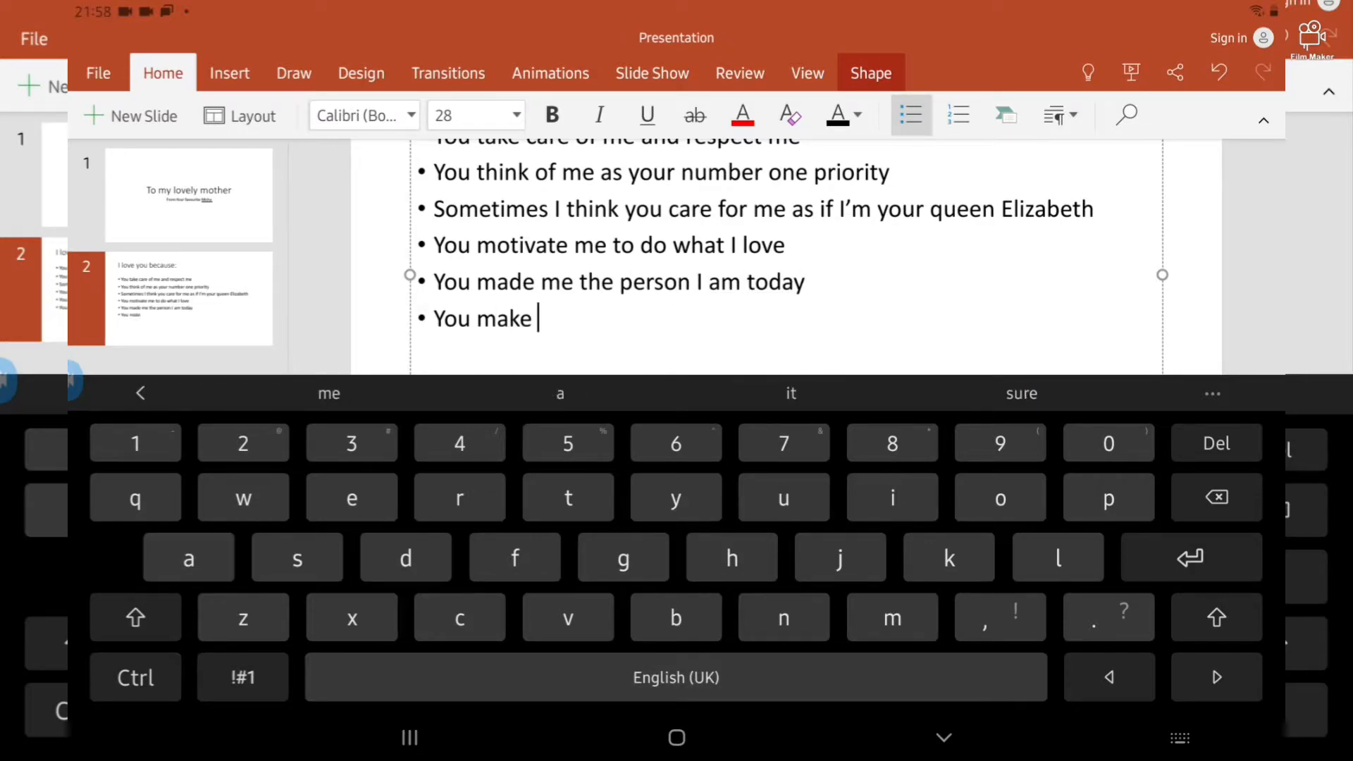
{"action": "type", "text": "one"}
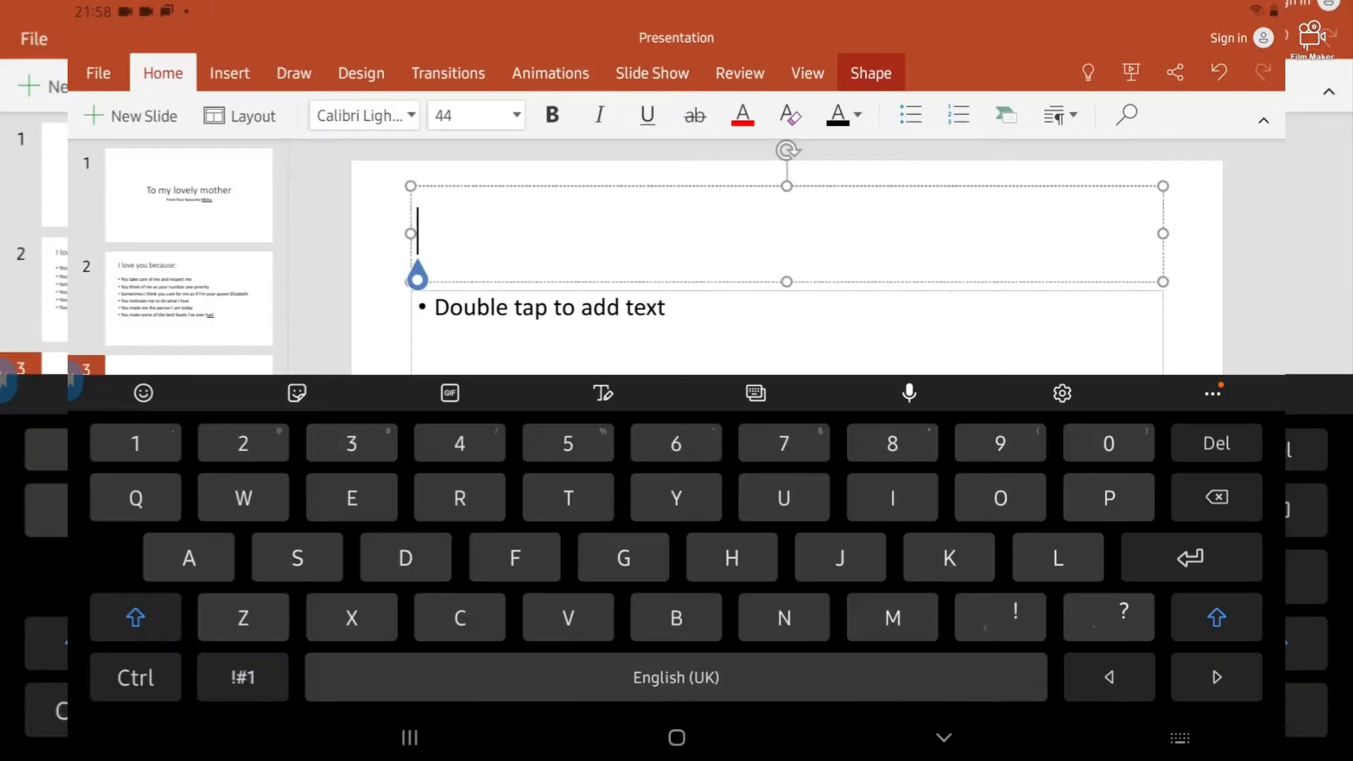
- Fill slide 3 'And I'm sorry because' with an apology bullet and 'I love you till the moon and' bullet
{"action": "type", "text": "And I'm sorry beacuze"}
{"action": "left_click", "coordinate": [786, 332]}
{"action": "type", "text": "I may have been rude to"}
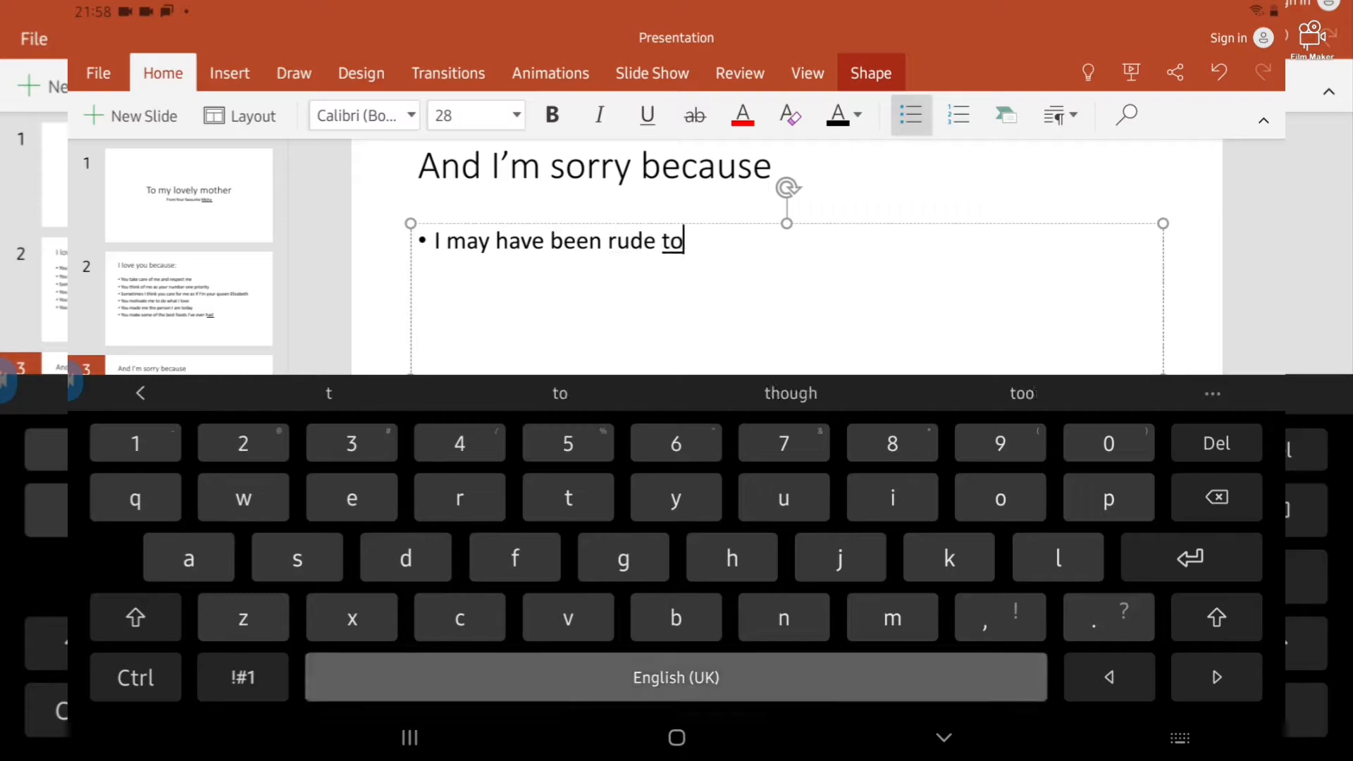
{"action": "type", "text": "you many times"}
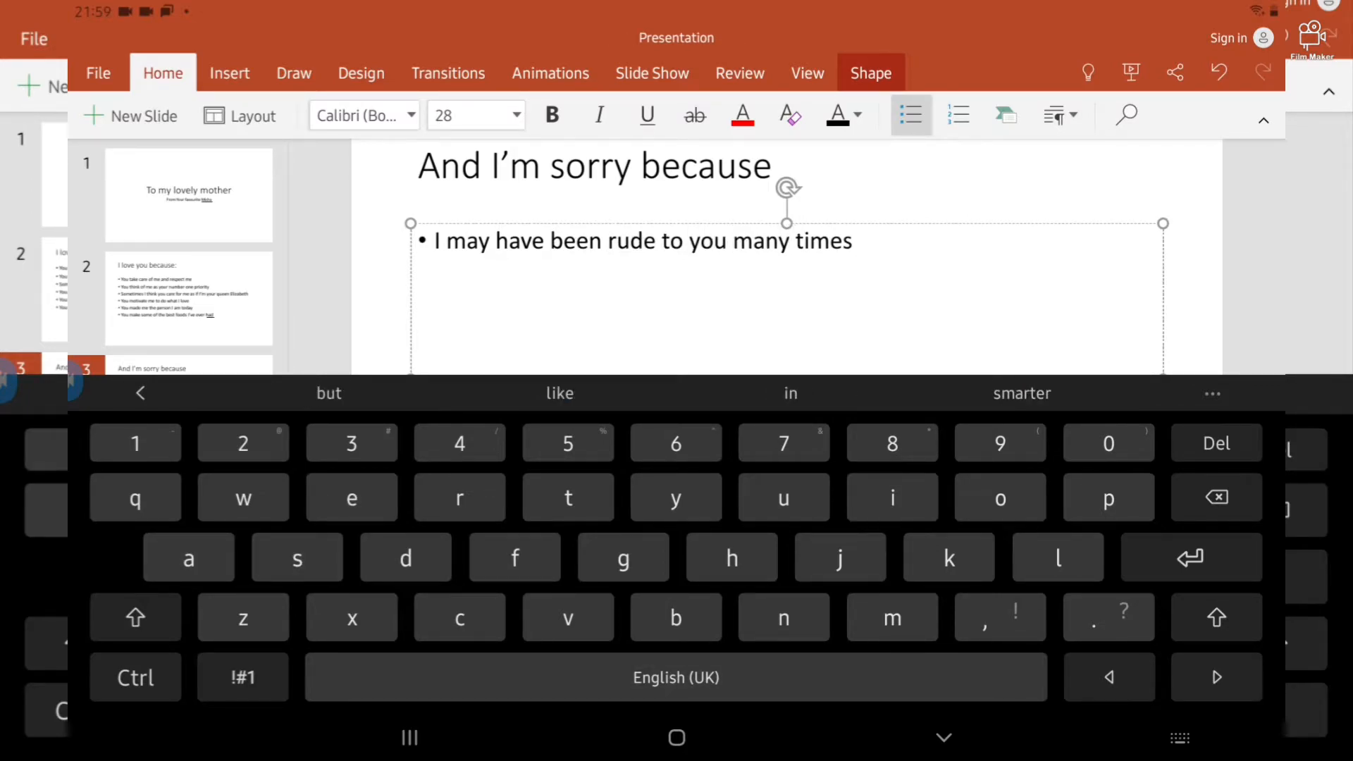
{"action": "type", "text": "but remember that I"}
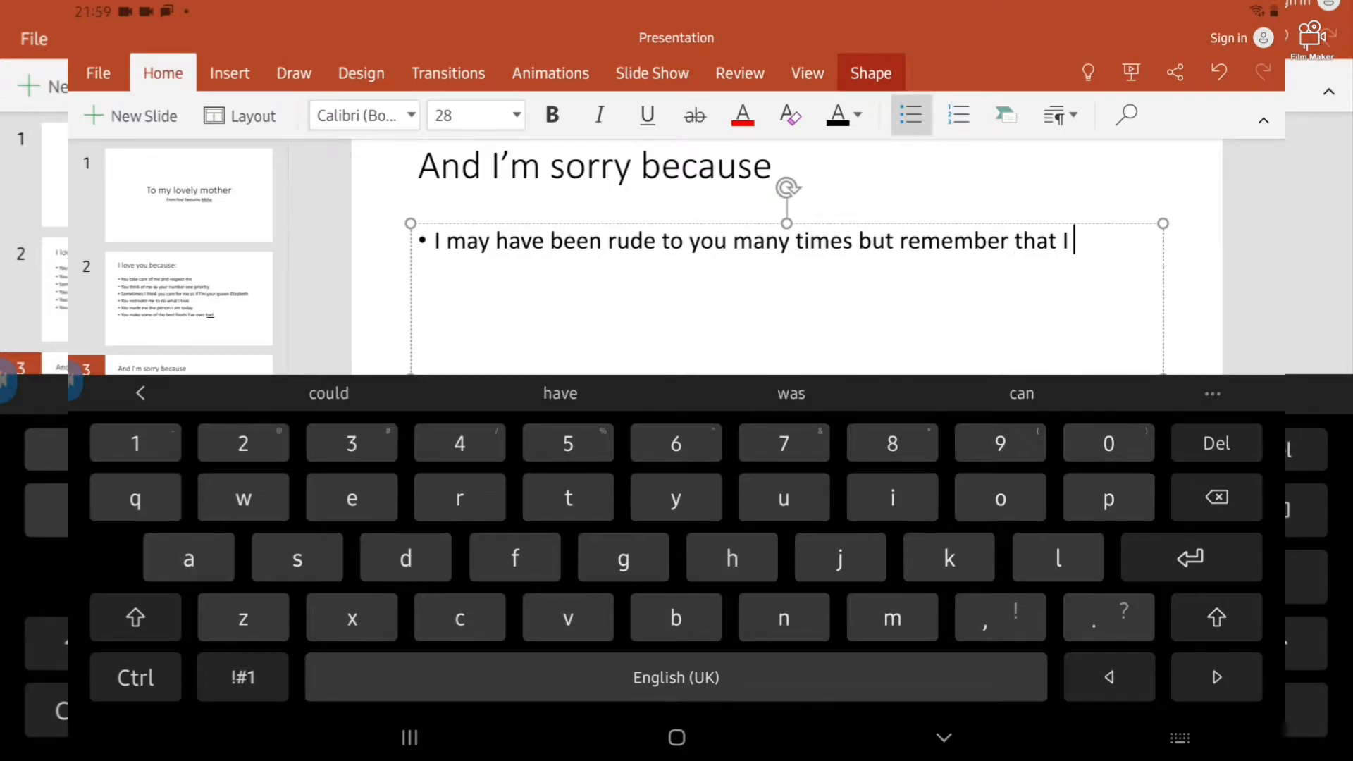
{"action": "type", "text": "always love you no matter wh"}
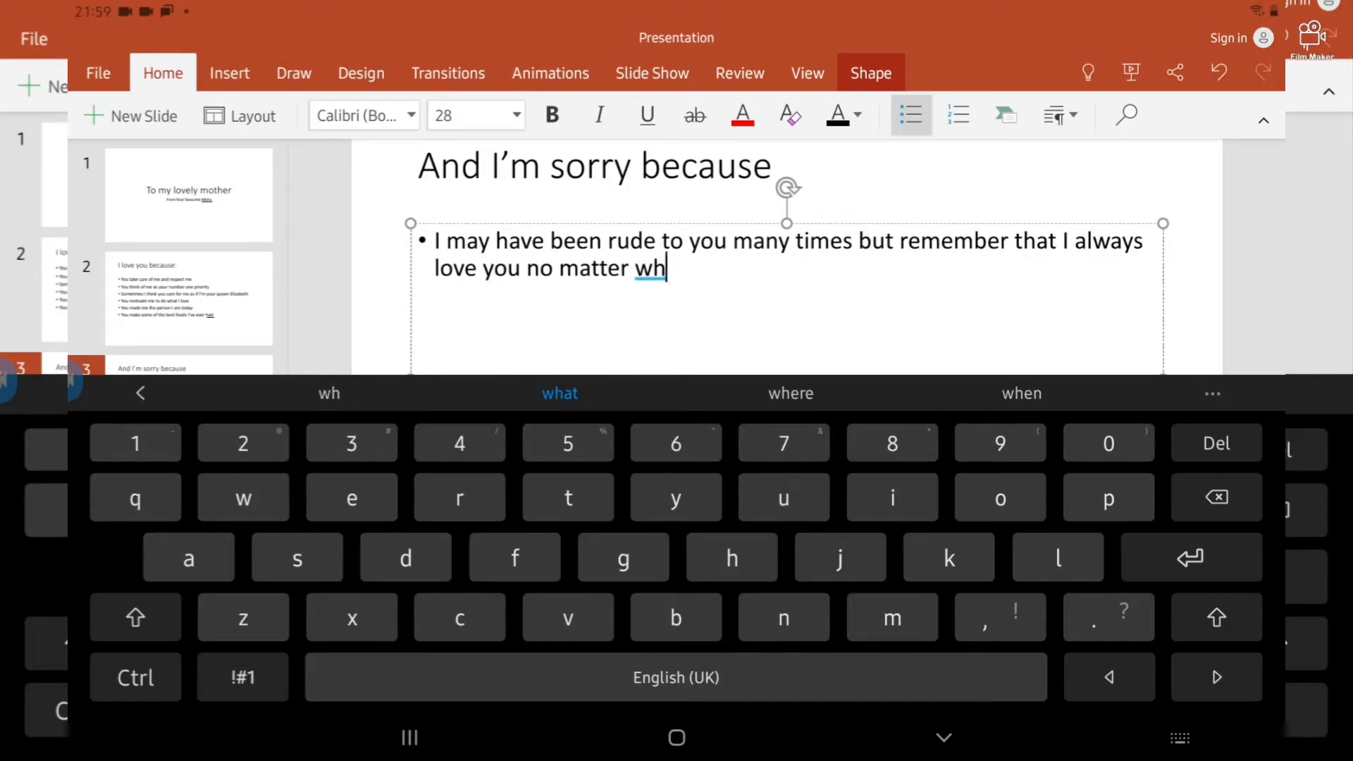
{"action": "type", "text": "ere,what or when."}
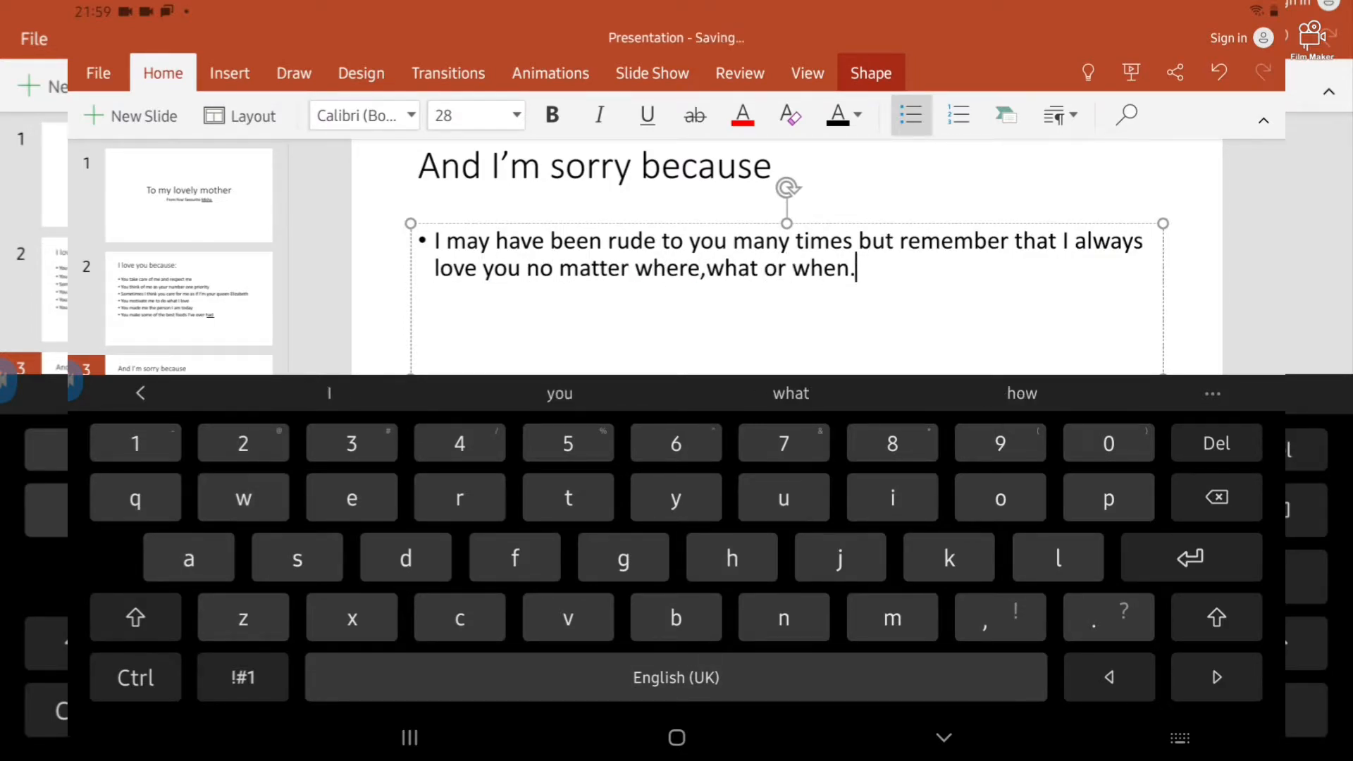
{"action": "type", "text": "I love you"}
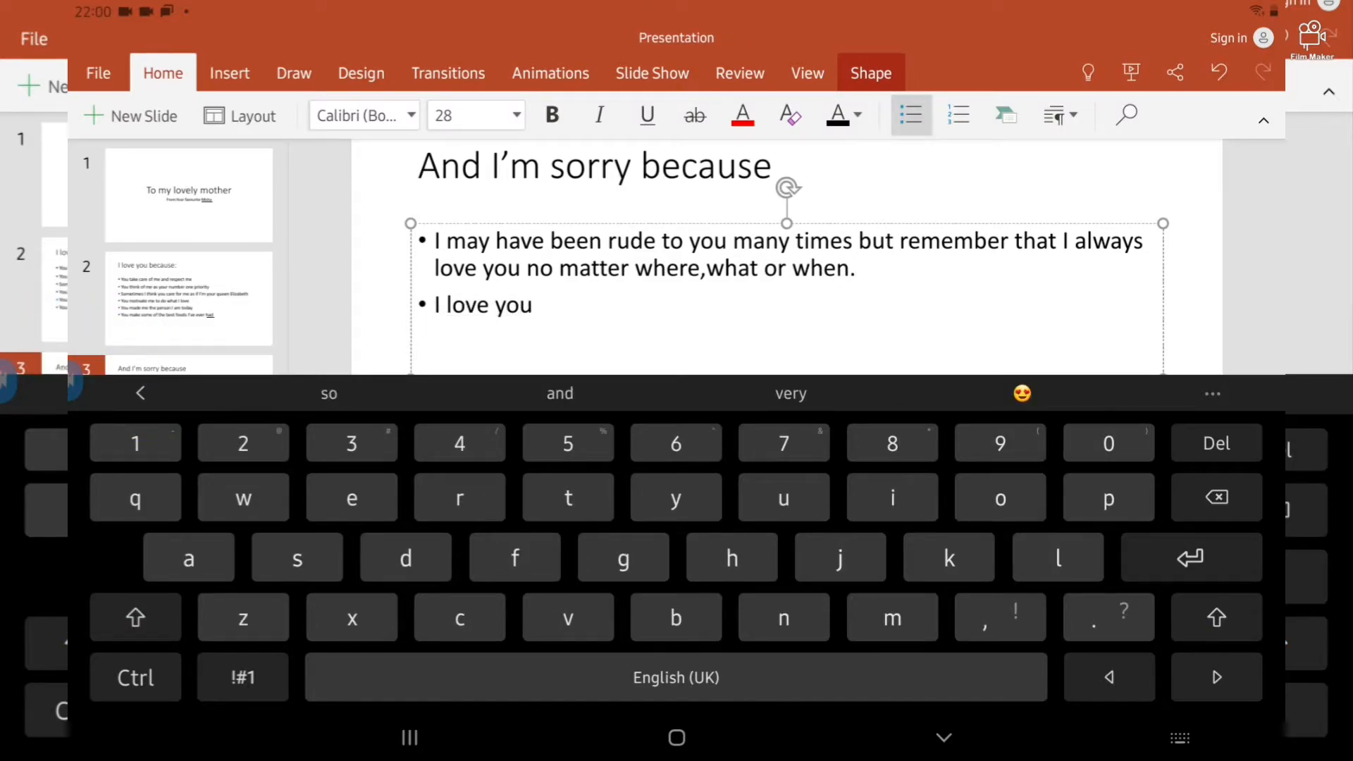
{"action": "type", "text": "till the moon and"}
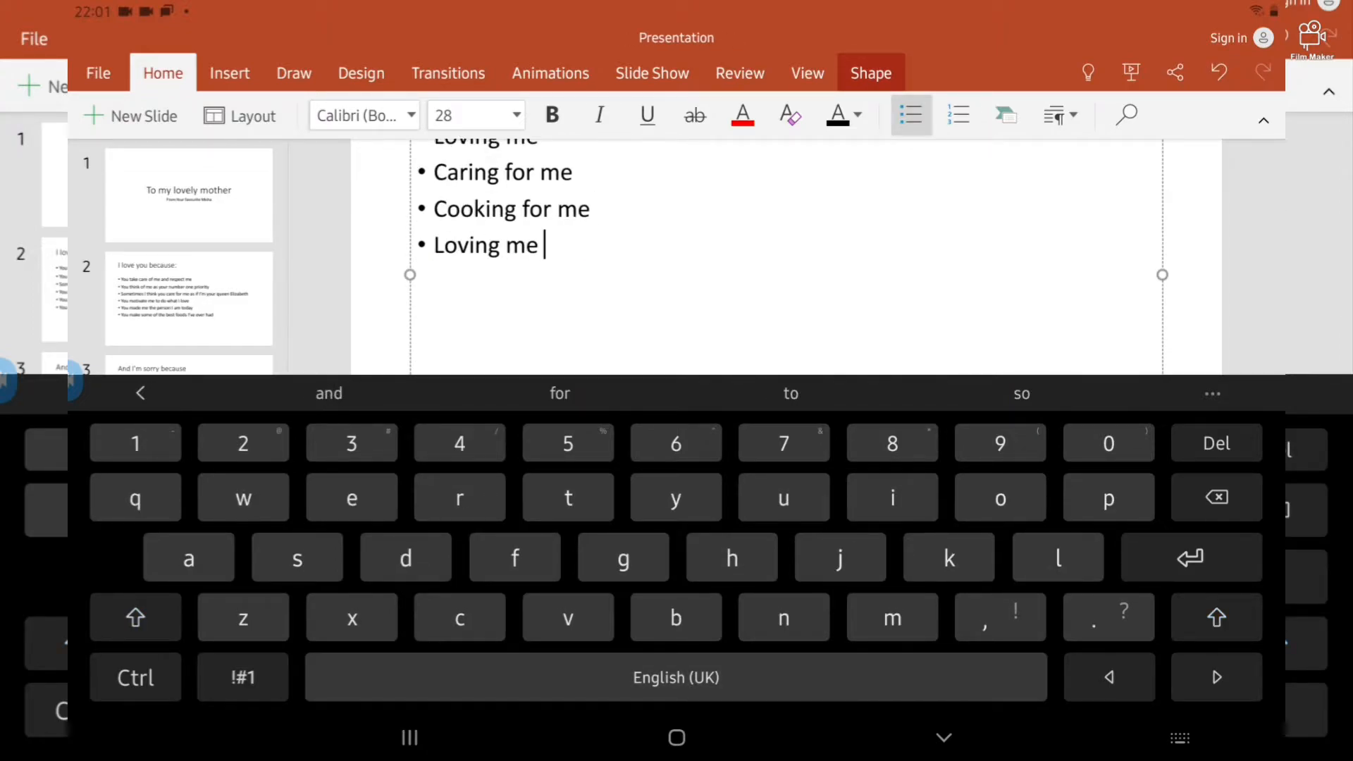
- Add the 'Telling me when I'm doing something wrong' thanks bullet to the Thank you for slide
{"action": "type", "text": "Telling me"}
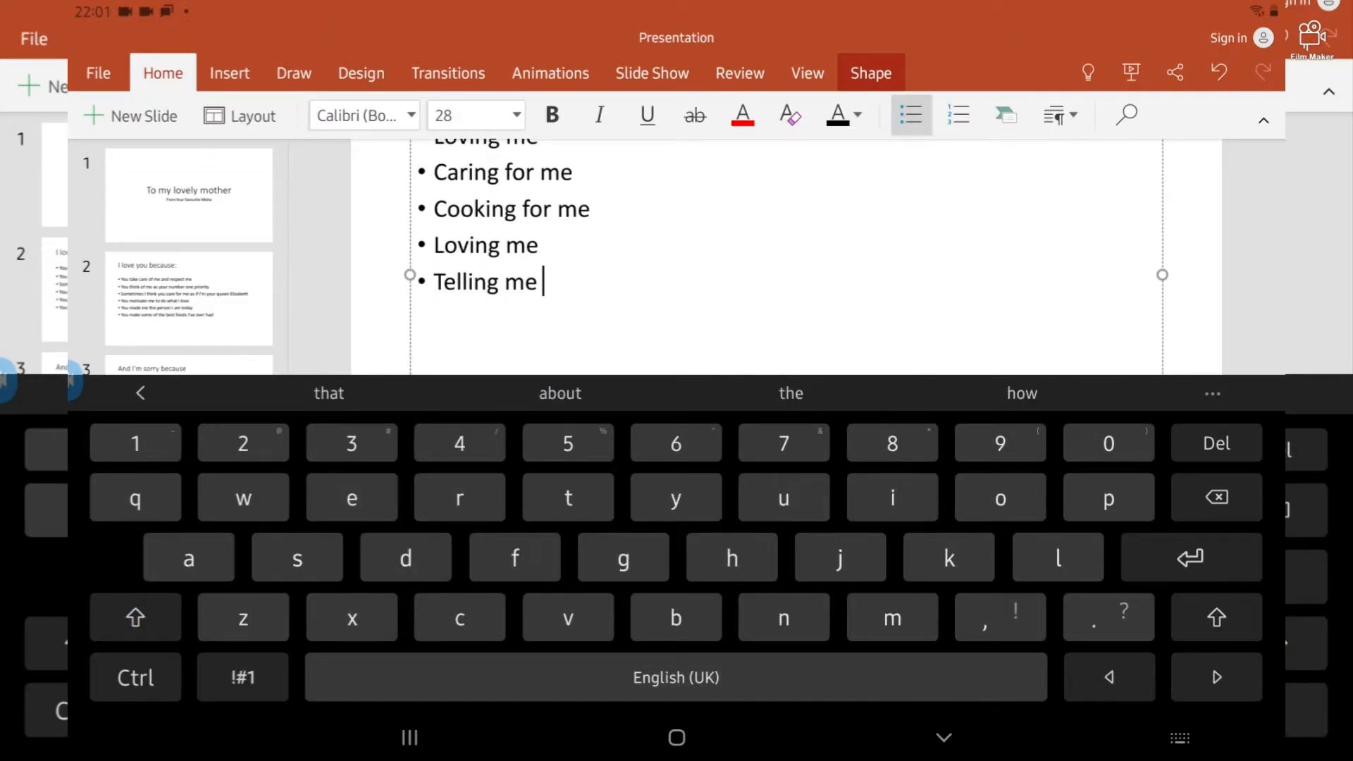
{"action": "type", "text": "when I'm doing something wrong."}
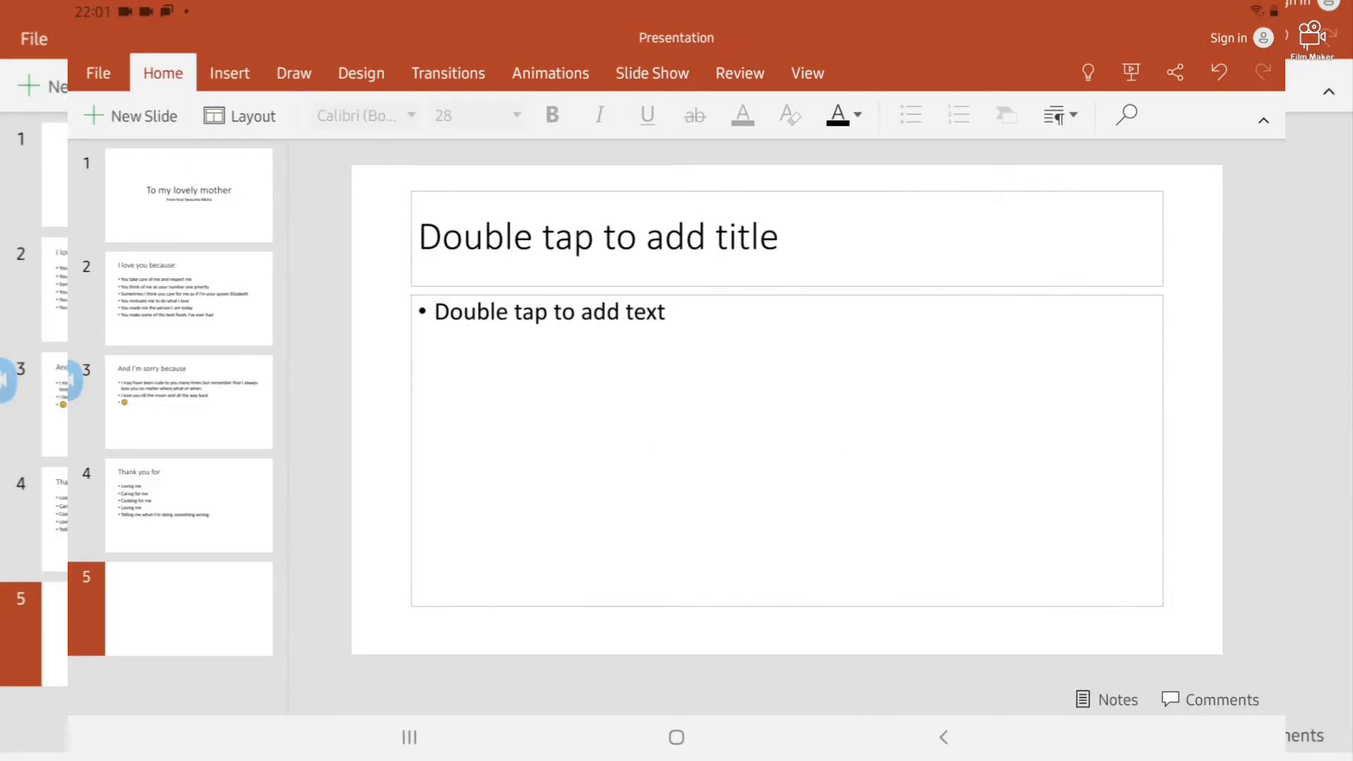
- Title slide 5 'Anyways I love you' and lay out the MOTHER letters as bullets
{"action": "left_click", "coordinate": [595, 237]}
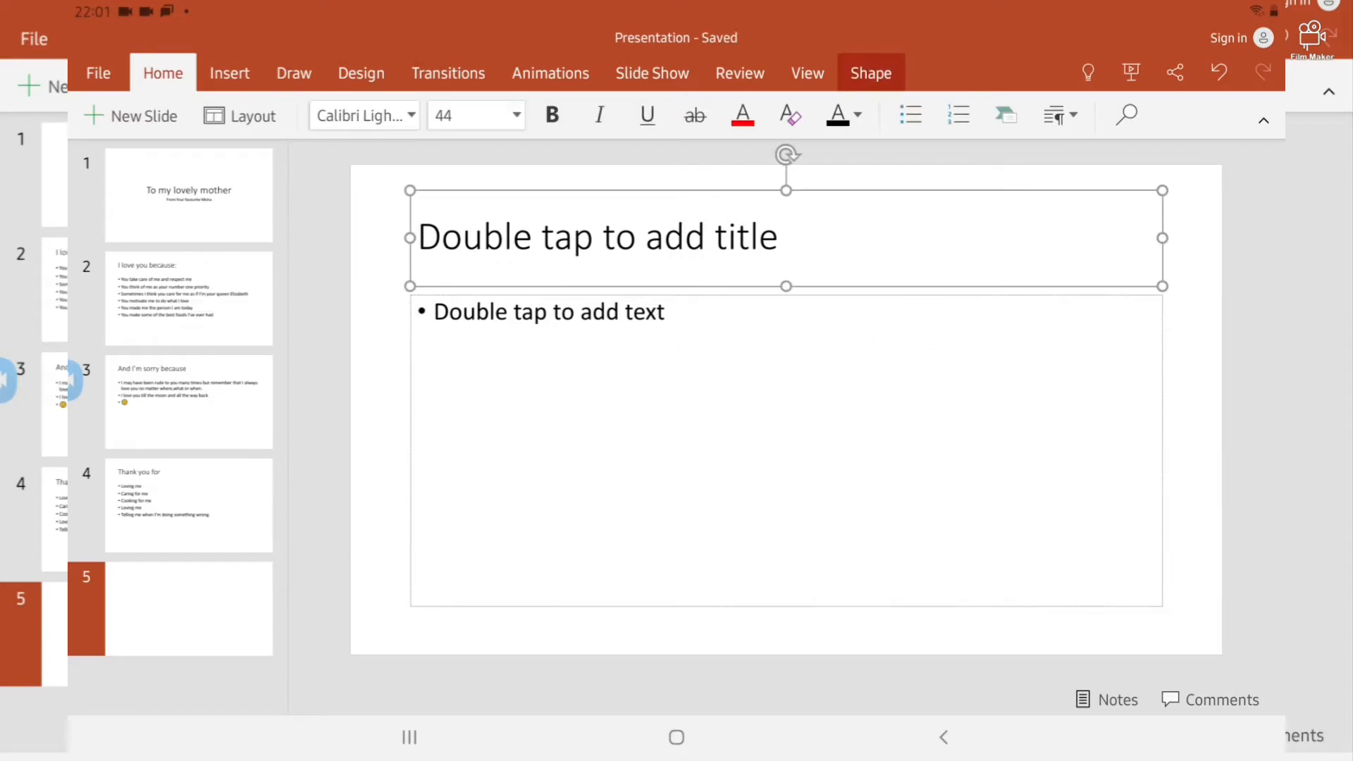
{"action": "type", "text": "Anyways I love you very much"}
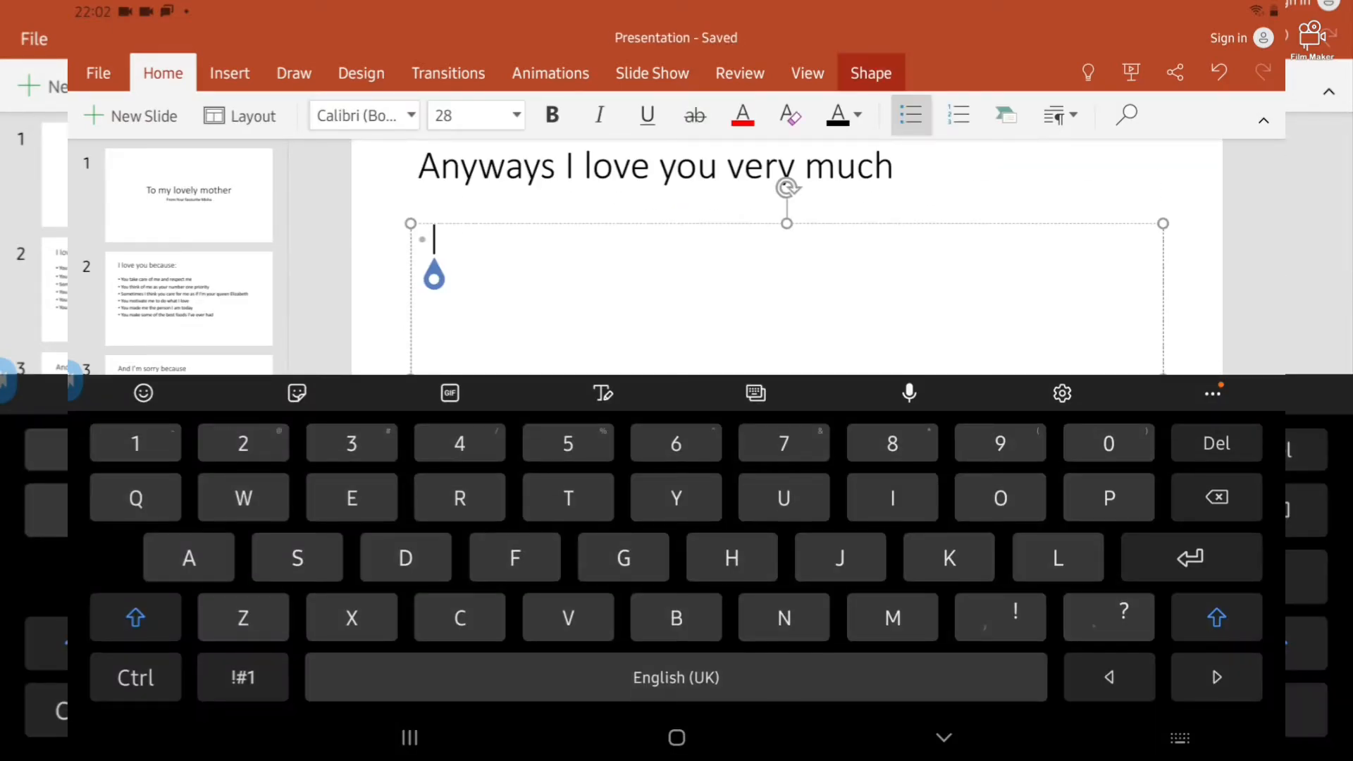
{"action": "type", "text": "M arvellous"}
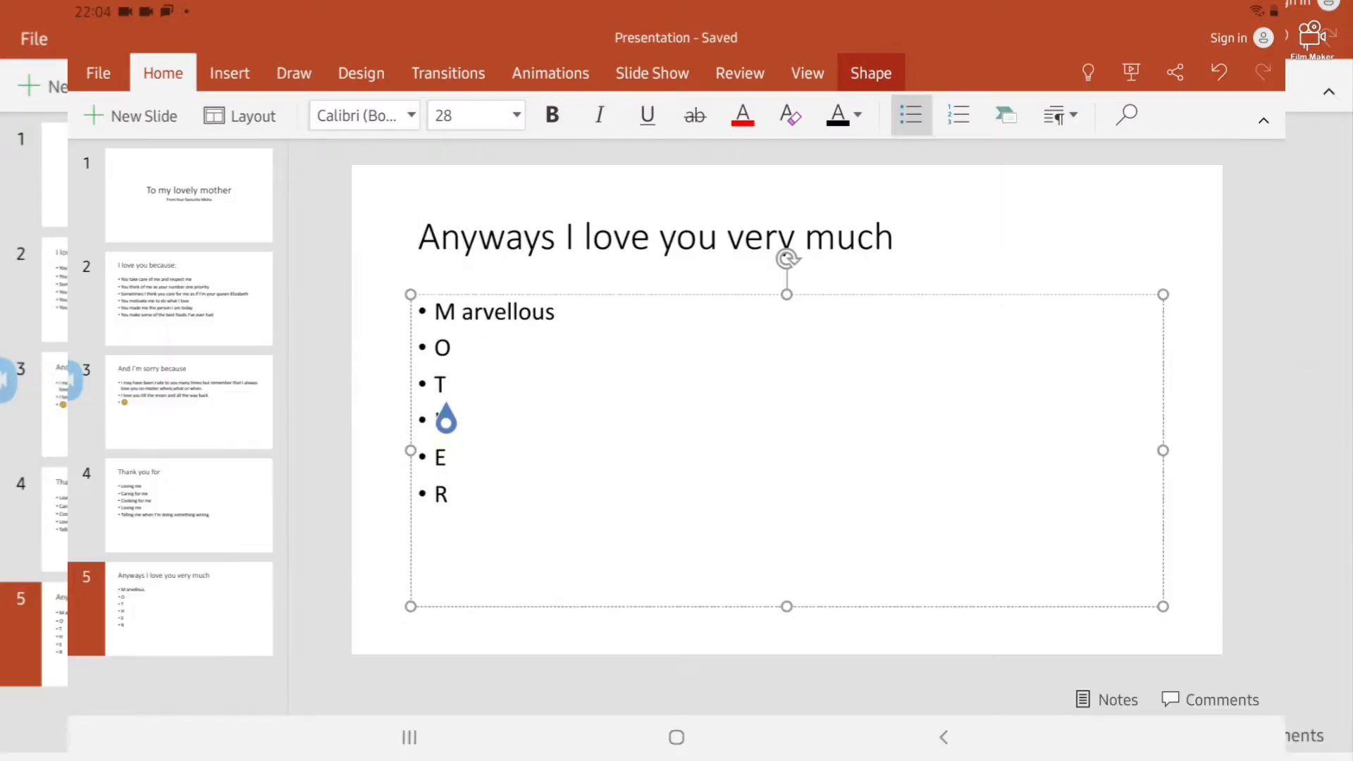
{"action": "type", "text": "H"}
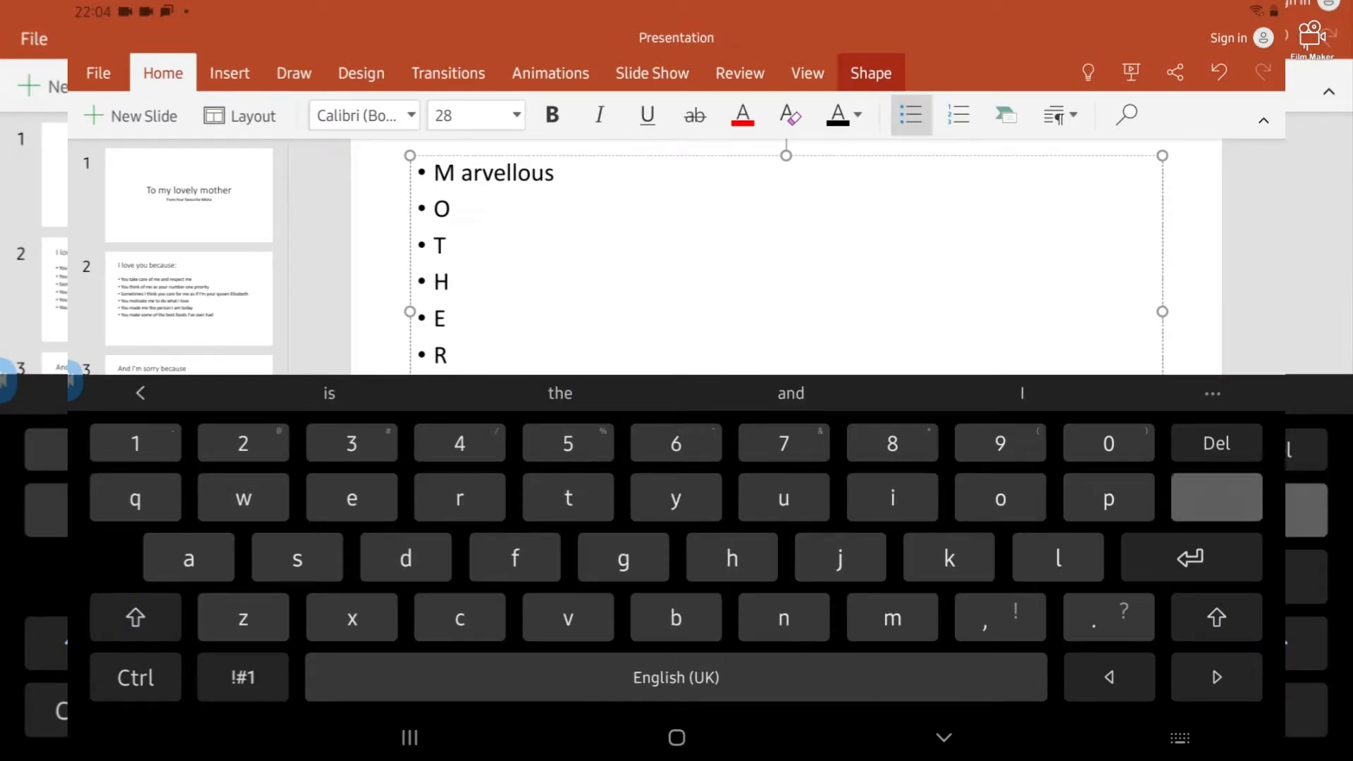
- Complete the acrostic words Obedient, Talented, Happy, Eager and Radiant
{"action": "type", "text": "bedient"}
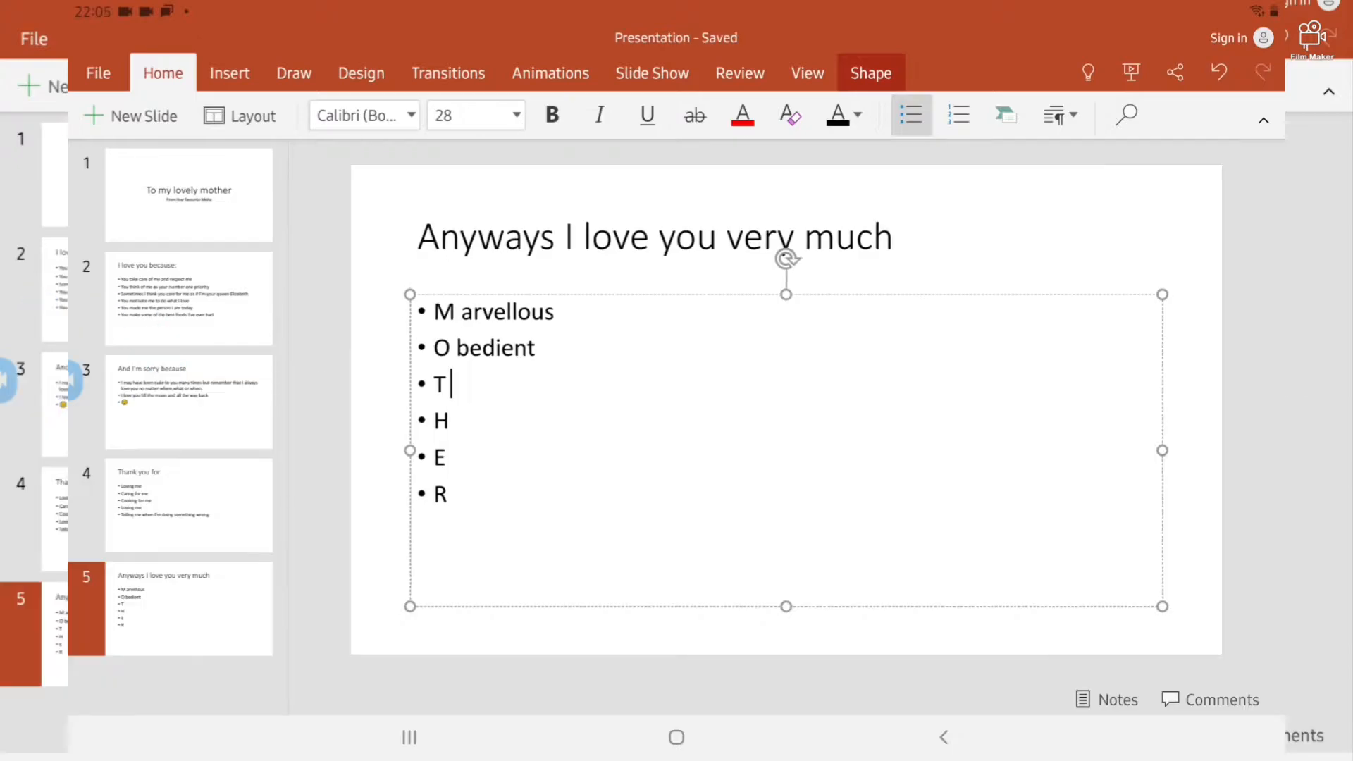
{"action": "type", "text": "alerted"}
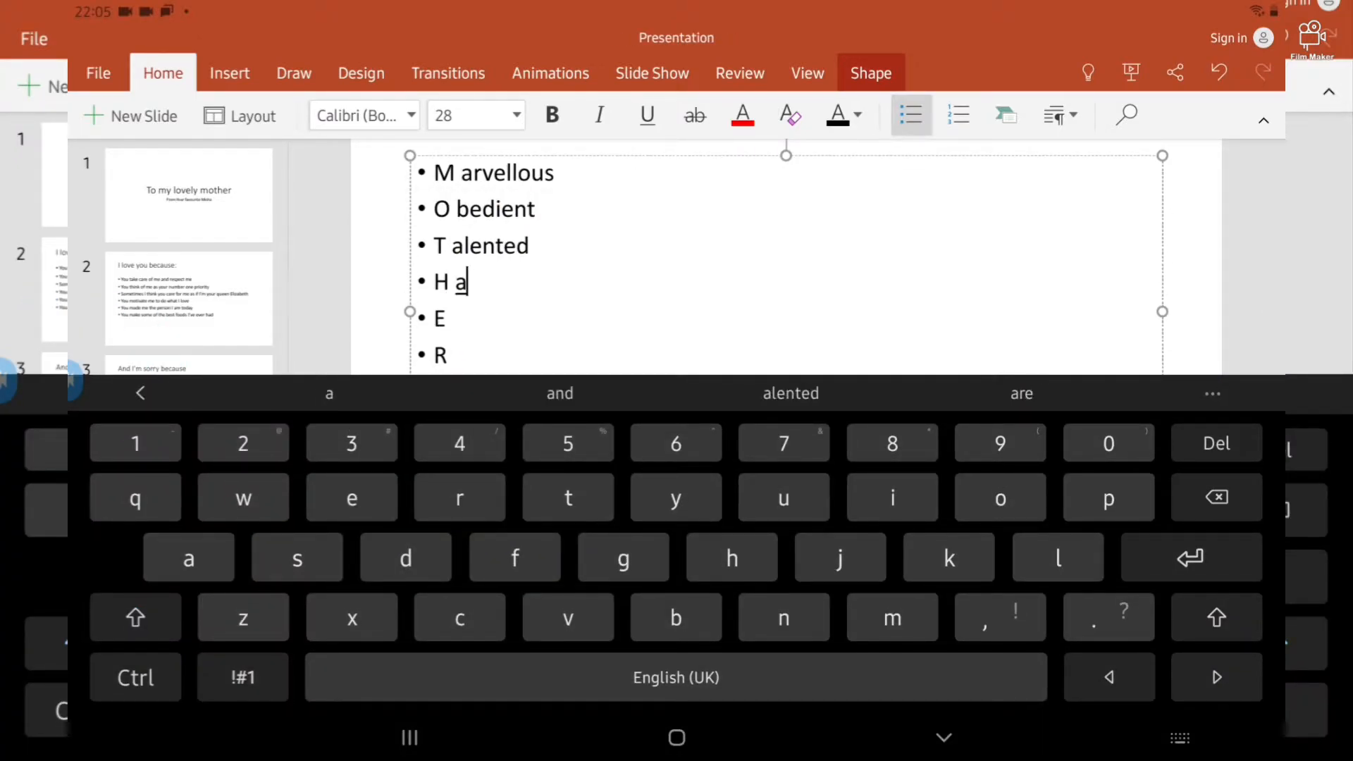
{"action": "type", "text": "ppy"}
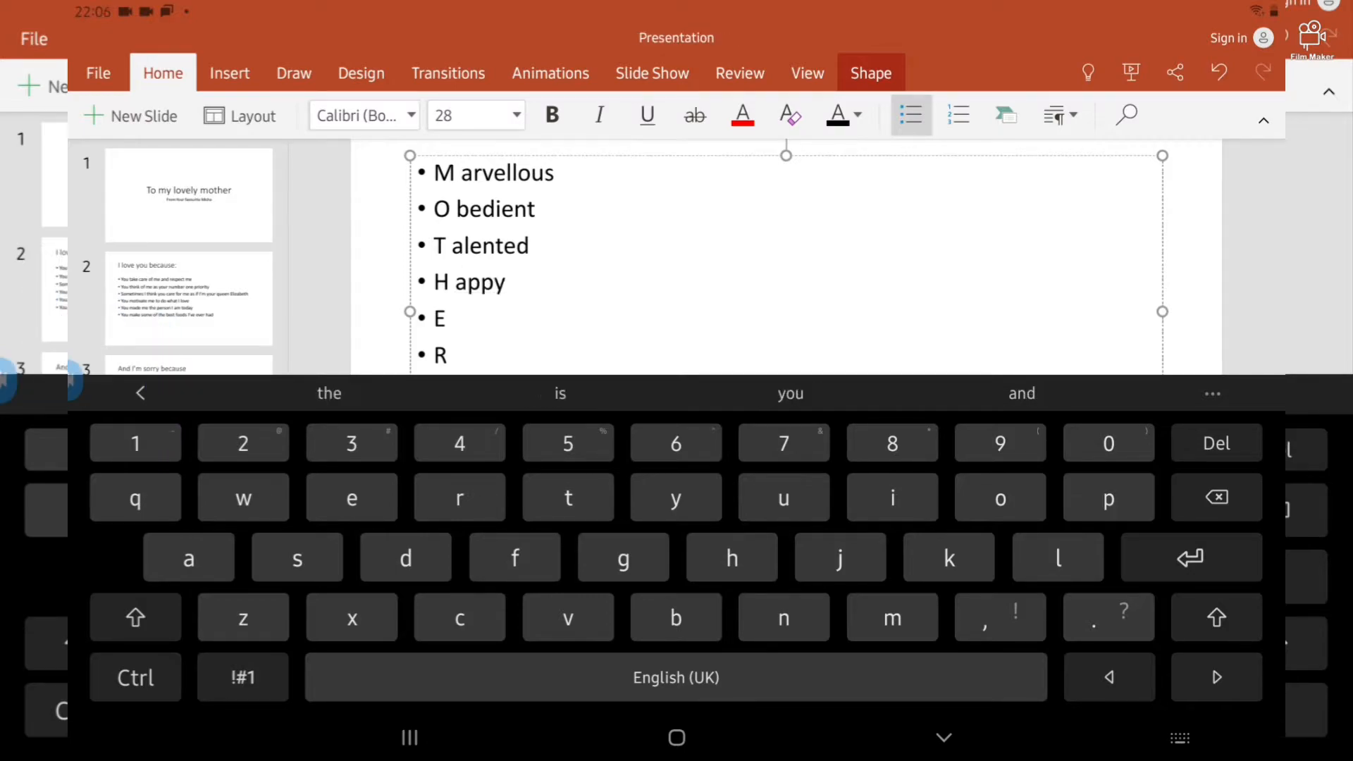
{"action": "type", "text": "ager"}
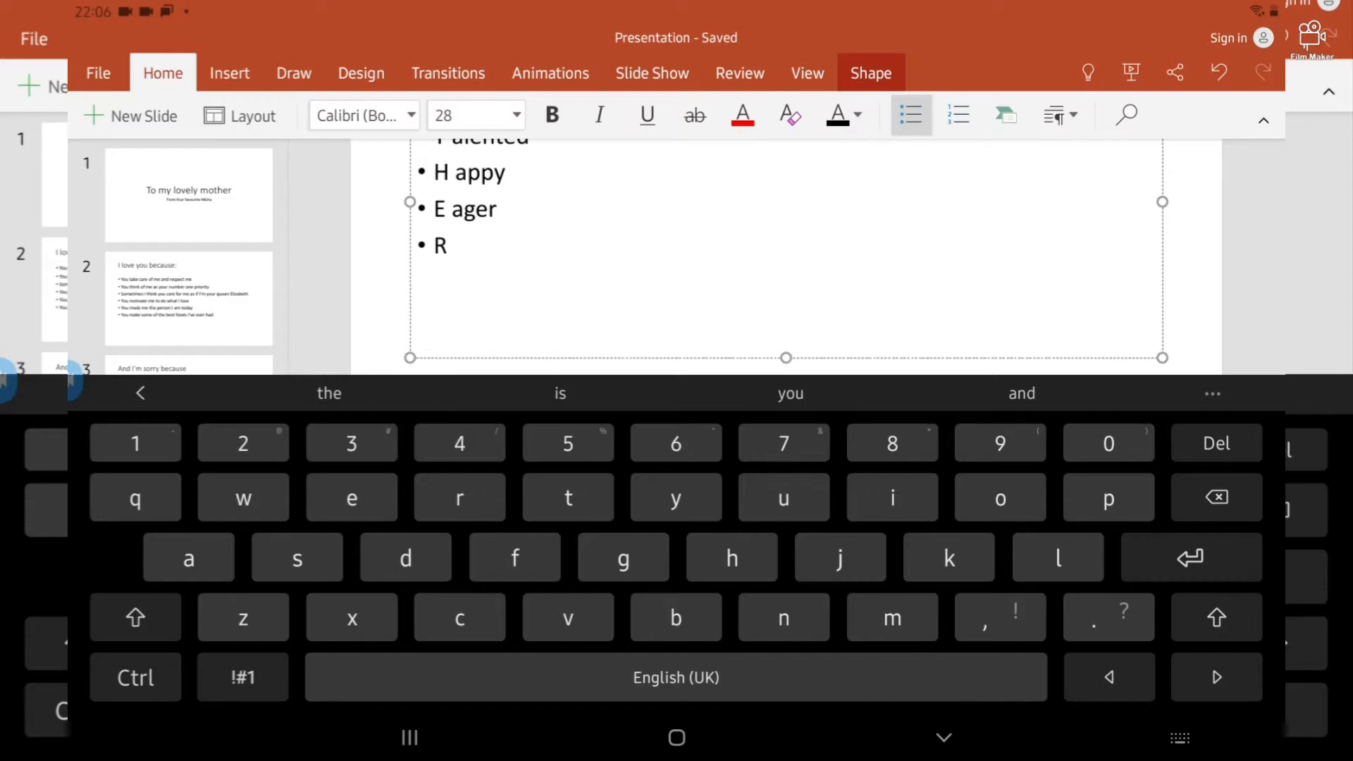
{"action": "type", "text": "adiant"}
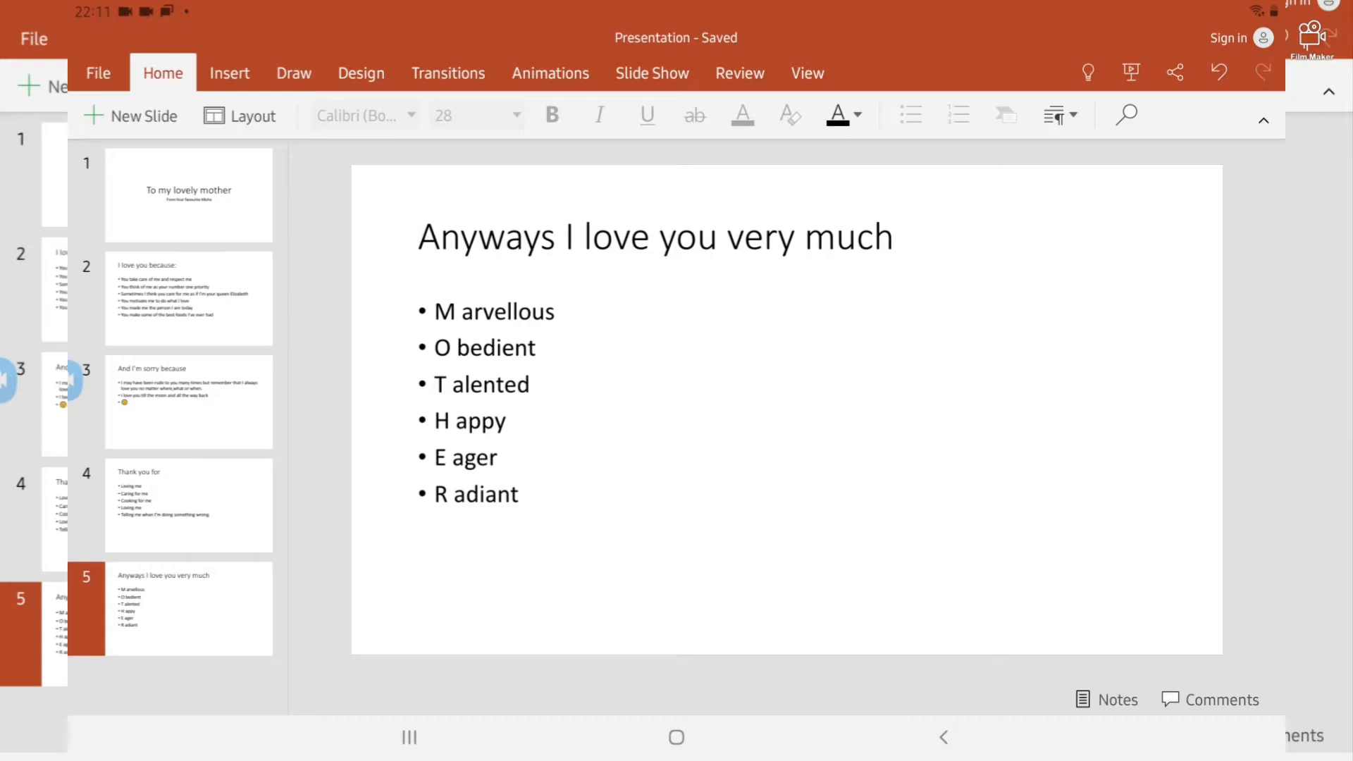
- Review the title, Thank you for and Anyways slides, ending on slide 3 with its actions menu
{"action": "left_click", "coordinate": [189, 194]}
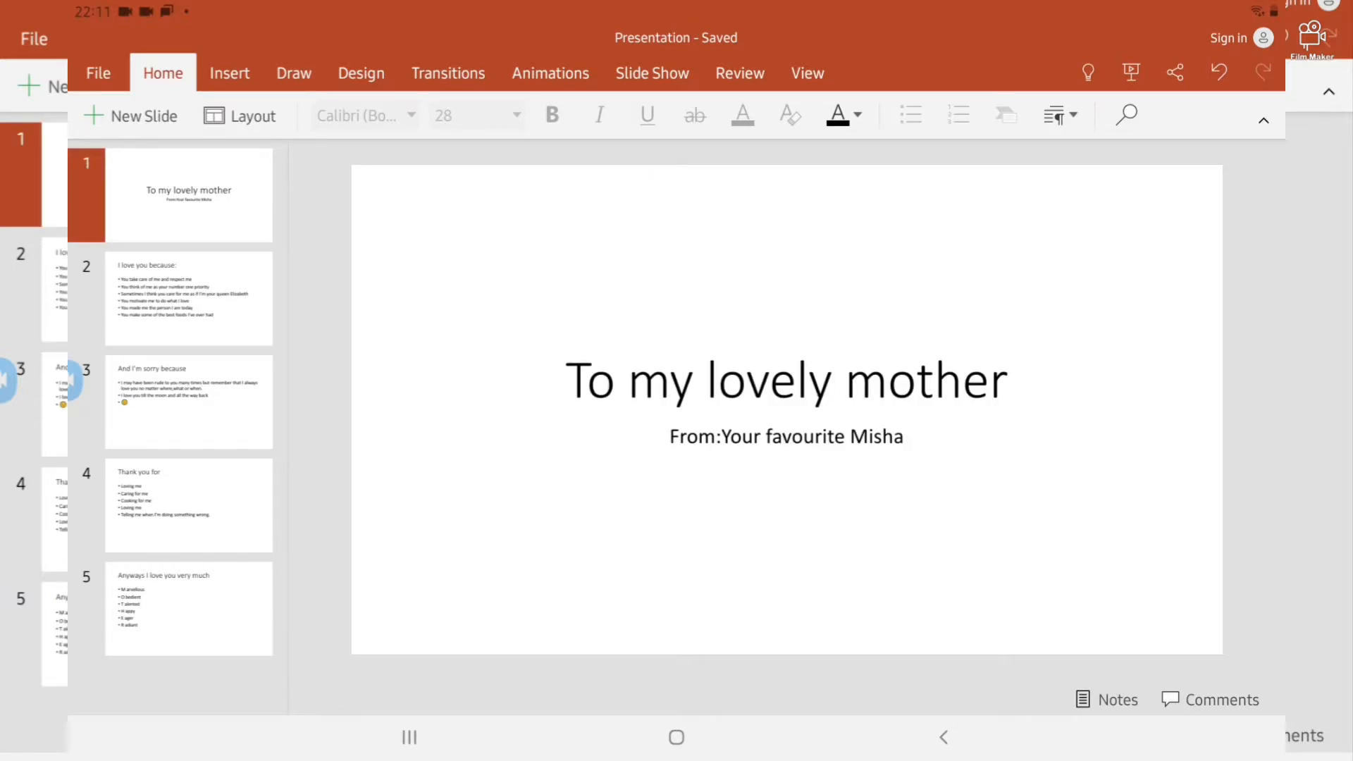
{"action": "left_click", "coordinate": [188, 297]}
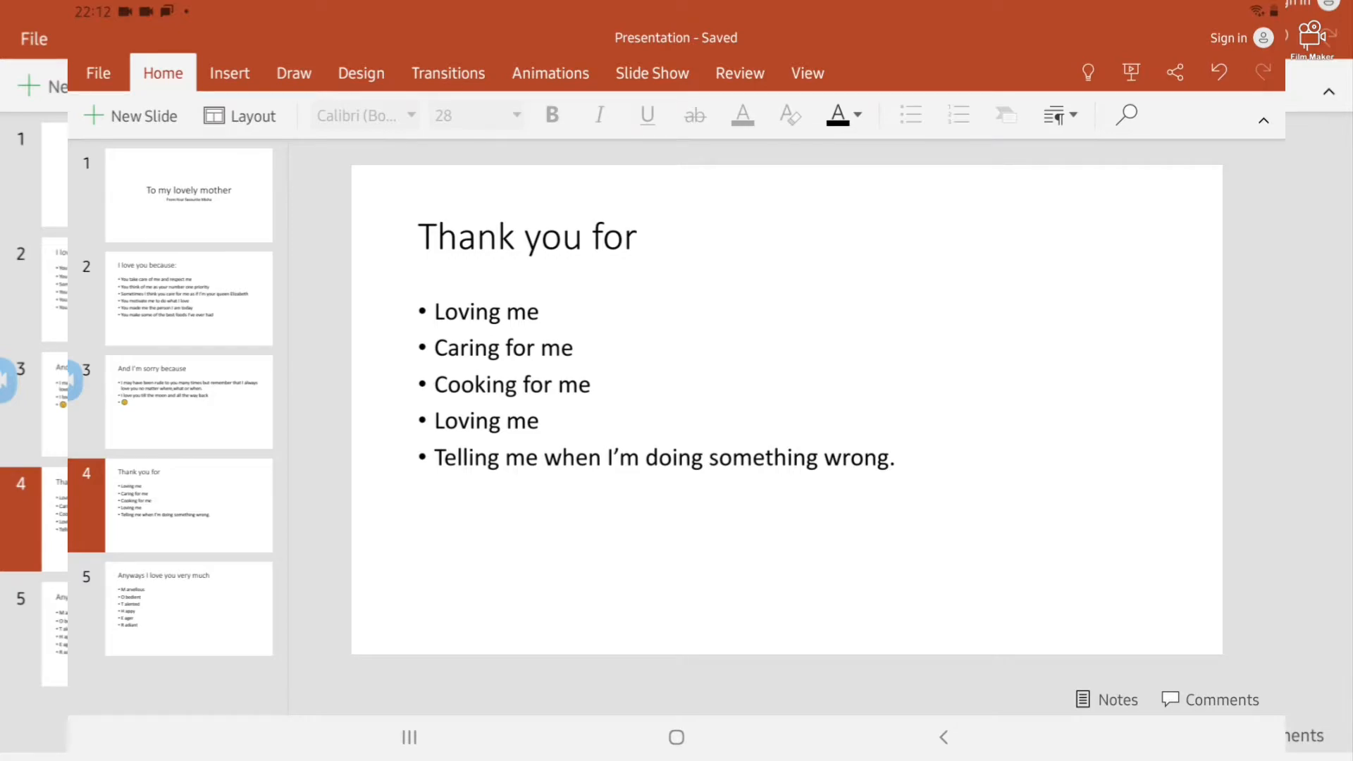
{"action": "left_click", "coordinate": [188, 609]}
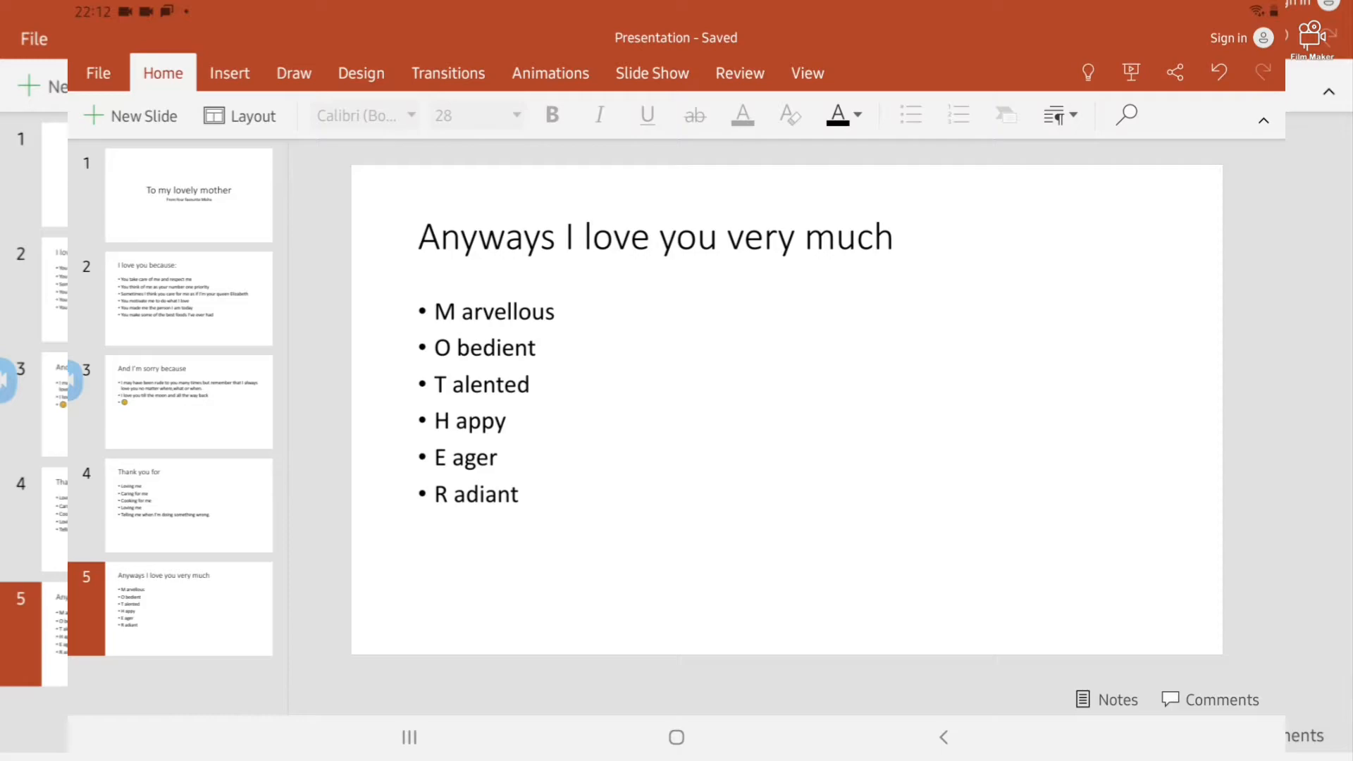
{"action": "left_click", "coordinate": [188, 400]}
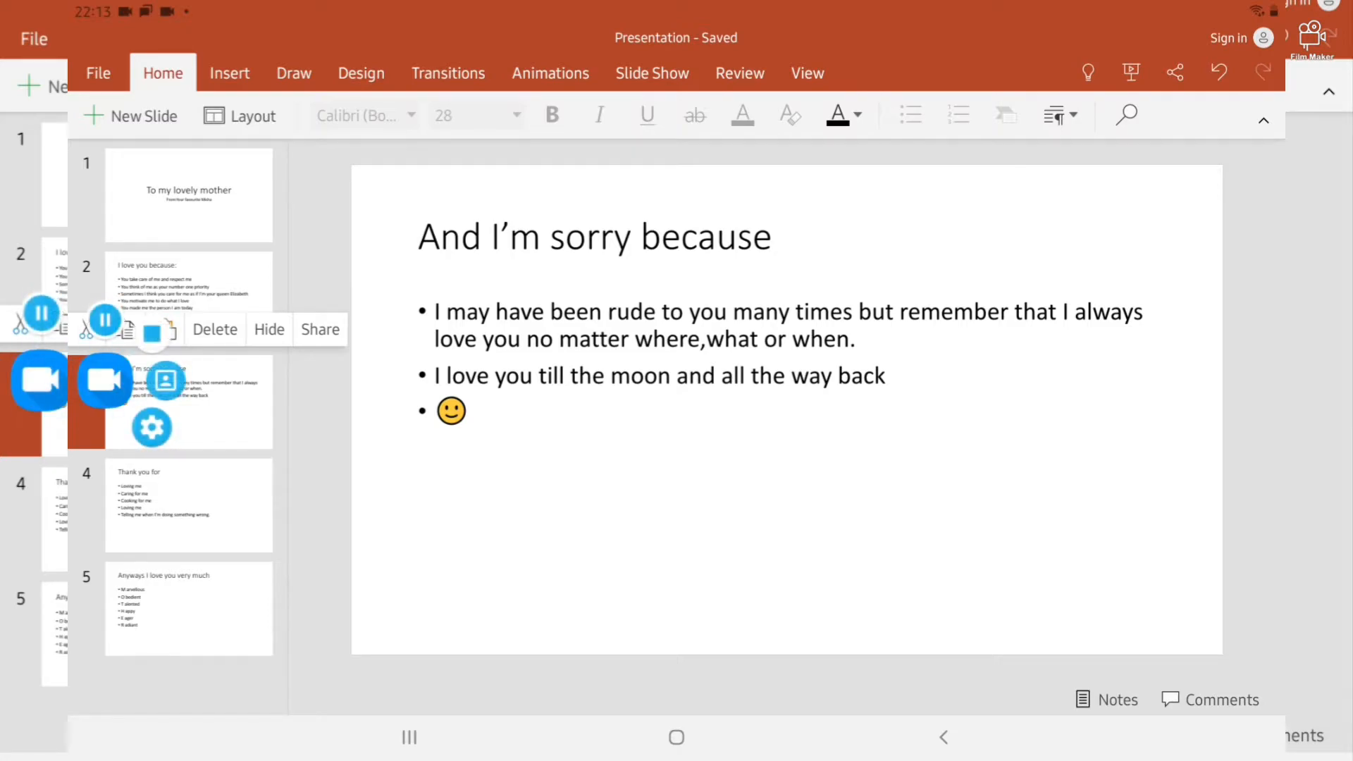
- Try the green Facet and a red theme on the slides from the Design choices
{"action": "left_click", "coordinate": [361, 73]}
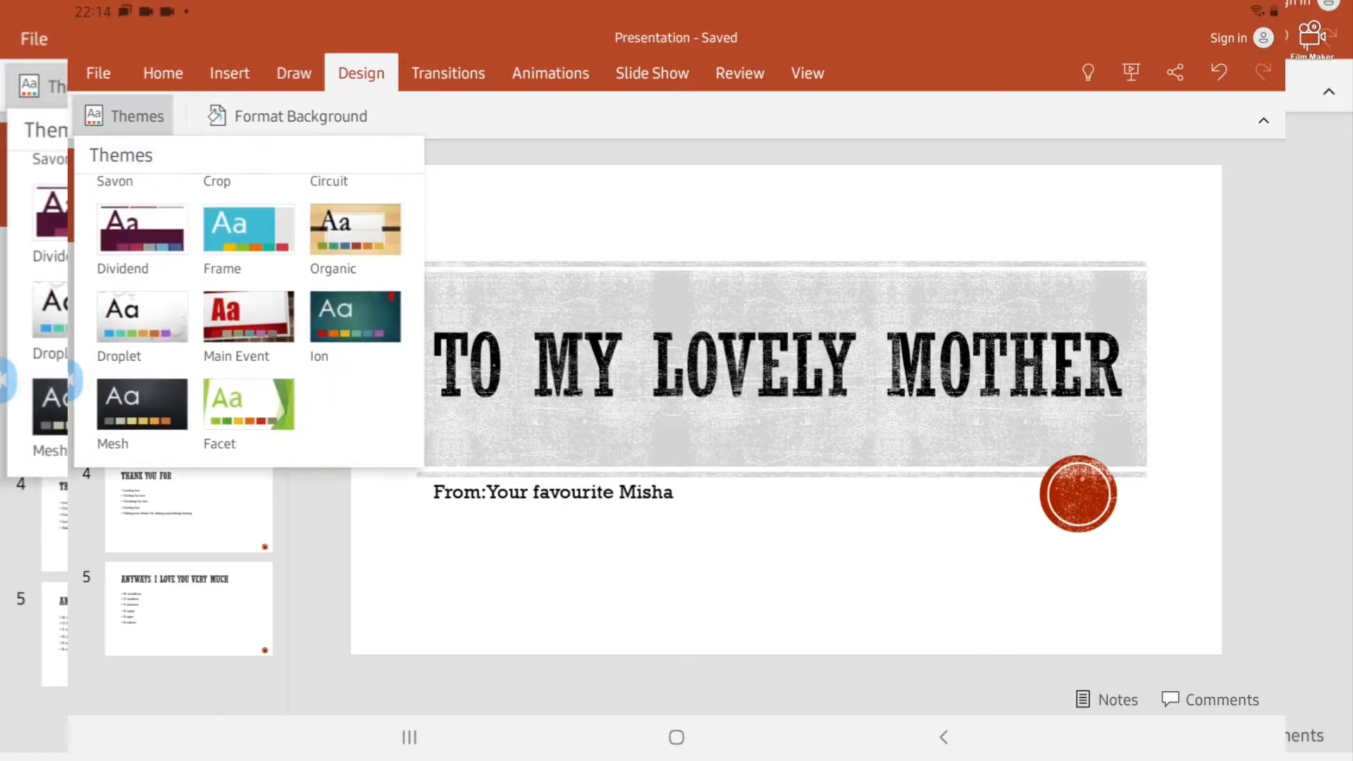
{"action": "left_click", "coordinate": [248, 403]}
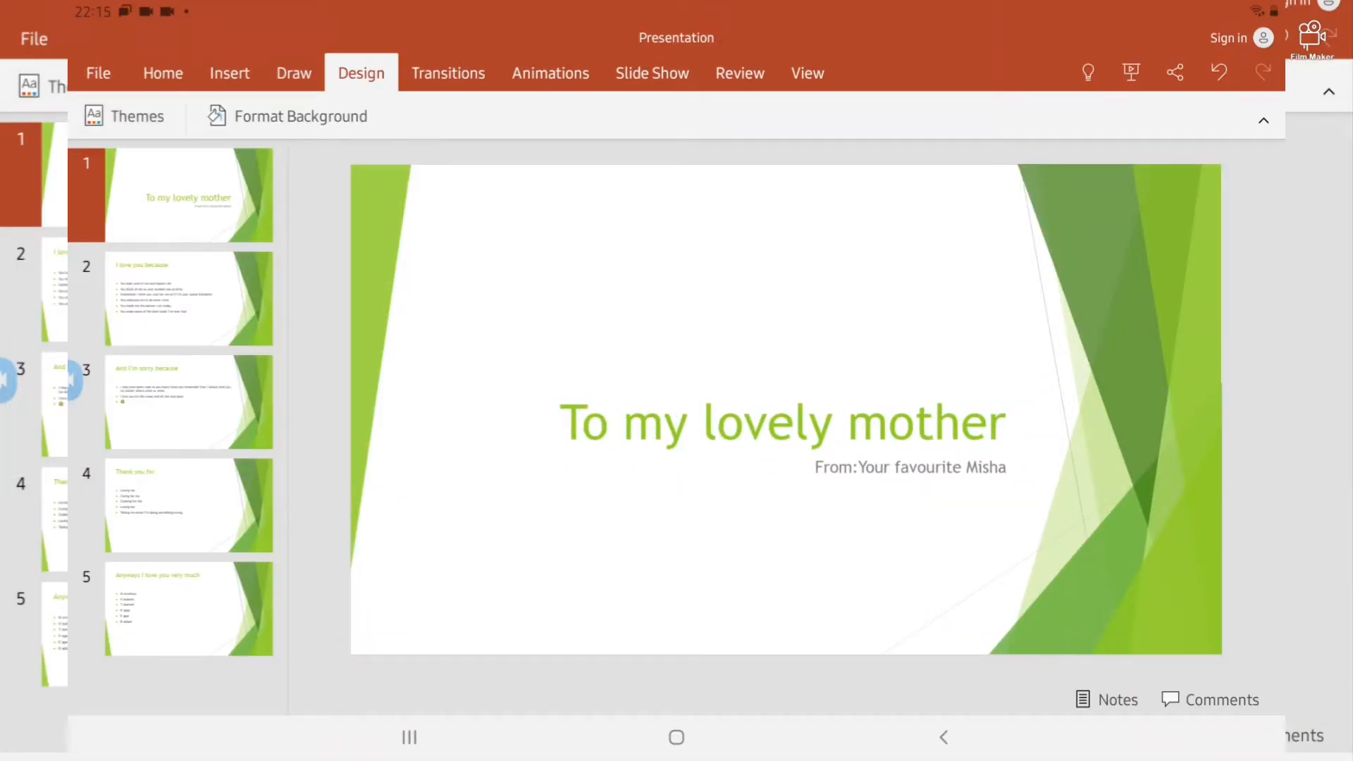
{"action": "left_click", "coordinate": [138, 116]}
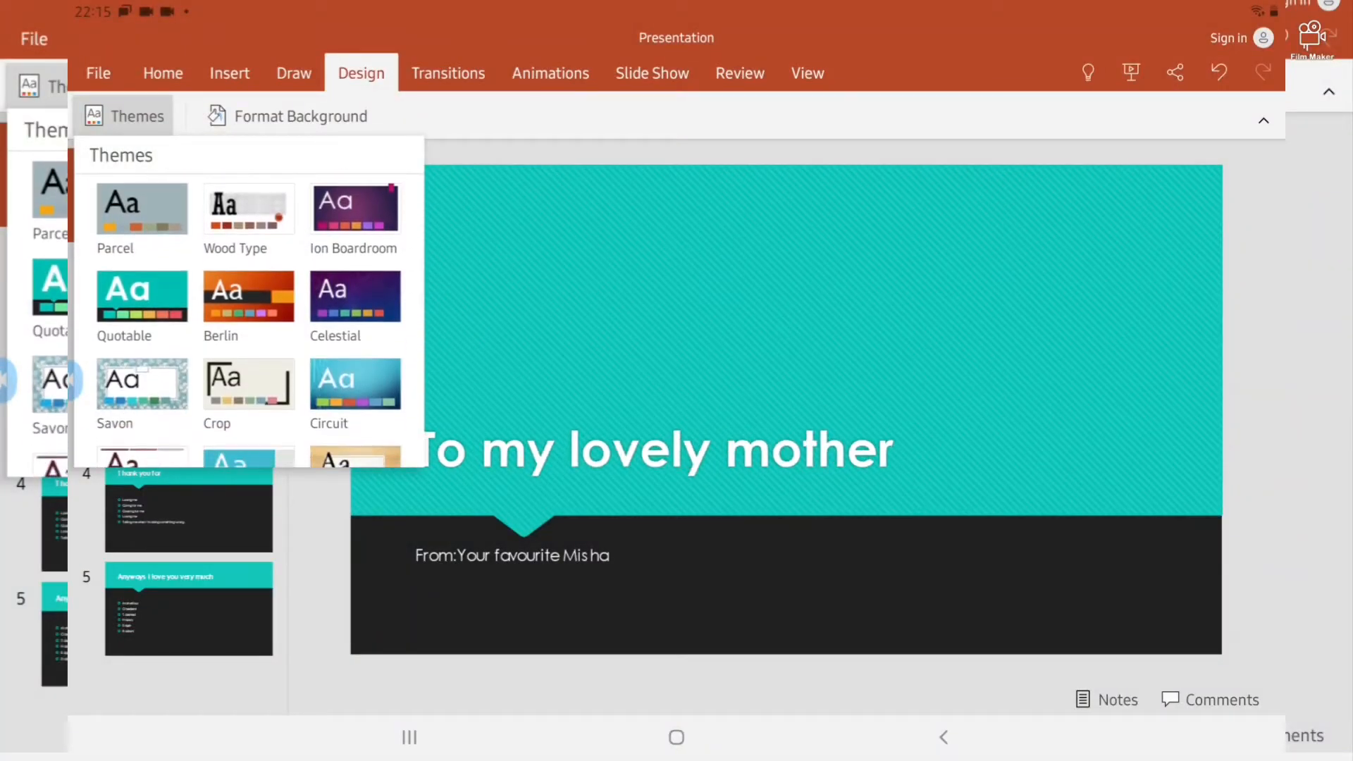
{"action": "left_click", "coordinate": [141, 384]}
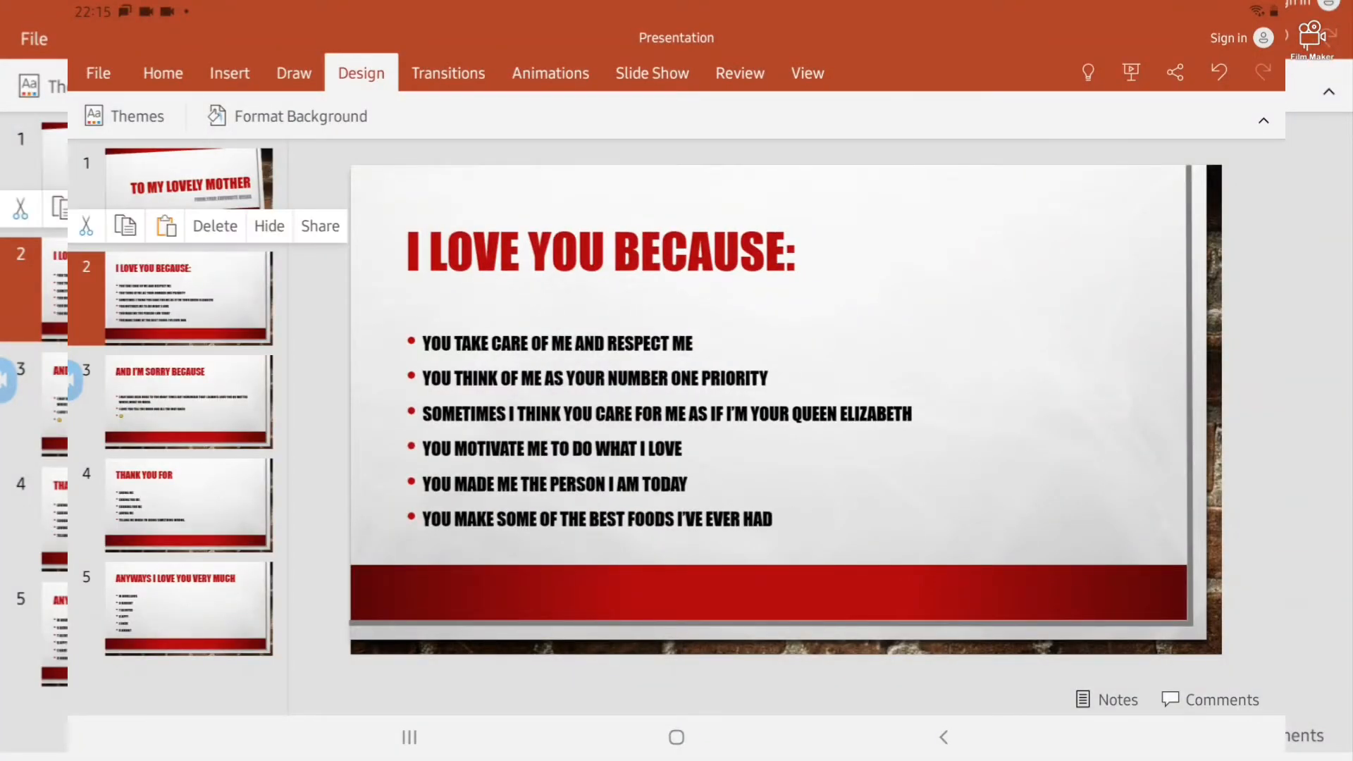
- Settle on the dark purple theme and apply a transition to every slide
{"action": "left_click", "coordinate": [124, 116]}
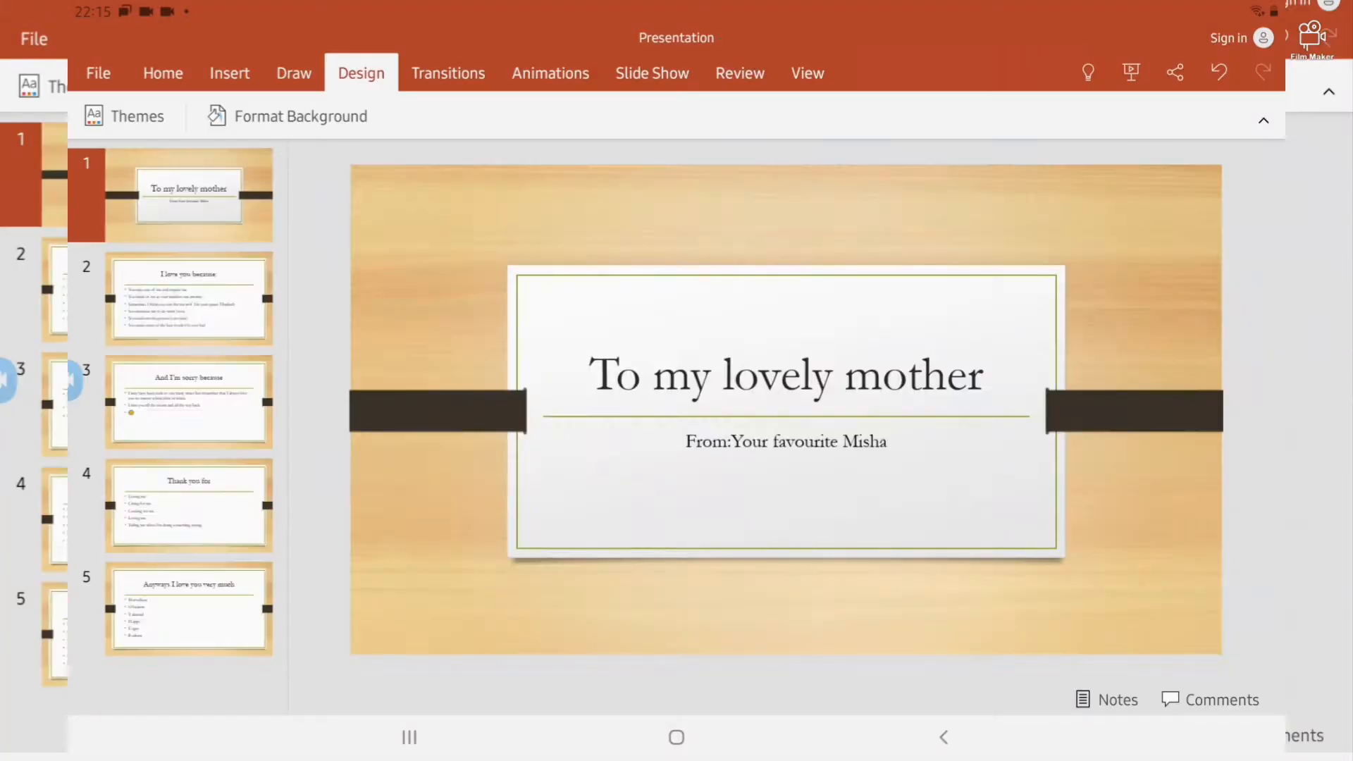
{"action": "left_click", "coordinate": [128, 115]}
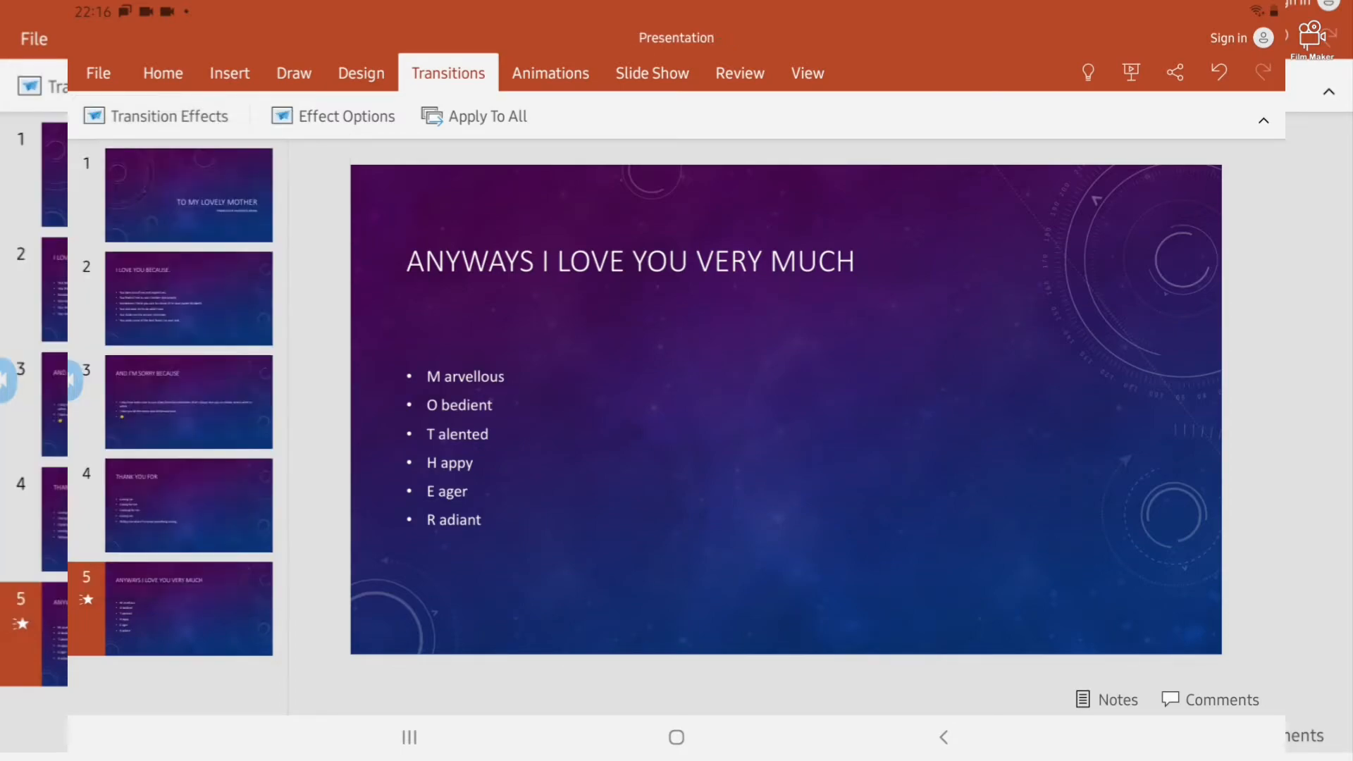
{"action": "left_click", "coordinate": [550, 74]}
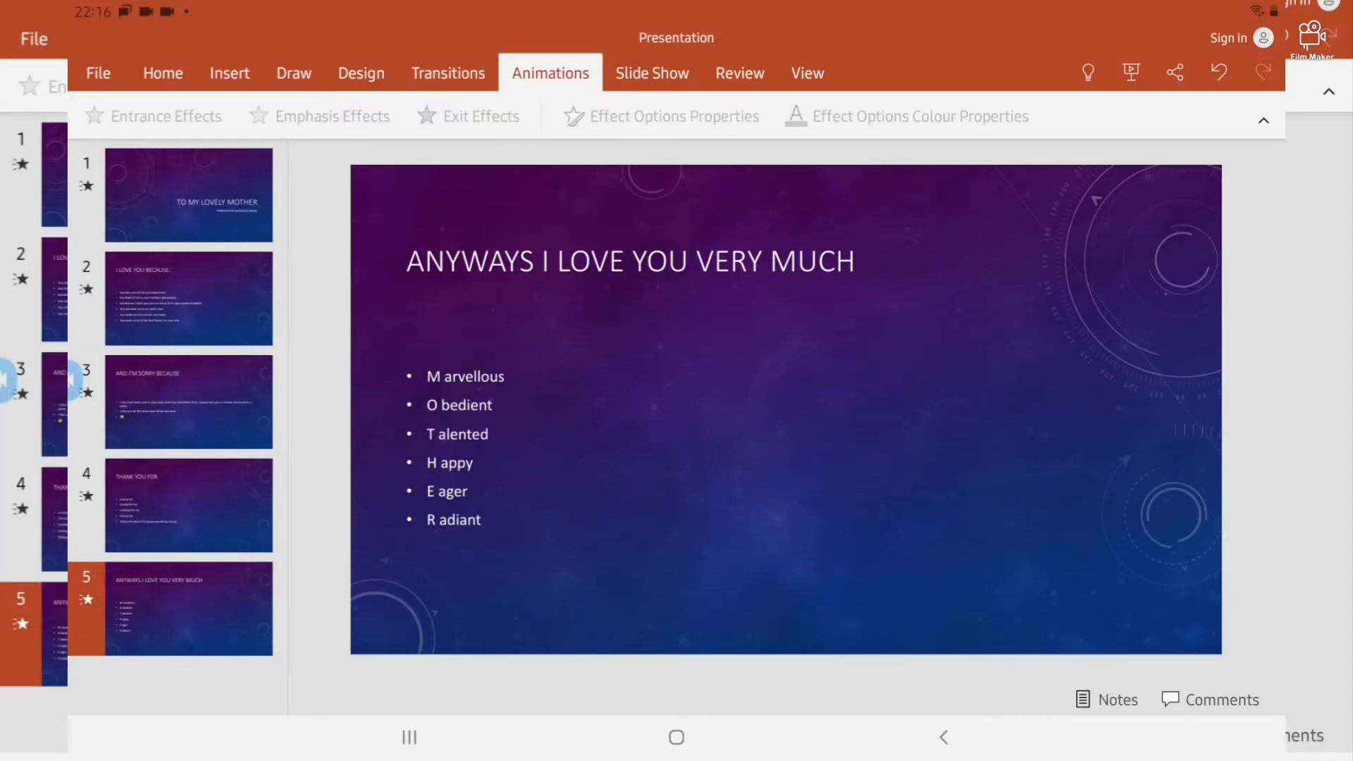
{"action": "left_click", "coordinate": [651, 73]}
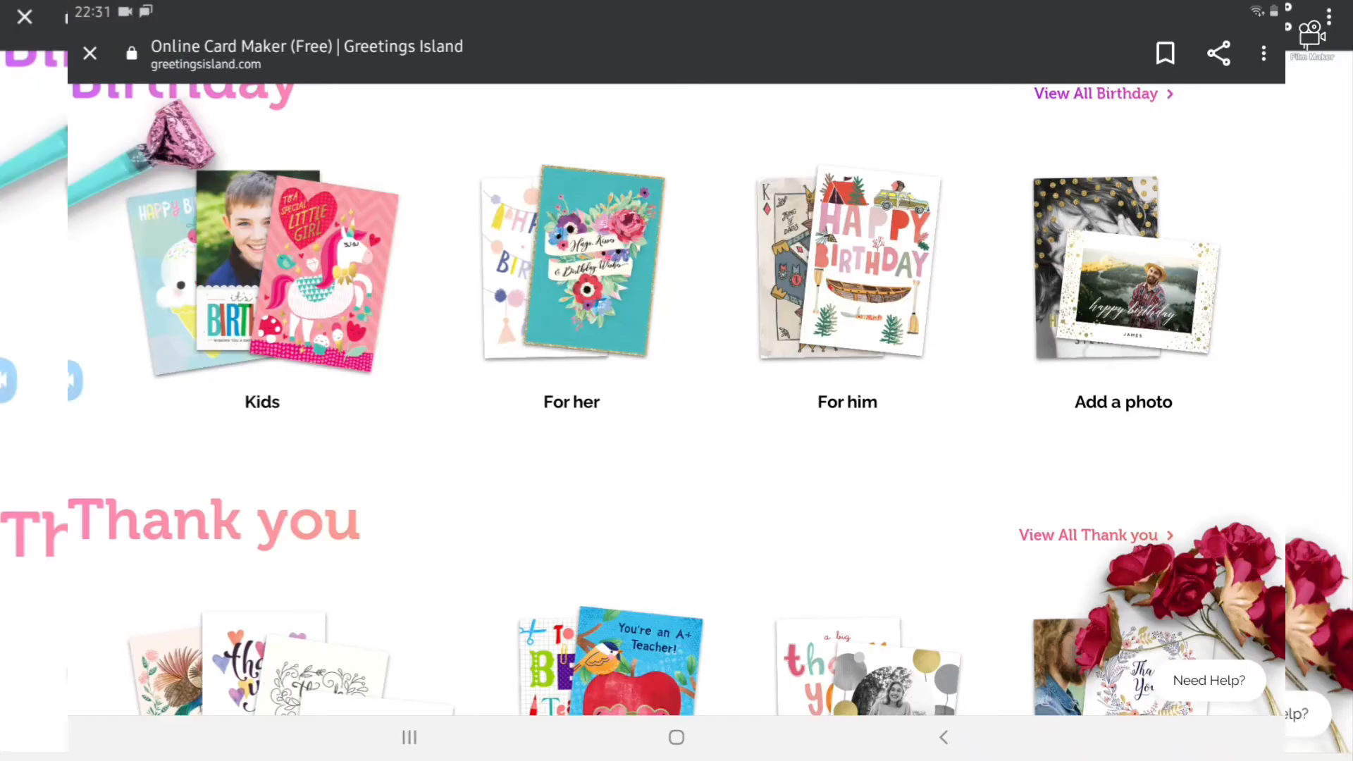
- Scroll through the Birthday Cards For Him designs on Greetings Island
{"action": "scroll", "scroll_direction": "down", "scroll_amount": 3}
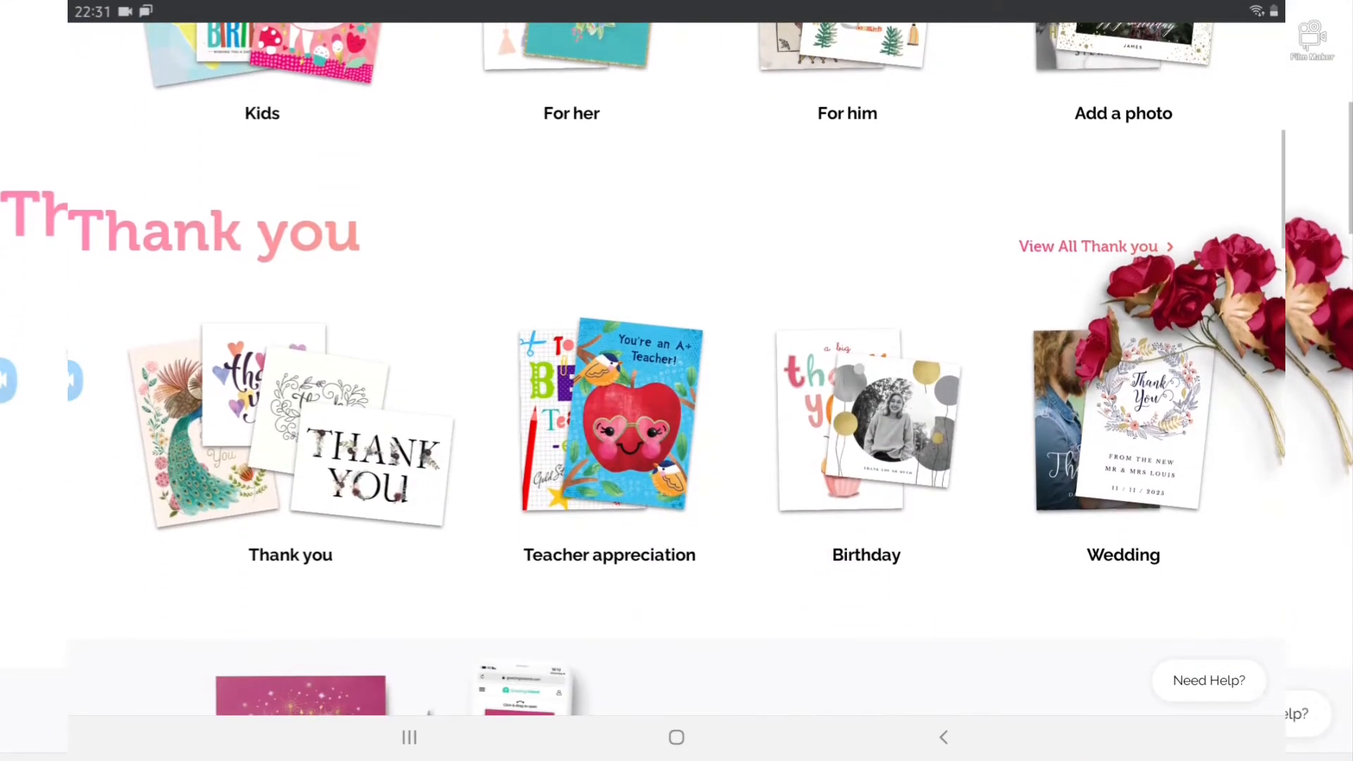
{"action": "scroll", "scroll_direction": "down", "scroll_amount": 3}
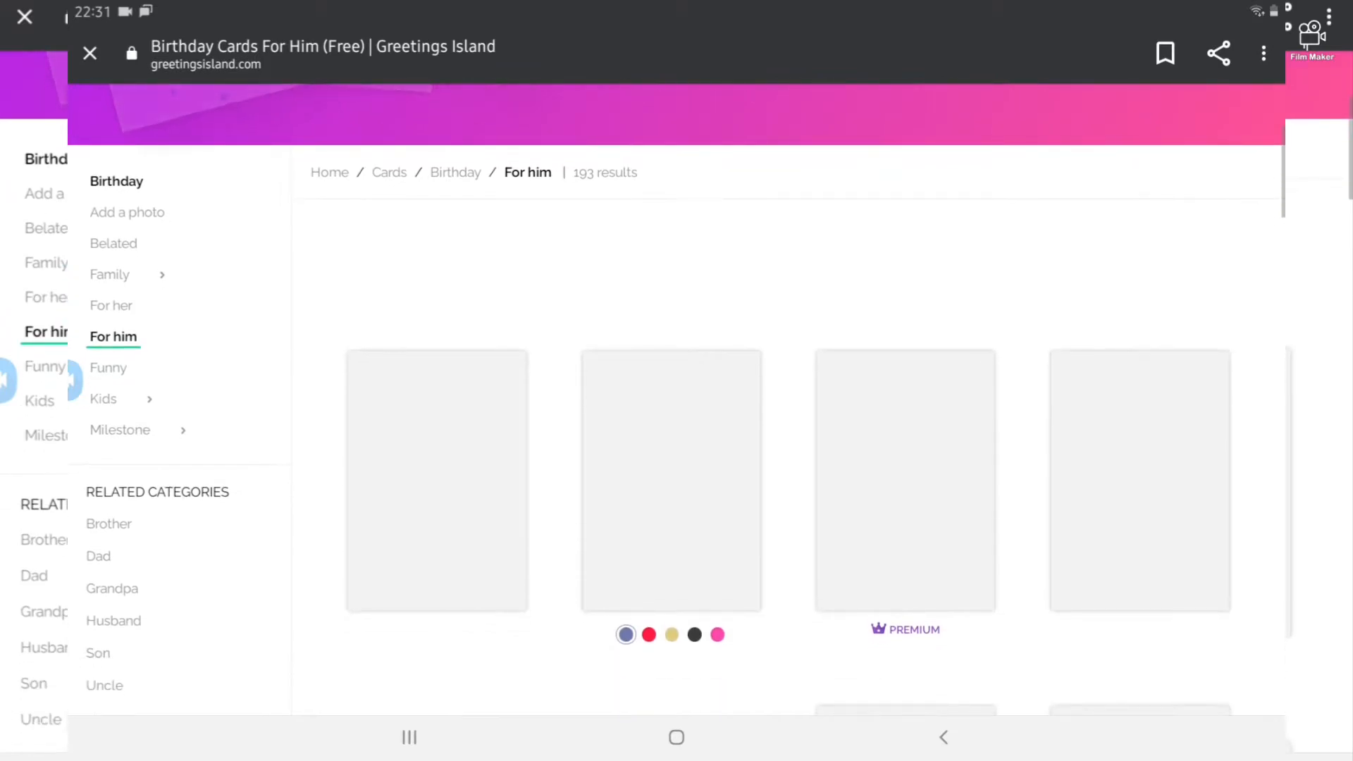
{"action": "scroll", "scroll_direction": "down", "scroll_amount": 3}
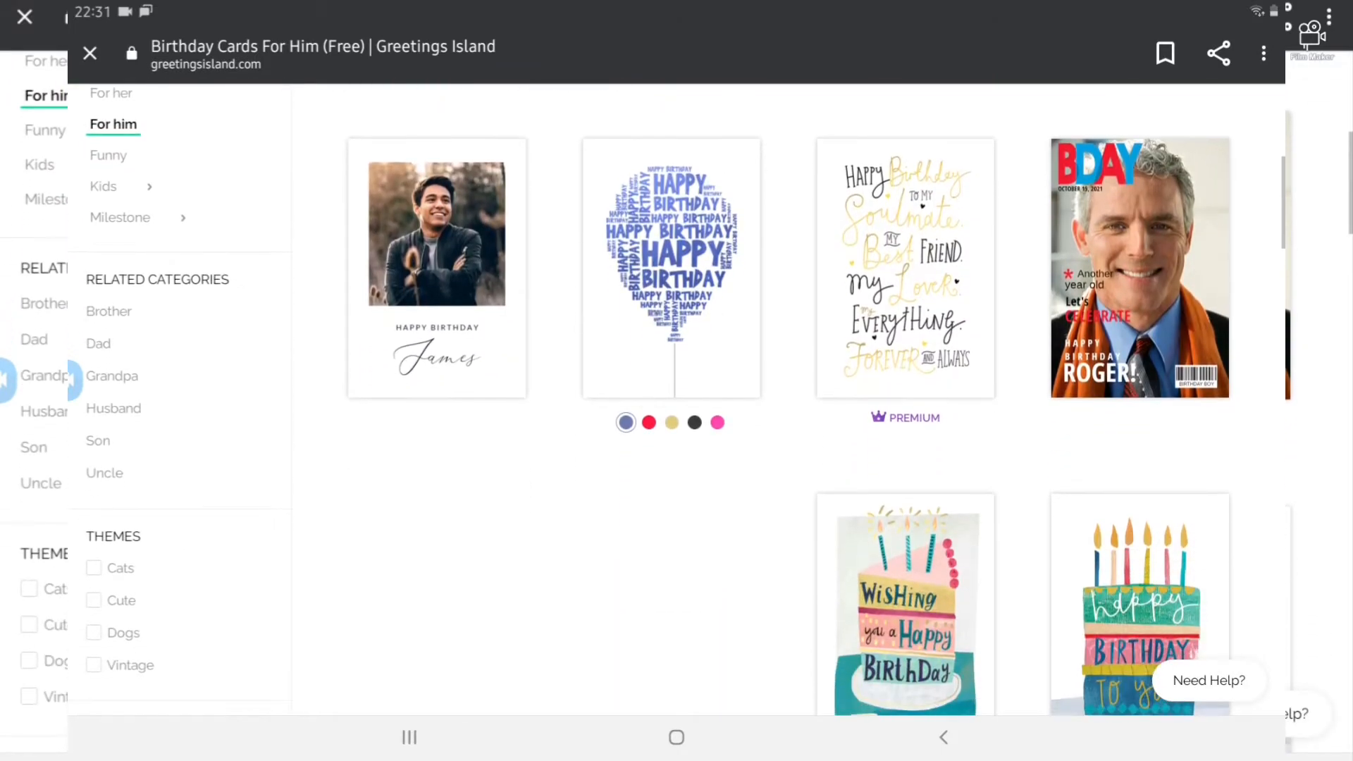
{"action": "scroll", "scroll_direction": "down", "scroll_amount": 3}
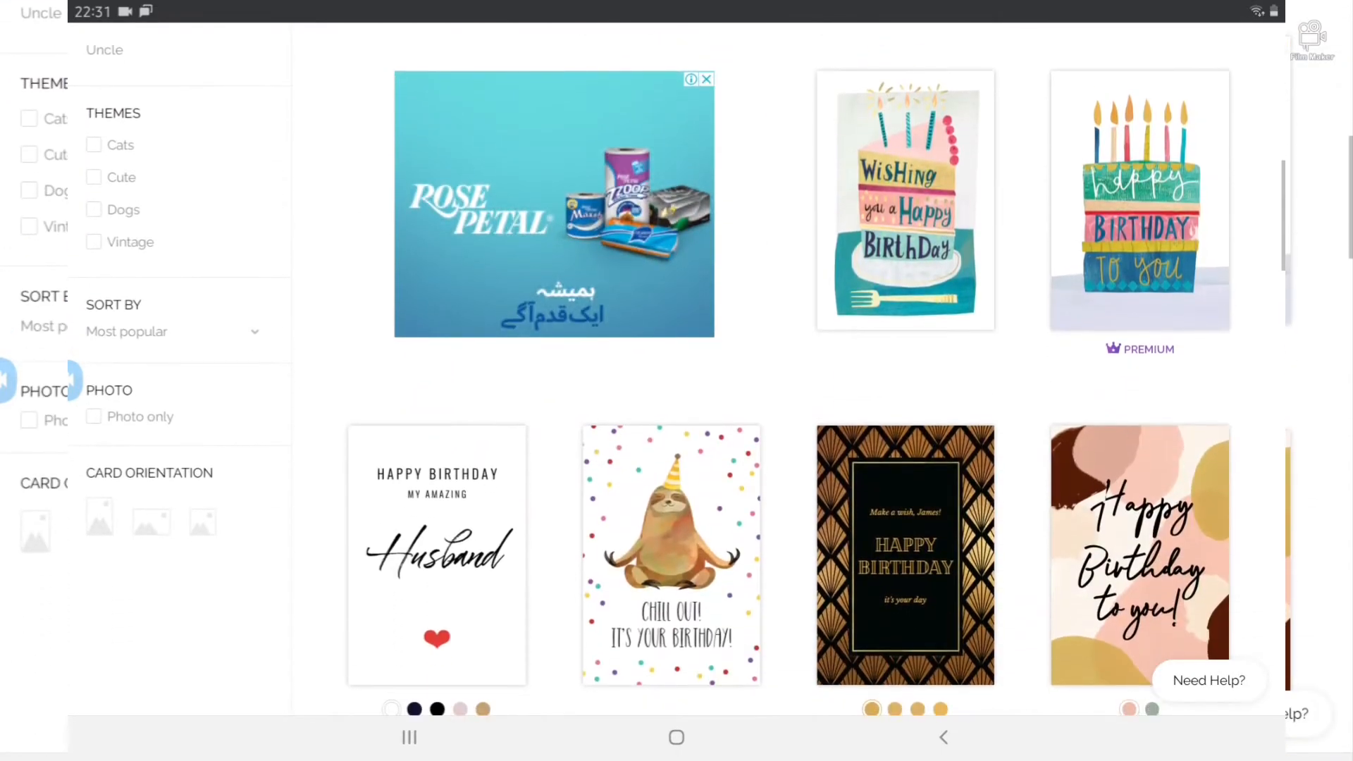
{"action": "scroll", "scroll_direction": "down", "scroll_amount": 3}
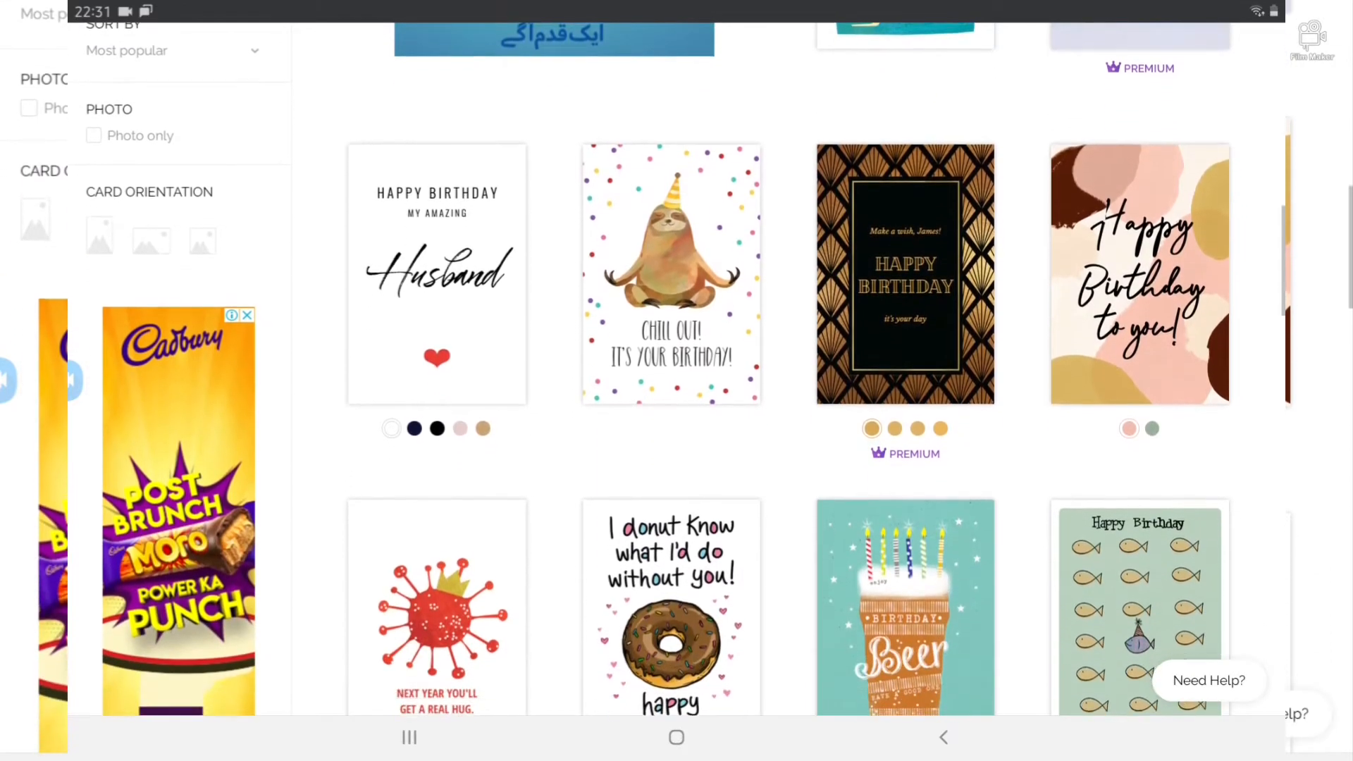
{"action": "scroll", "scroll_direction": "down", "scroll_amount": 3}
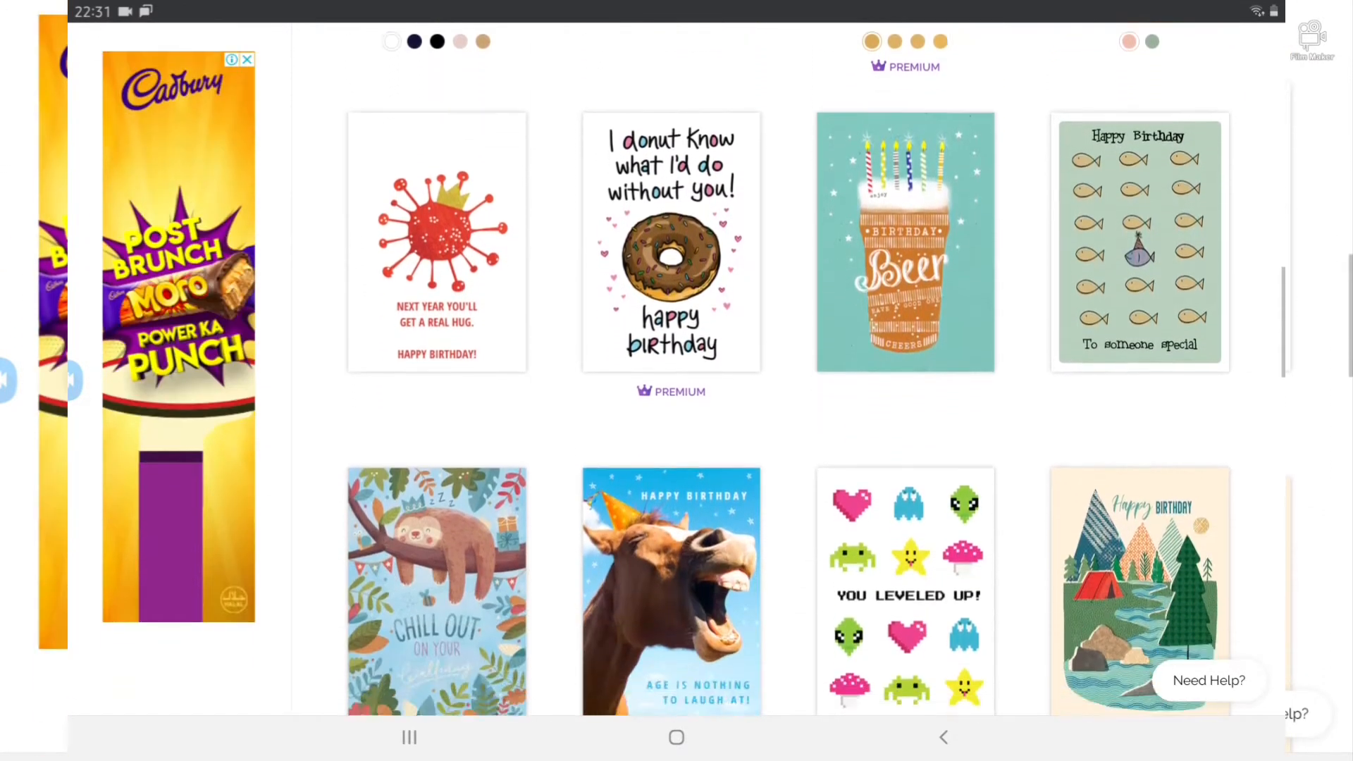
{"action": "scroll", "scroll_direction": "down", "scroll_amount": 3}
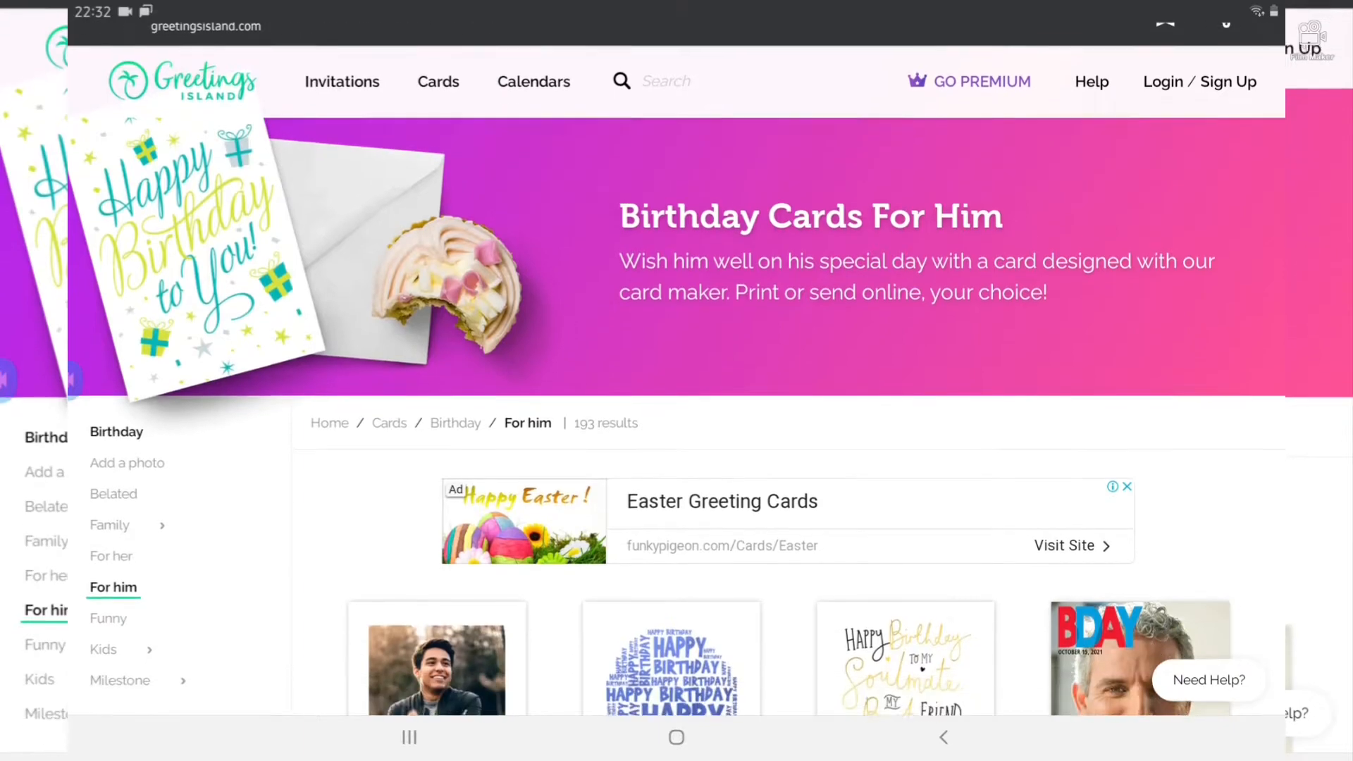
- Scroll the Family Birthday Cards listing down to the Coolest Dad Ever penguin card
{"action": "scroll", "scroll_direction": "down", "scroll_amount": 3}
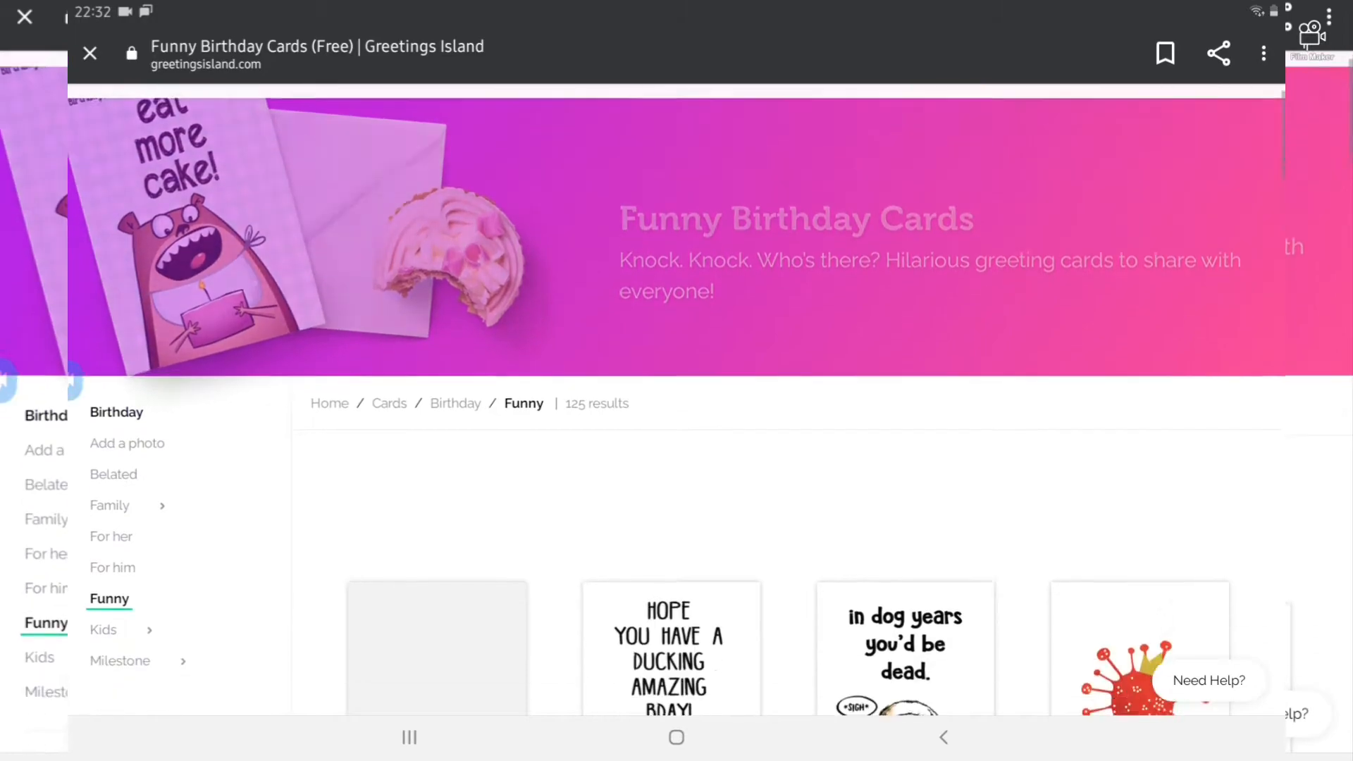
{"action": "scroll", "scroll_direction": "down", "scroll_amount": 3}
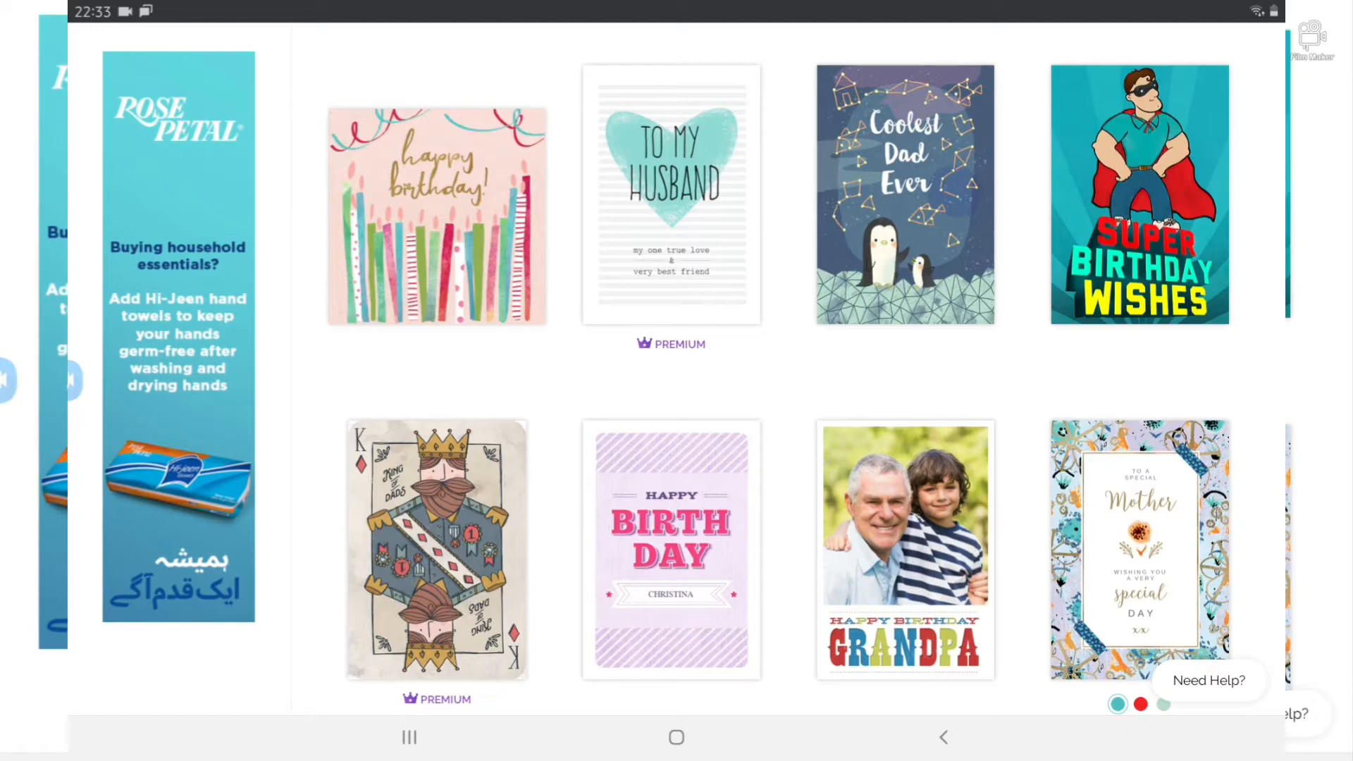
{"action": "scroll", "scroll_direction": "down", "scroll_amount": 3}
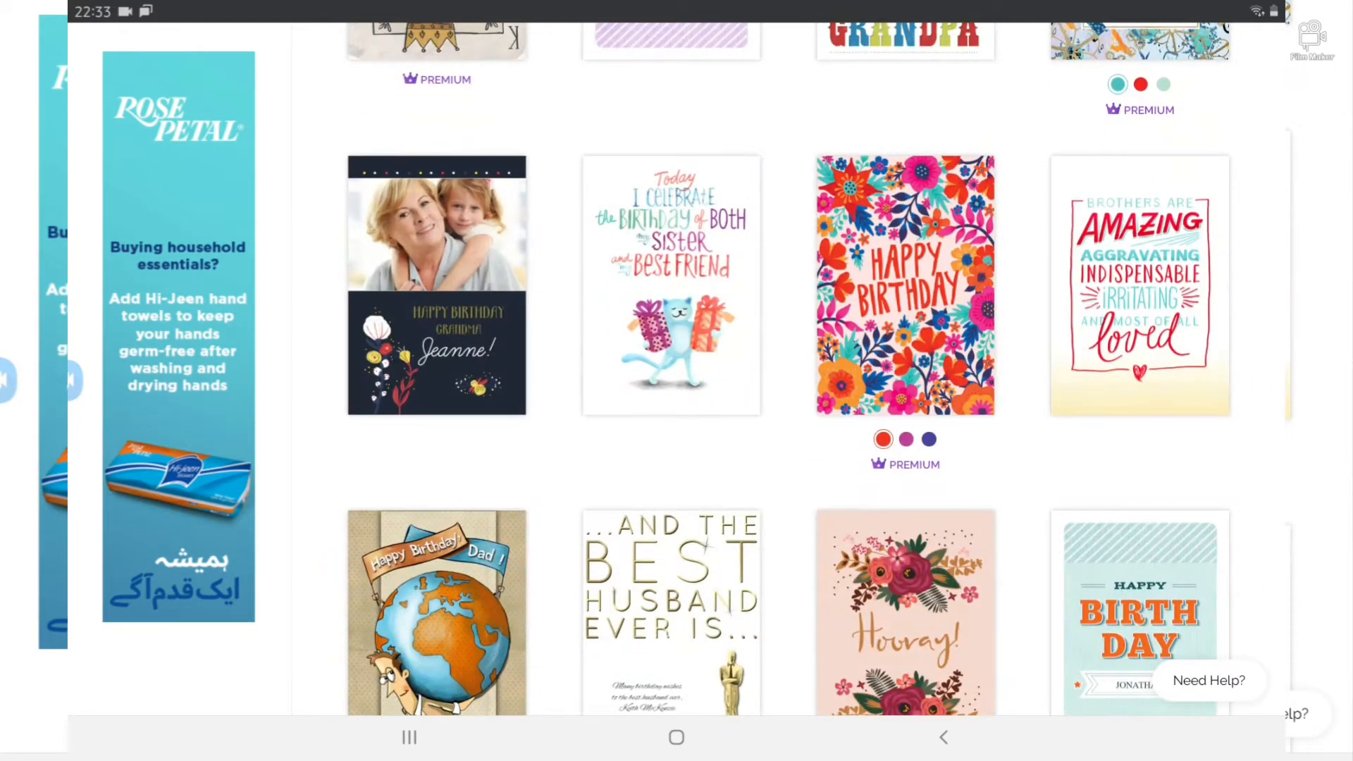
{"action": "scroll", "scroll_direction": "down", "scroll_amount": 3}
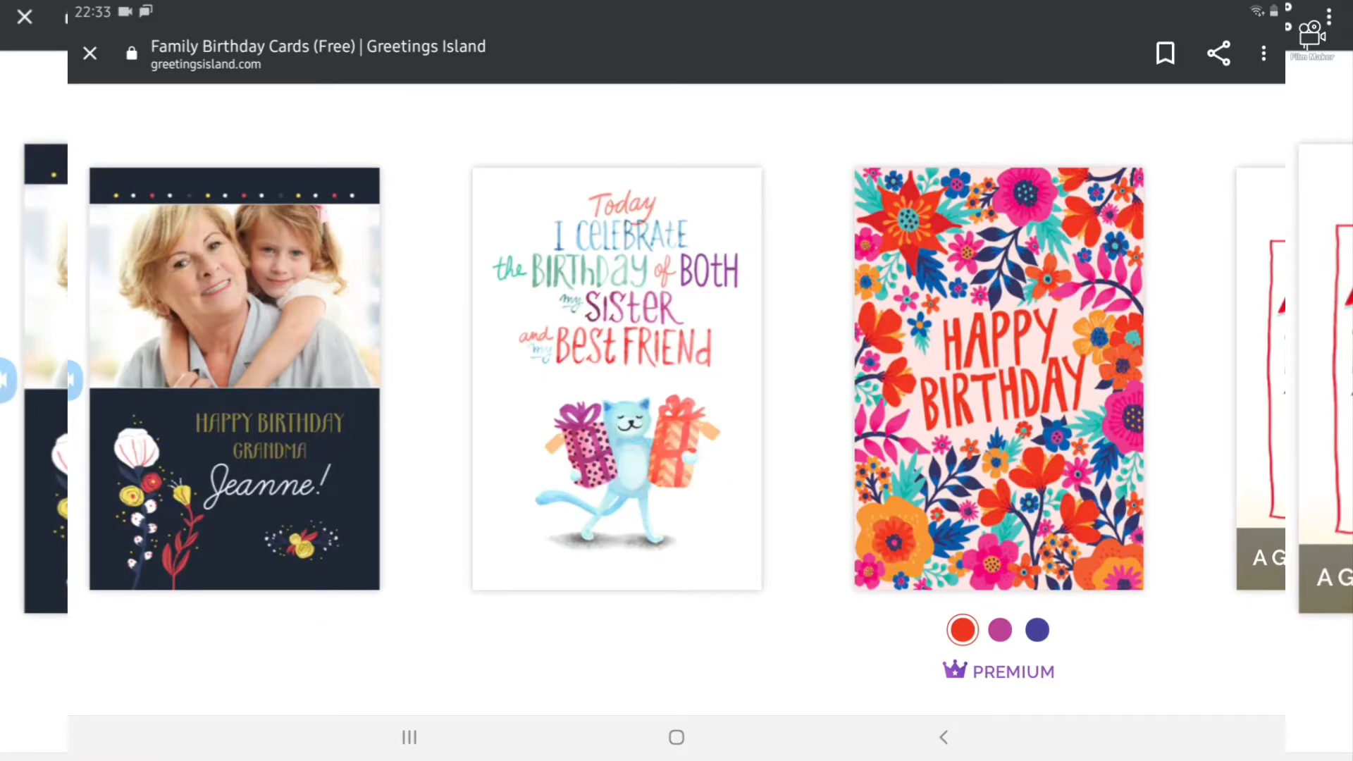
{"action": "scroll", "scroll_direction": "down", "scroll_amount": 3}
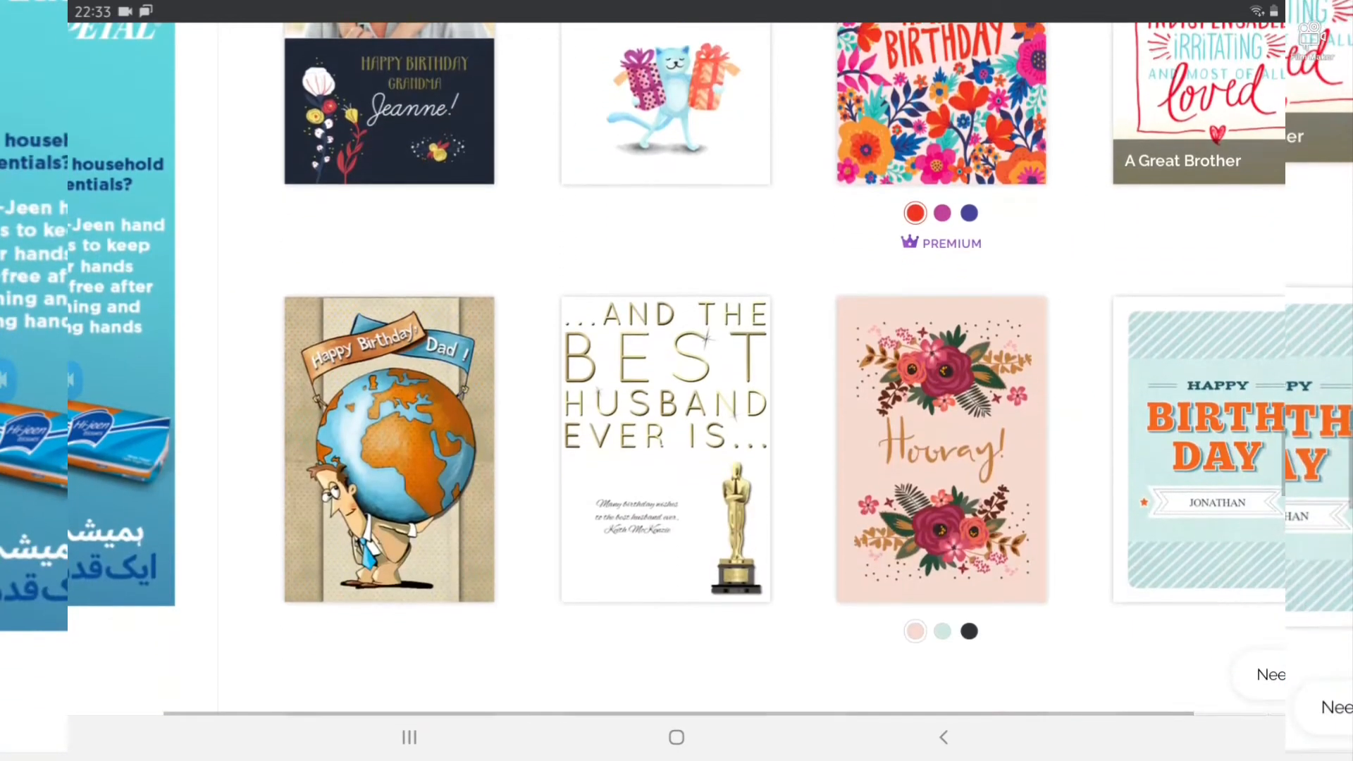
{"action": "scroll", "scroll_direction": "down", "scroll_amount": 3}
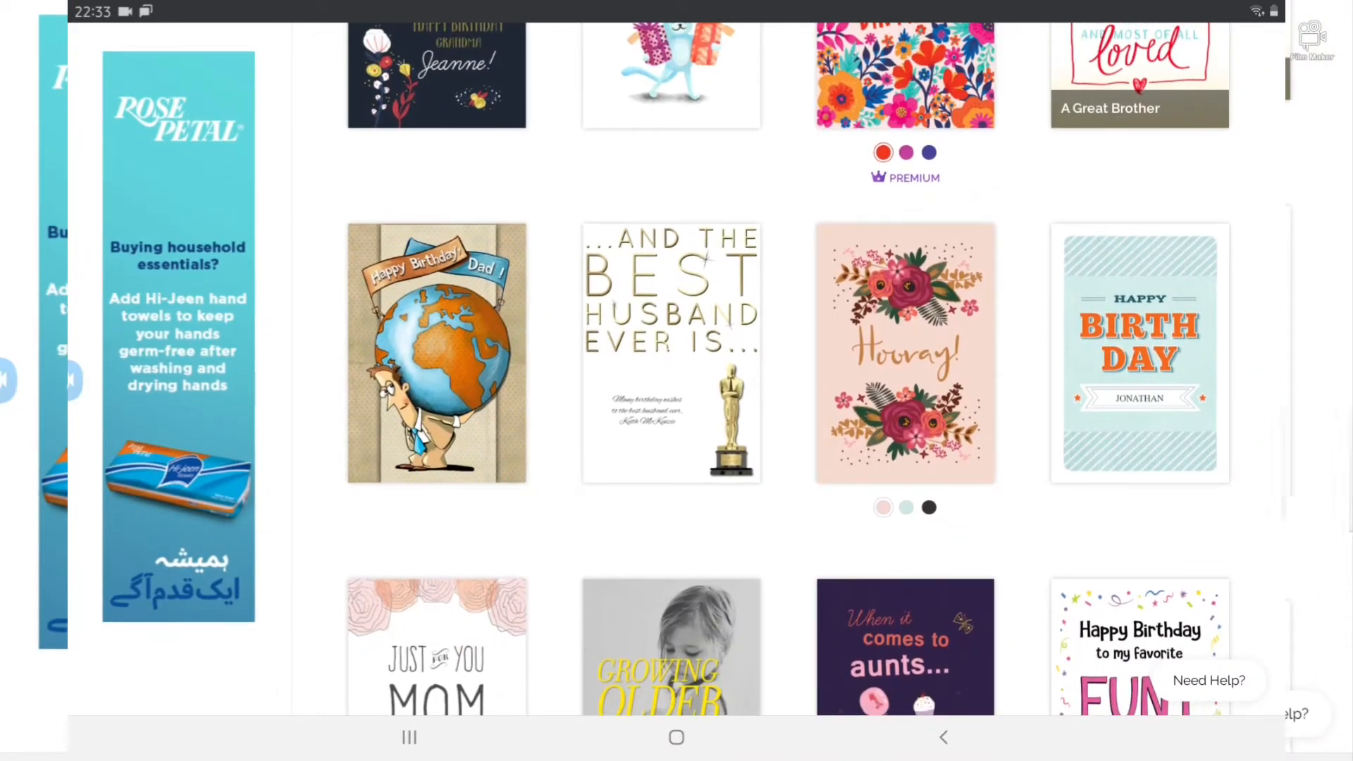
{"action": "scroll", "scroll_direction": "down", "scroll_amount": 3}
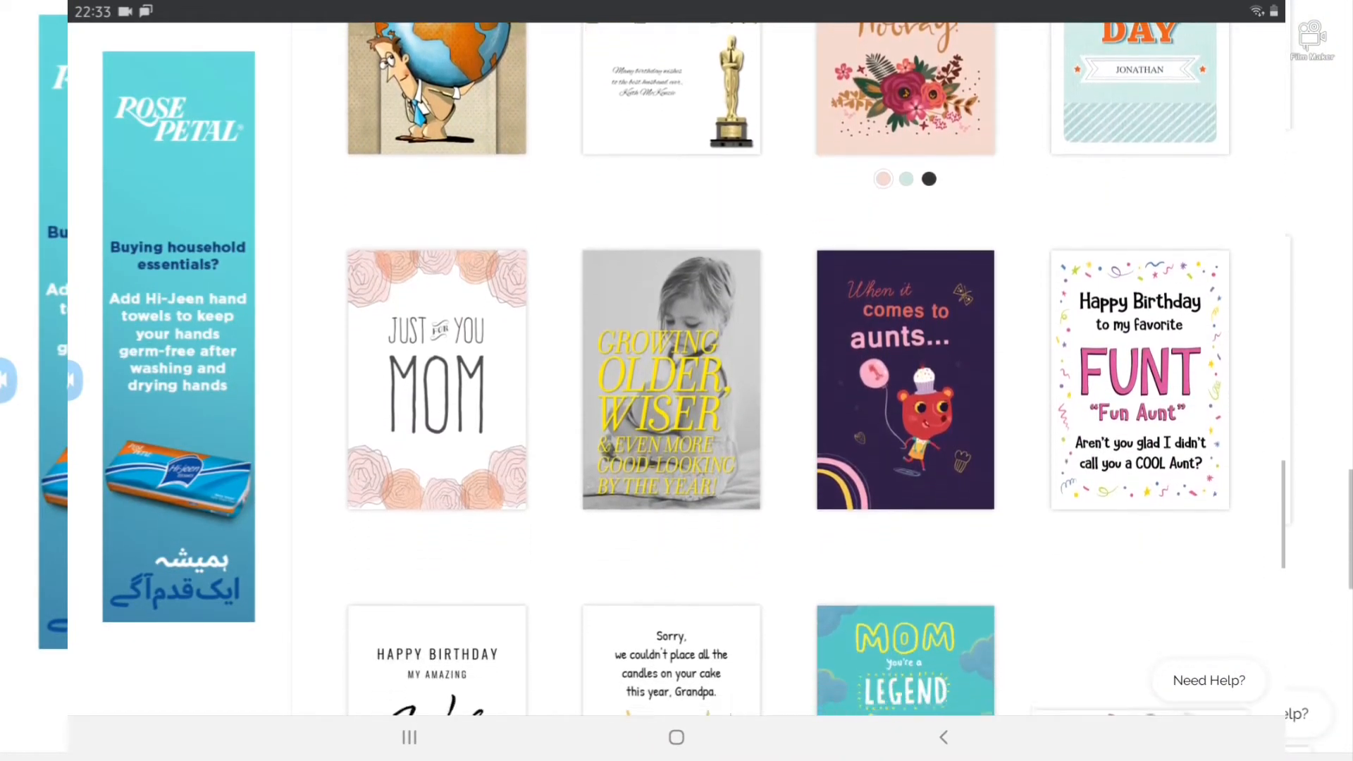
{"action": "scroll", "scroll_direction": "down", "scroll_amount": 3}
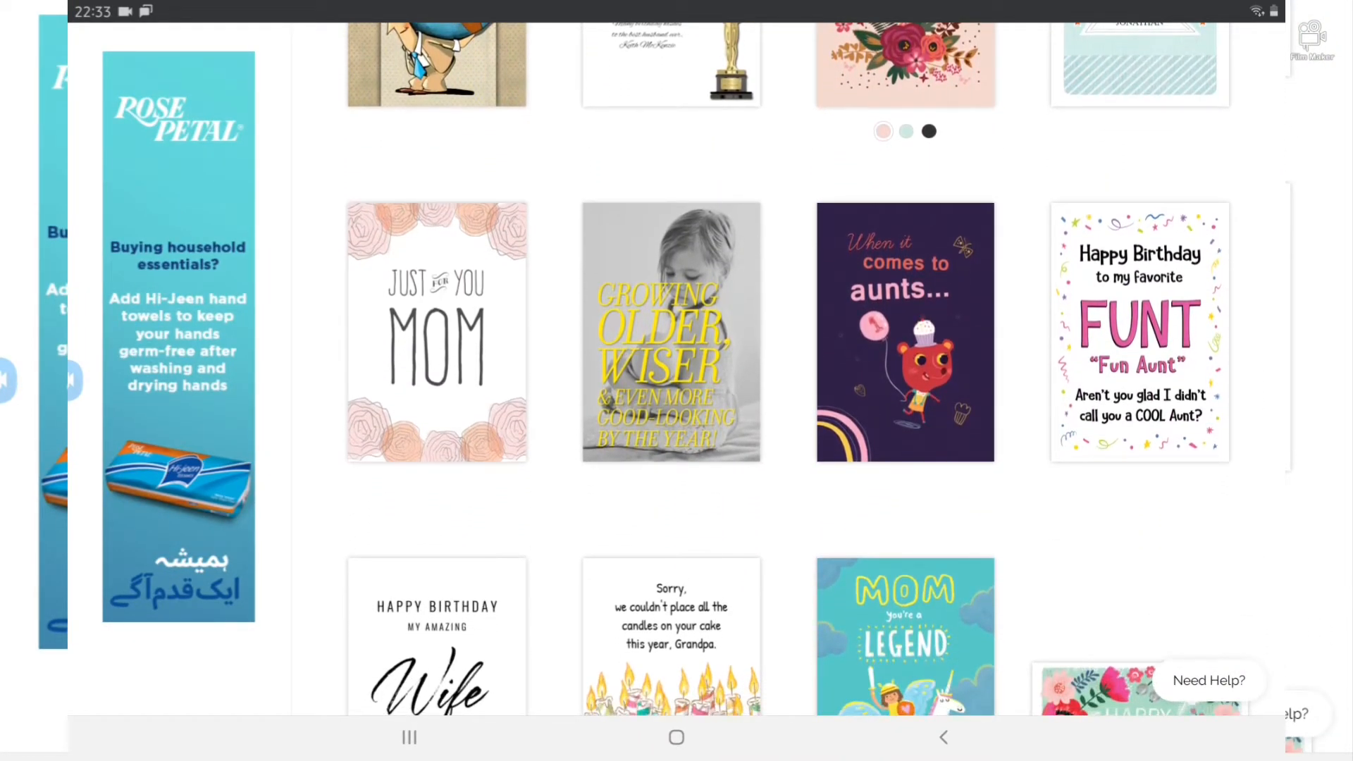
{"action": "scroll", "scroll_direction": "down", "scroll_amount": 3}
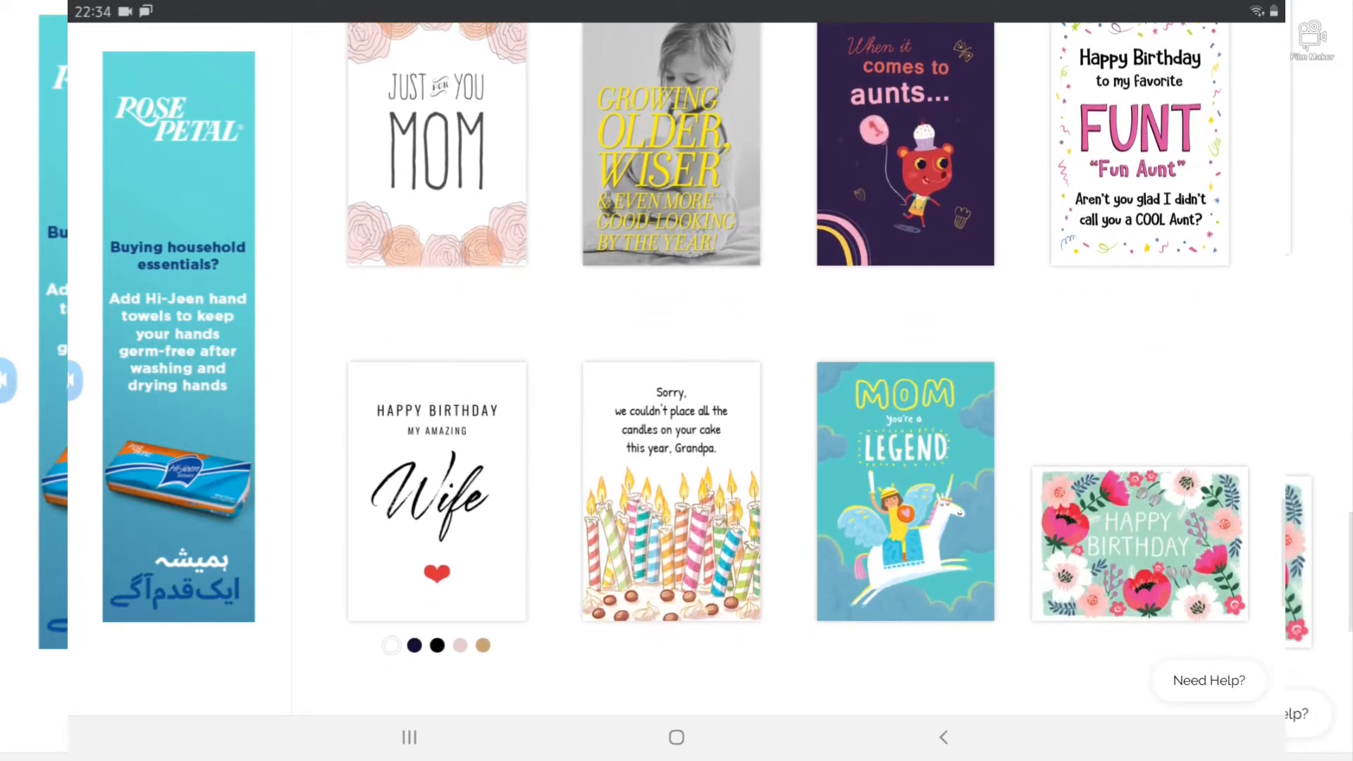
{"action": "scroll", "scroll_direction": "down", "scroll_amount": 3}
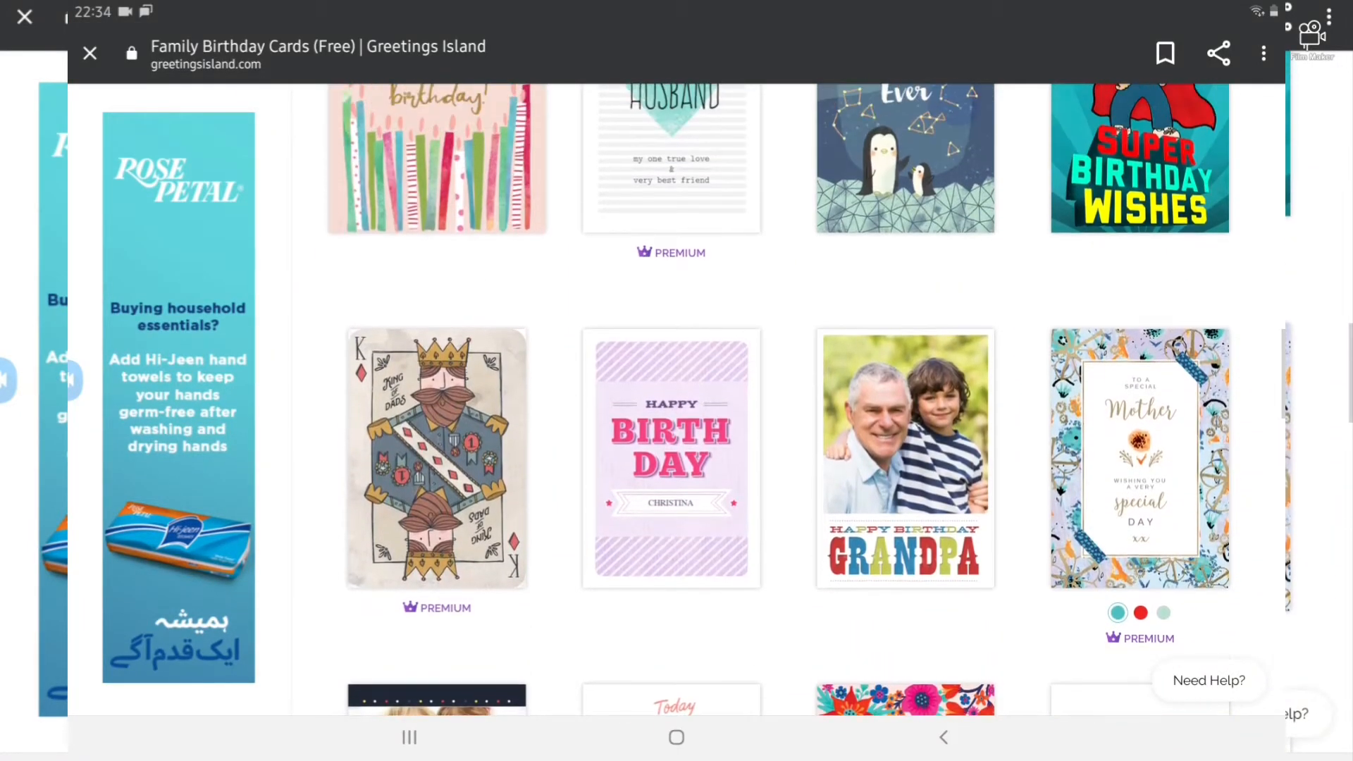
{"action": "scroll", "scroll_direction": "up", "scroll_amount": 3}
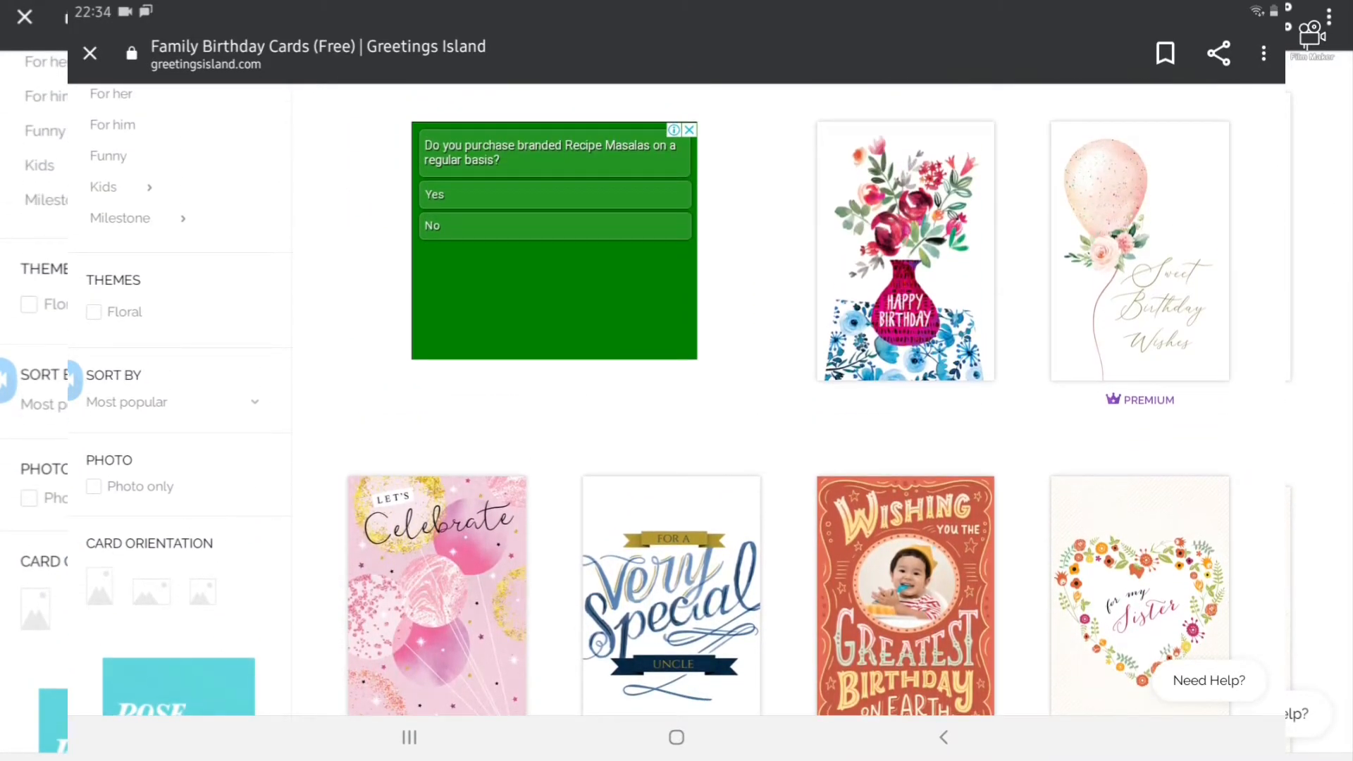
{"action": "scroll", "scroll_direction": "down", "scroll_amount": 3}
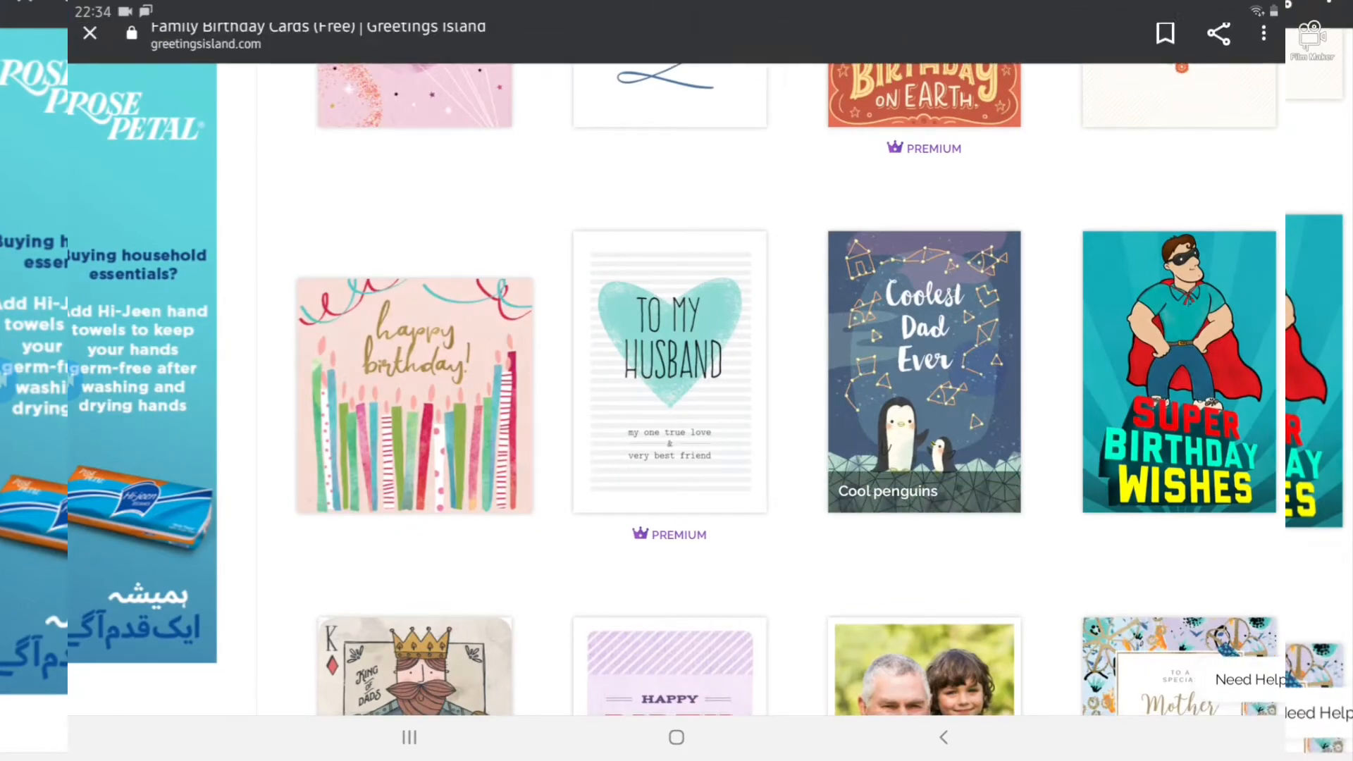
- Customize the Cool penguins card and view its inside page with the poem thanking Dad
{"action": "left_click", "coordinate": [923, 368]}
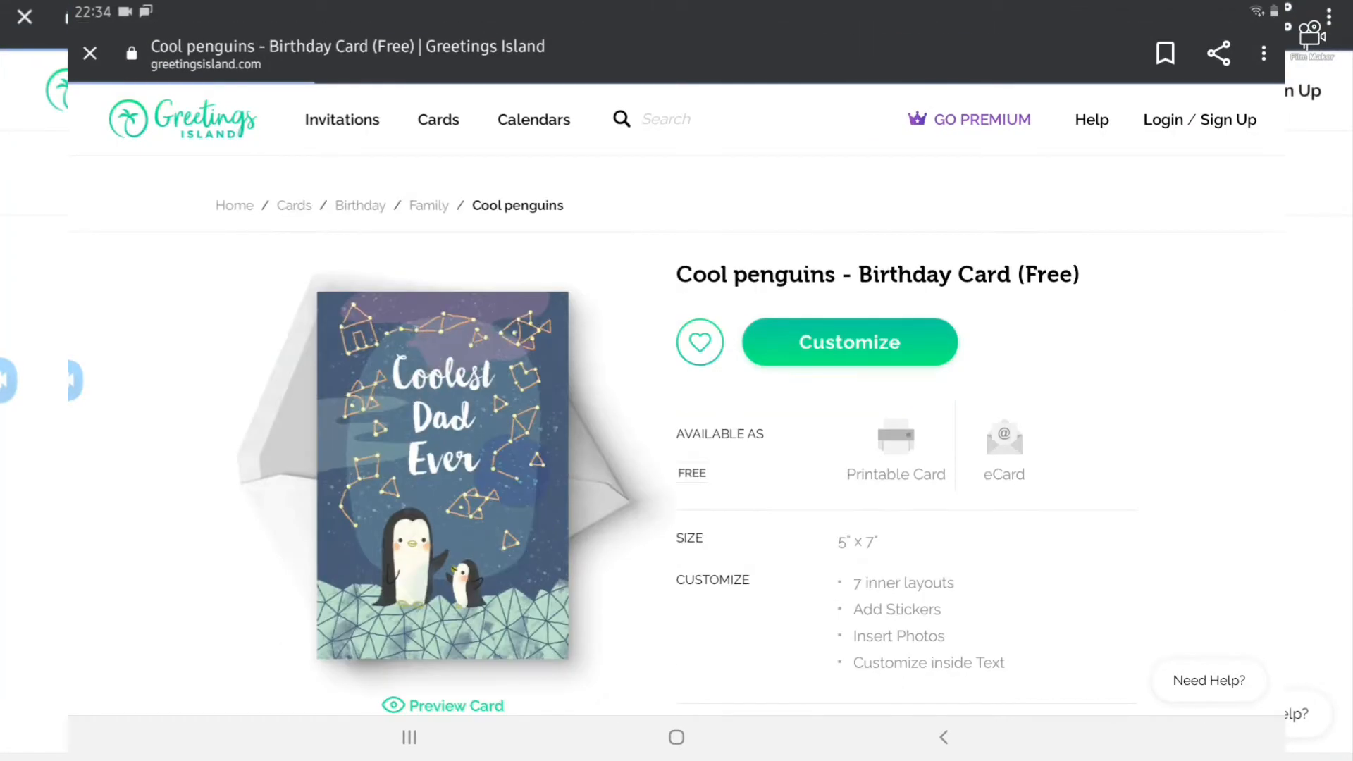
{"action": "left_click", "coordinate": [848, 341]}
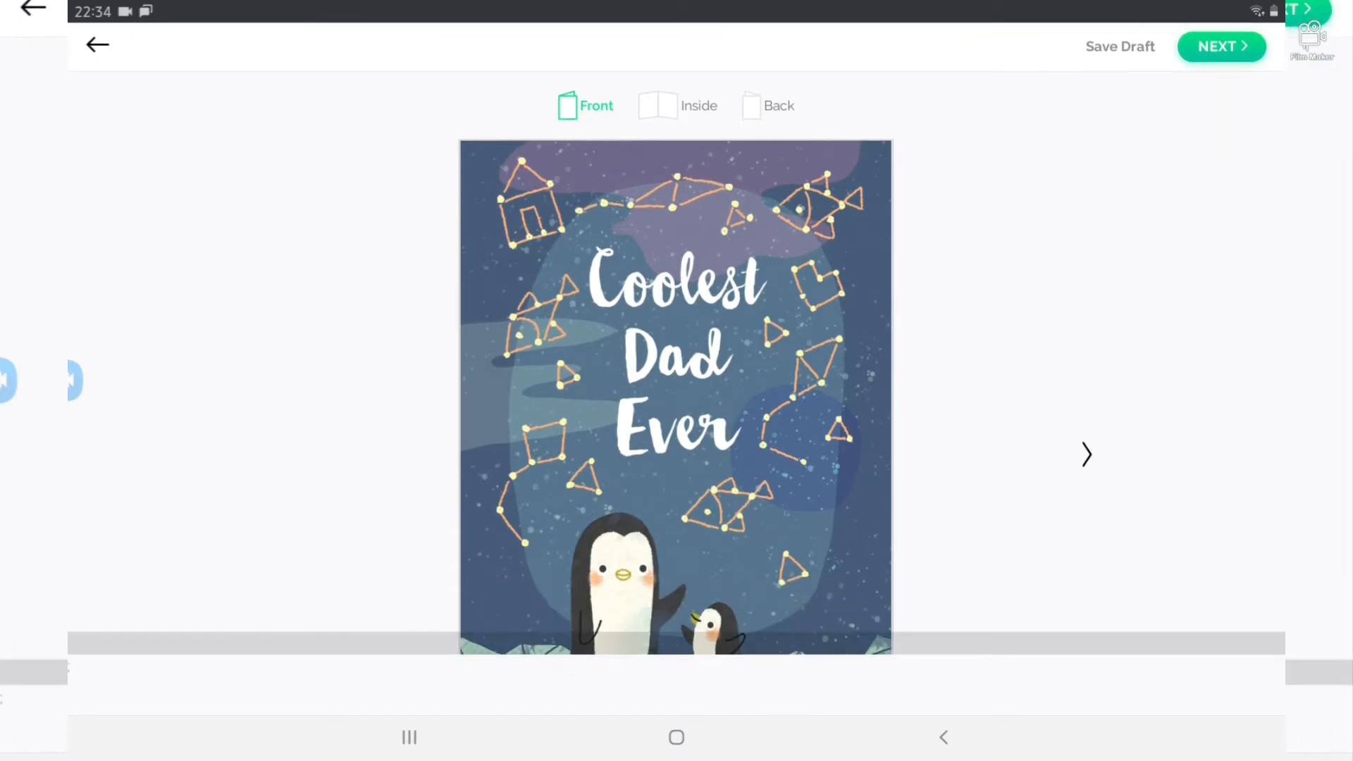
{"action": "left_click", "coordinate": [660, 106]}
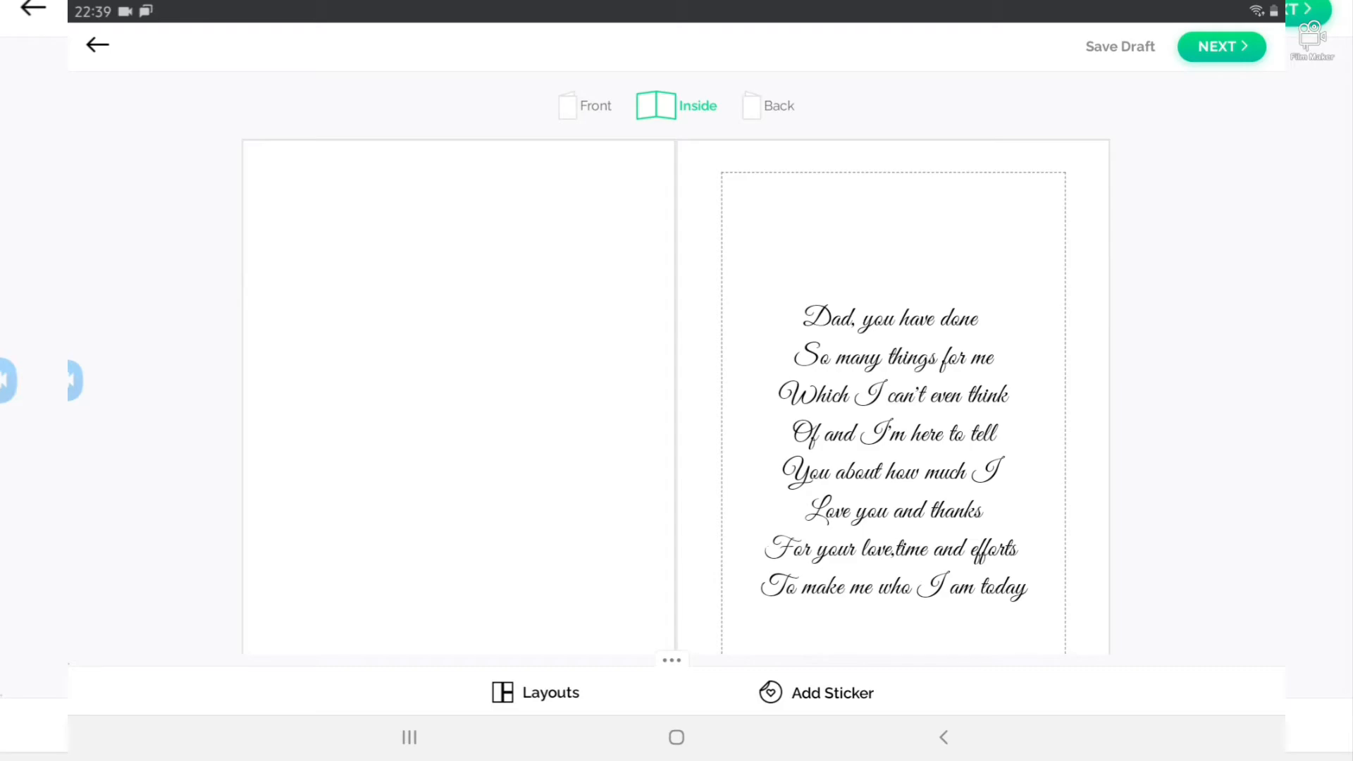
- Review the back's LOVE YOU message and the Print/Send/Download choices, returning to the front cover
{"action": "left_click", "coordinate": [767, 106]}
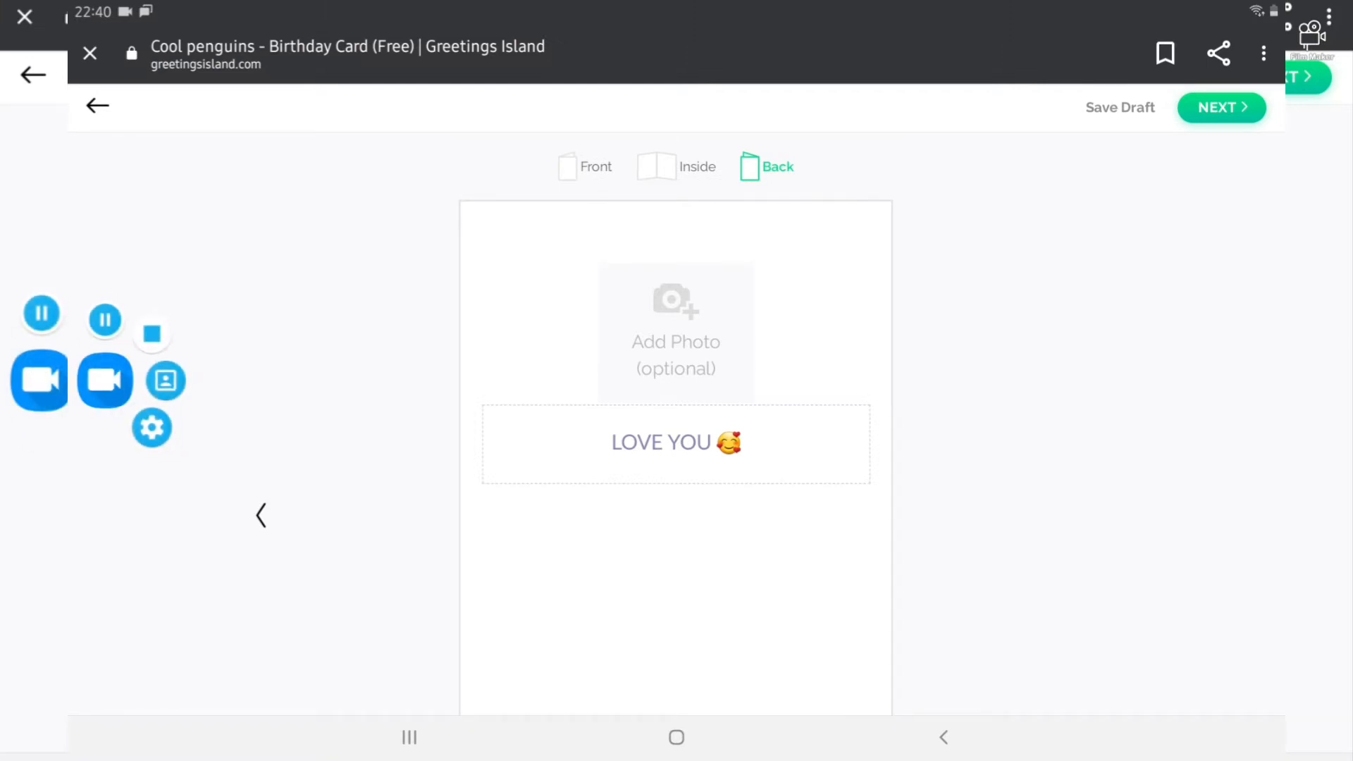
{"action": "left_click", "coordinate": [1220, 107]}
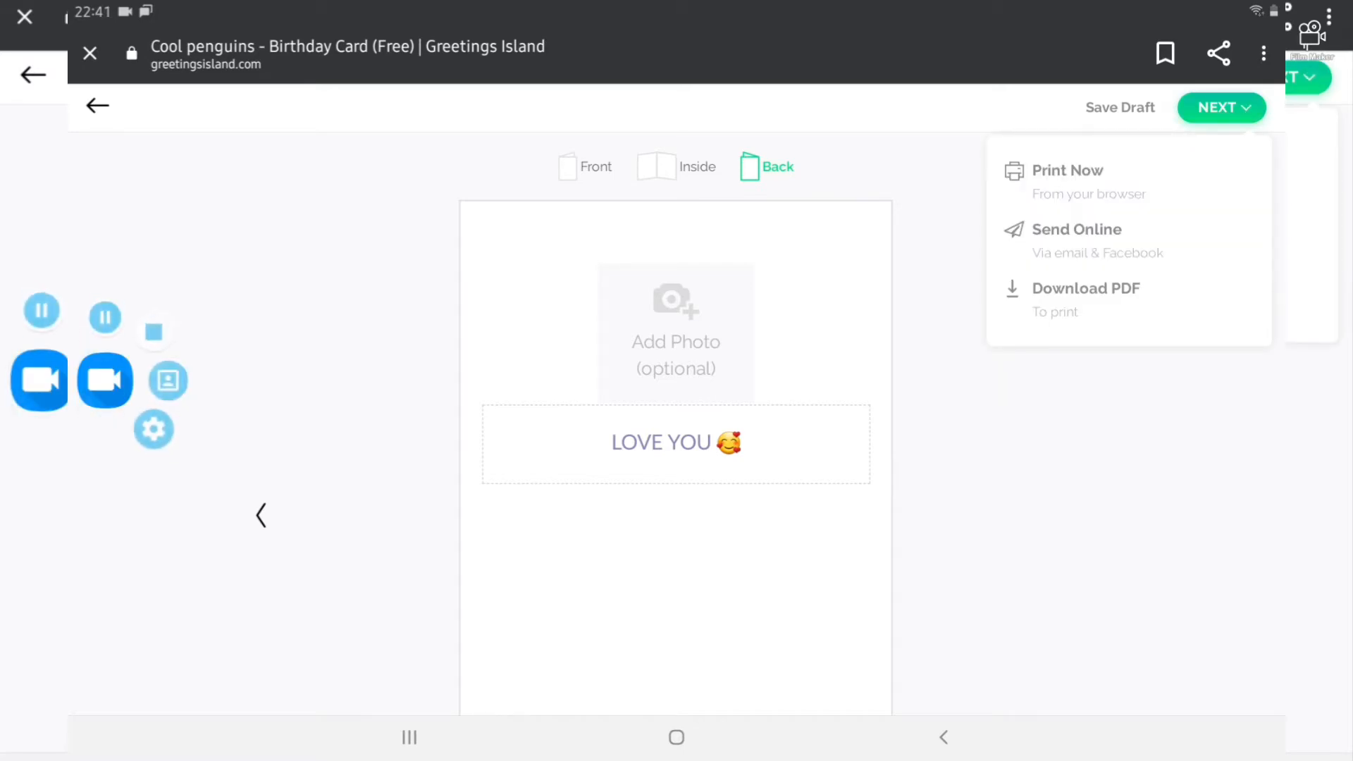
{"action": "left_click", "coordinate": [584, 166]}
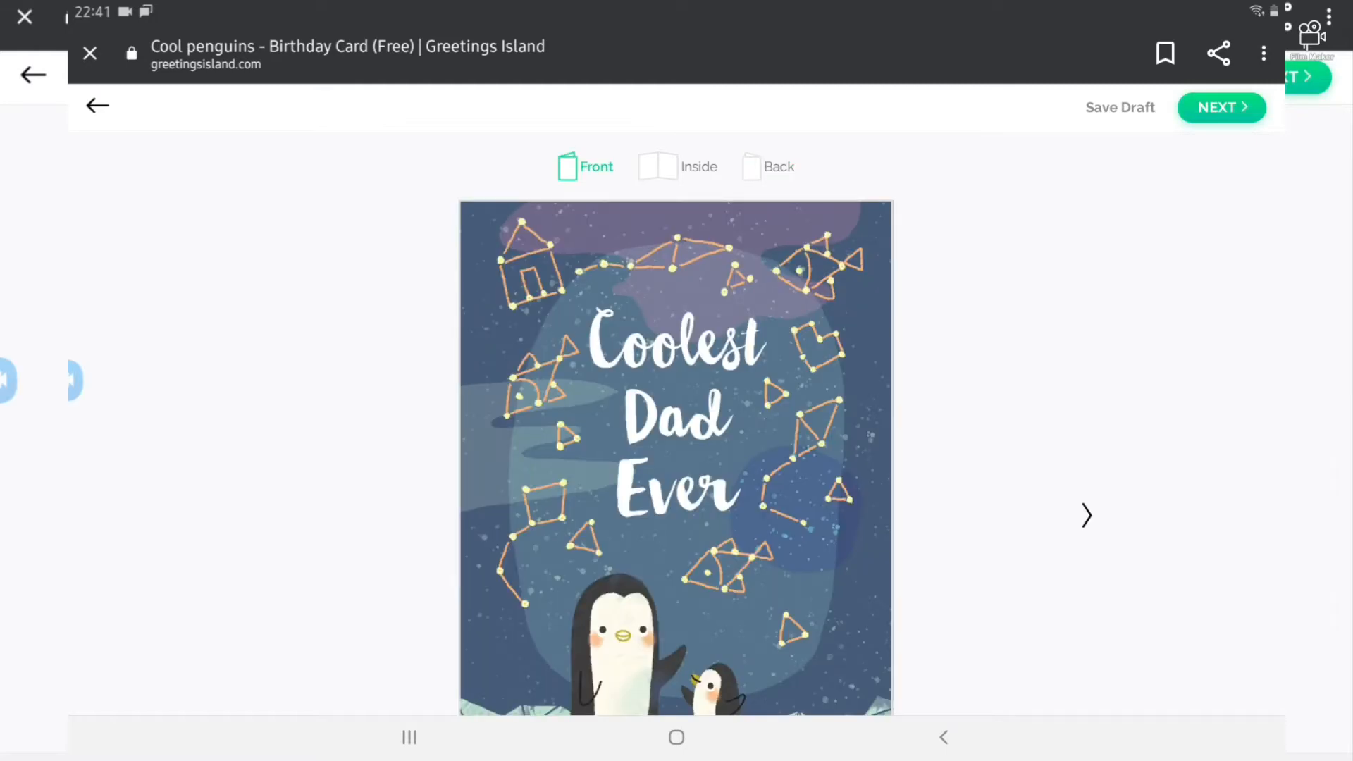
{"action": "left_click", "coordinate": [1220, 108]}
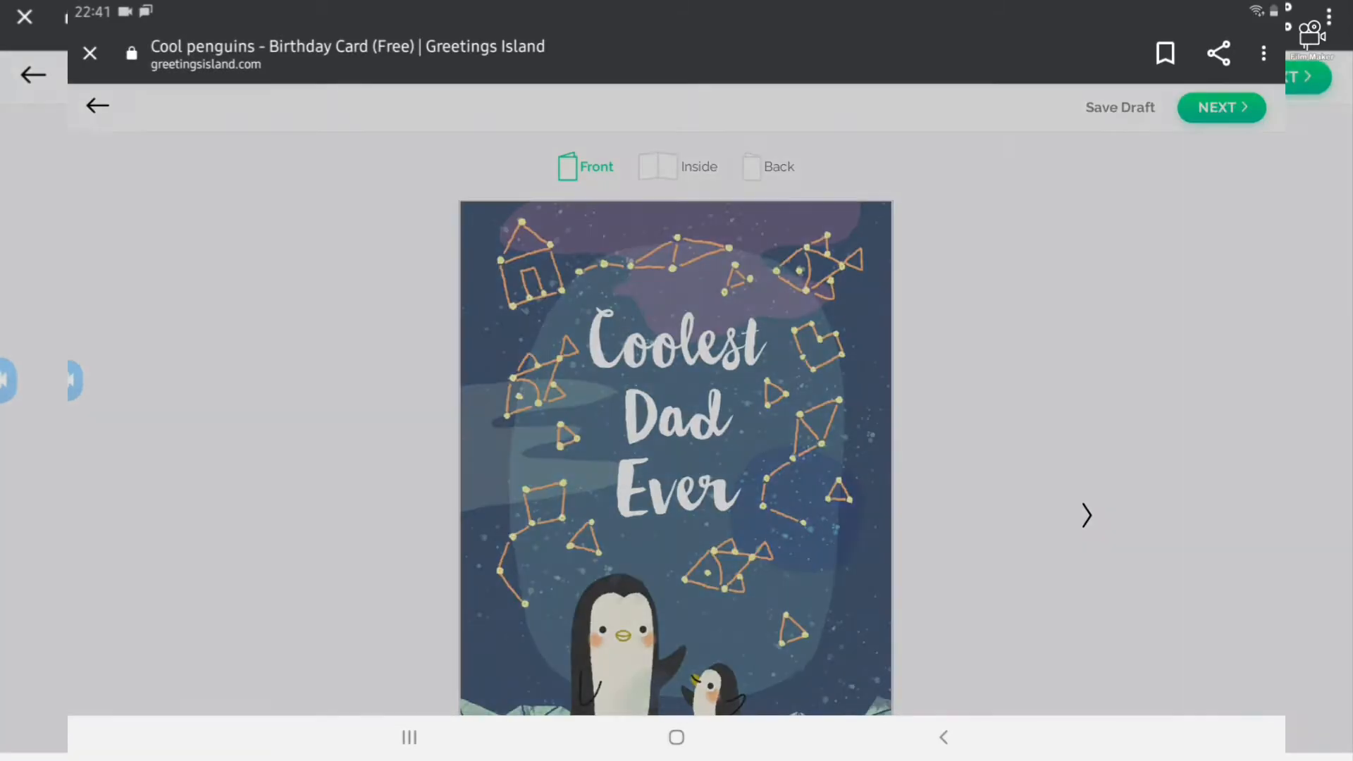
{"action": "left_click", "coordinate": [1220, 107]}
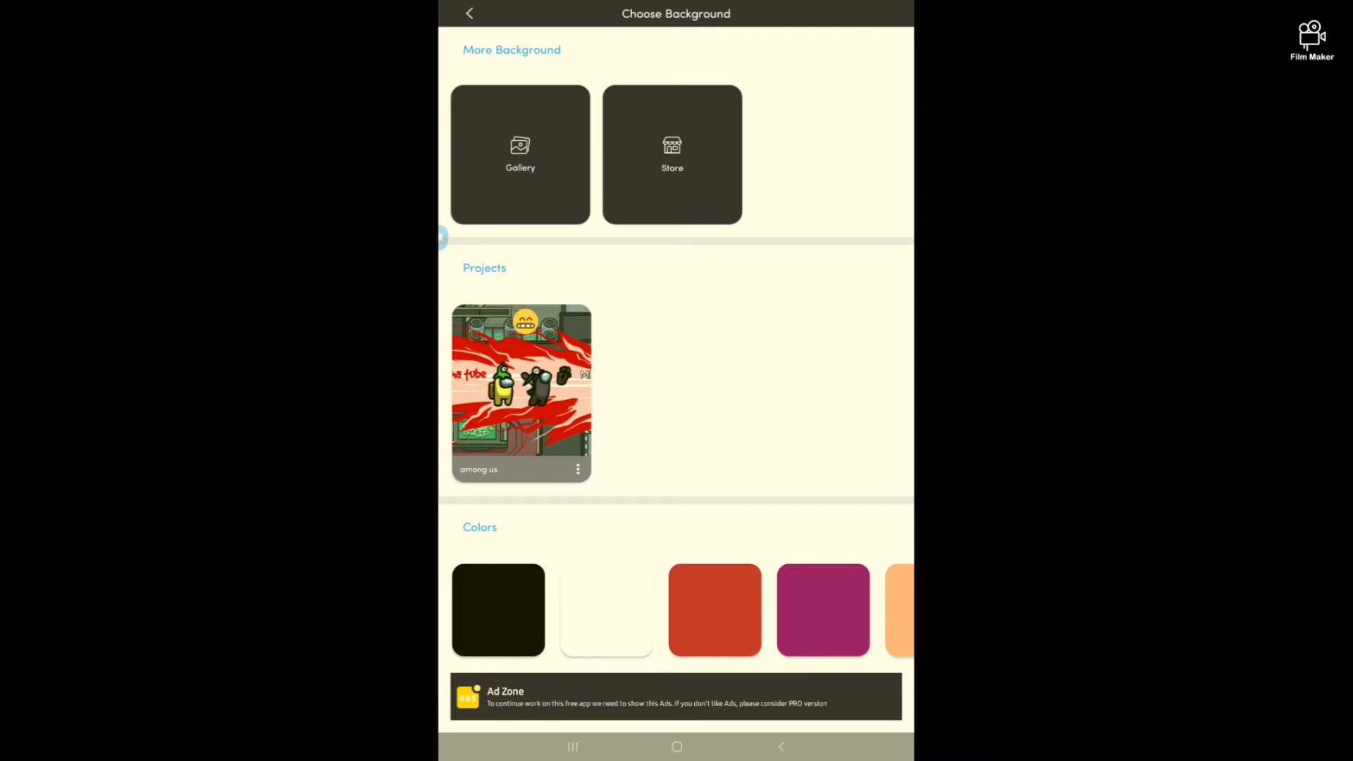
- Load the koala photo from the gallery as the background and accept its crop
{"action": "left_click", "coordinate": [520, 153]}
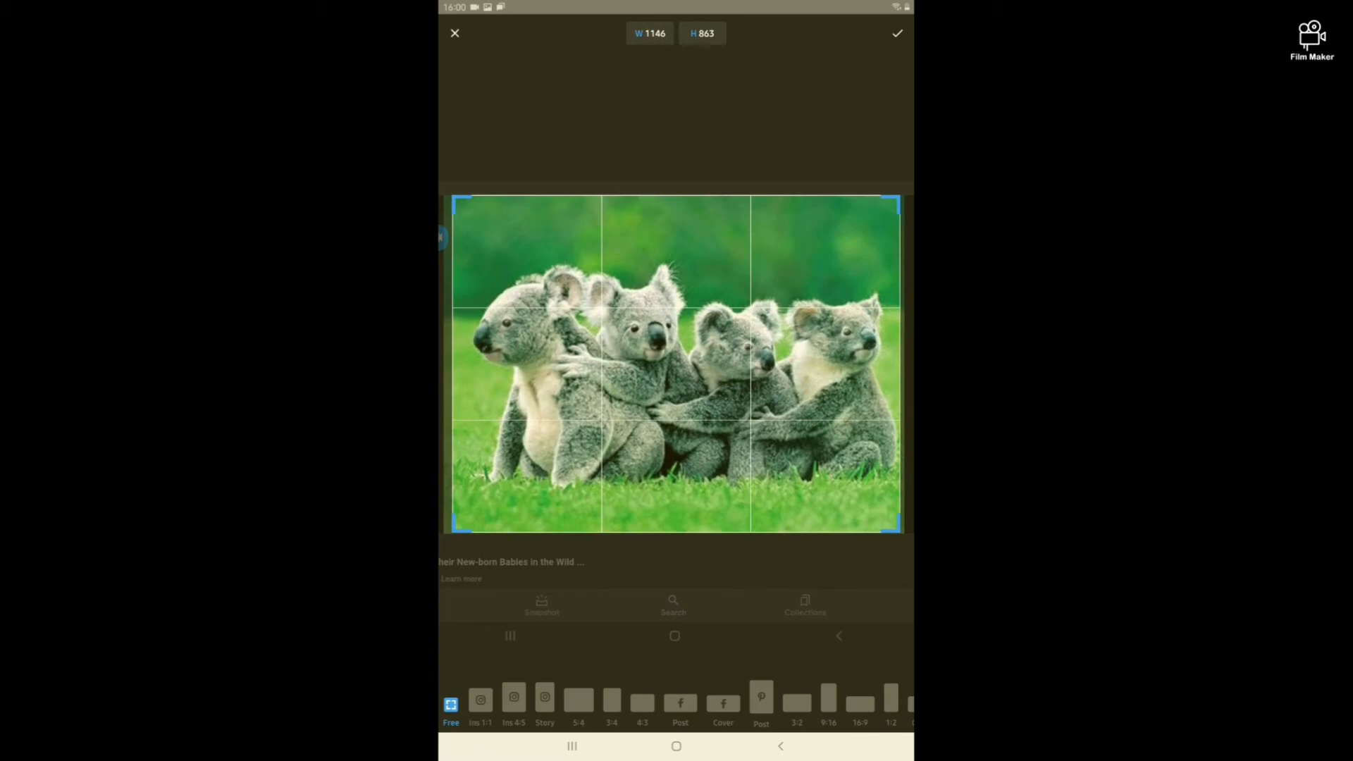
{"action": "left_click", "coordinate": [896, 34]}
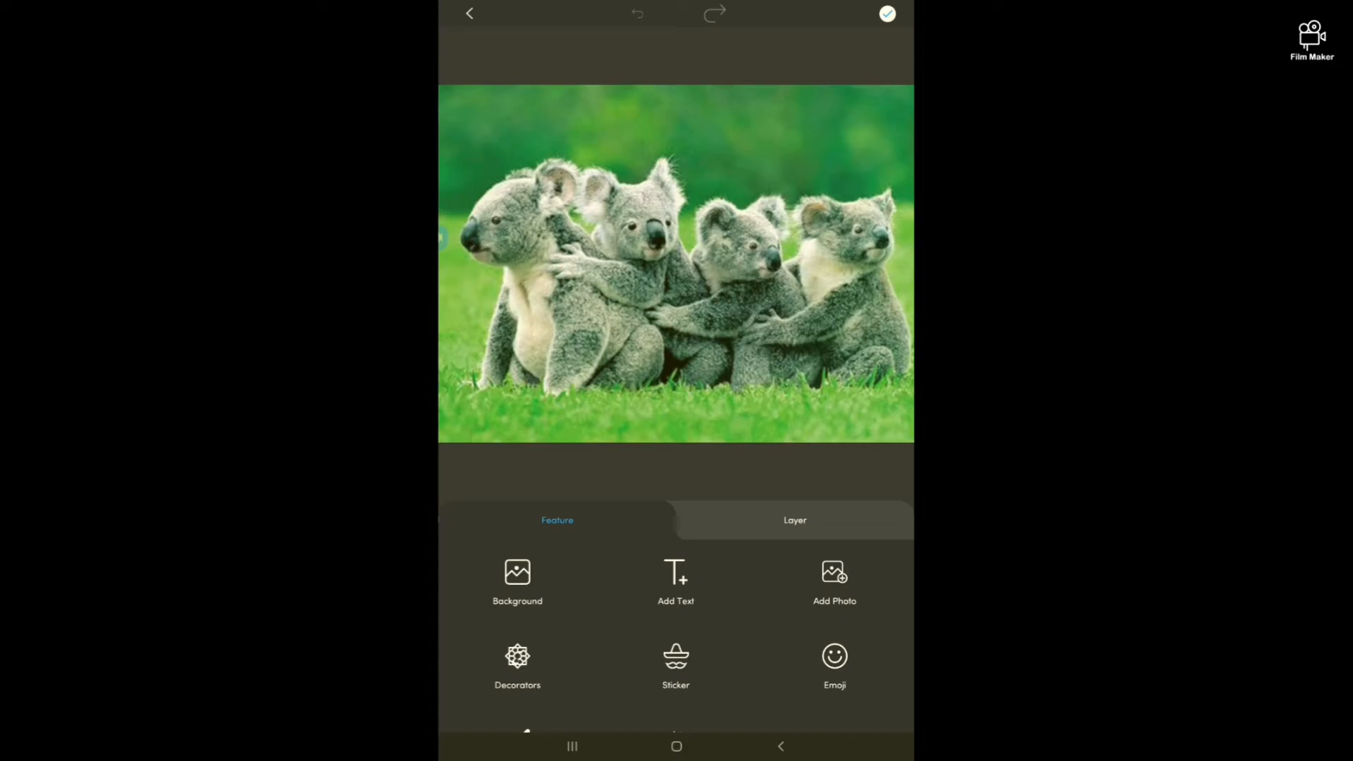
- Add a text box filled with the copied thank-you quote about generosity and new hope
{"action": "left_click", "coordinate": [675, 575]}
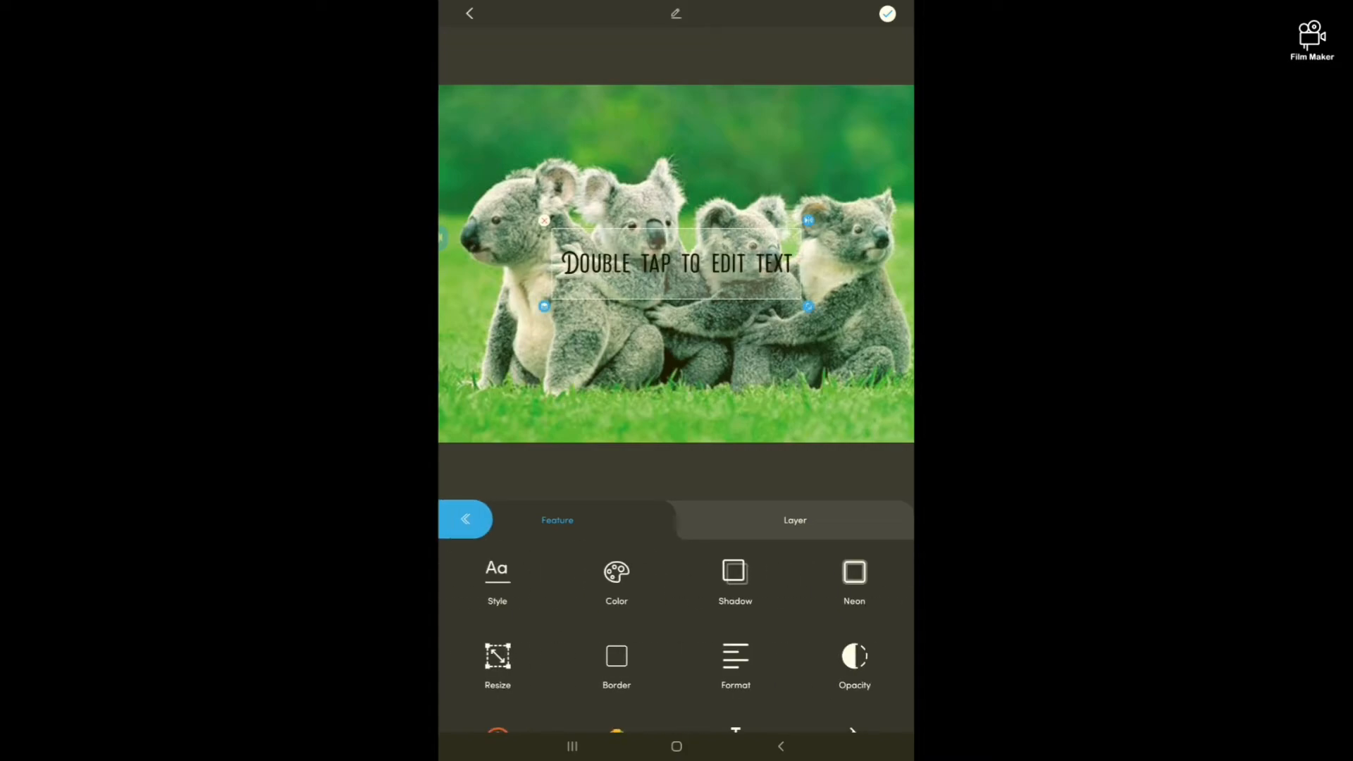
{"action": "double_click", "coordinate": [677, 262]}
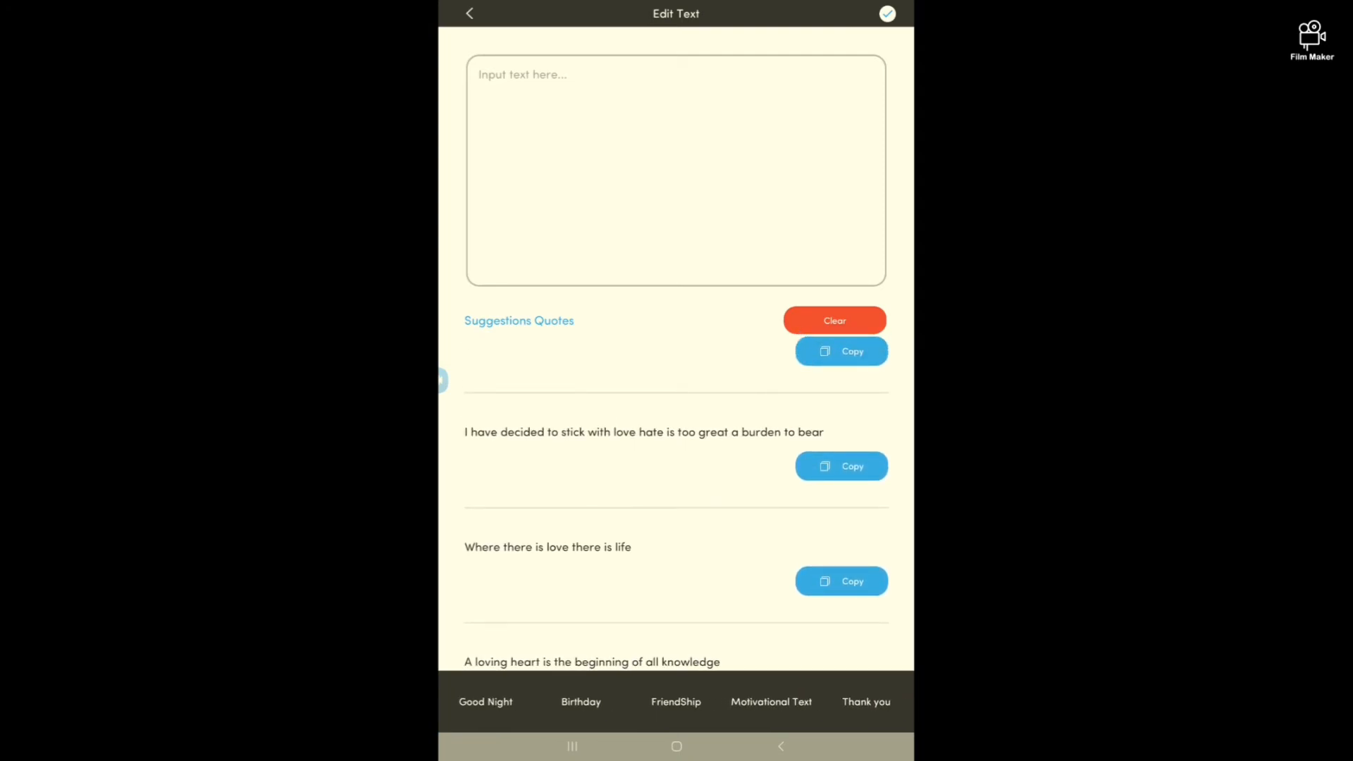
{"action": "left_click", "coordinate": [866, 702]}
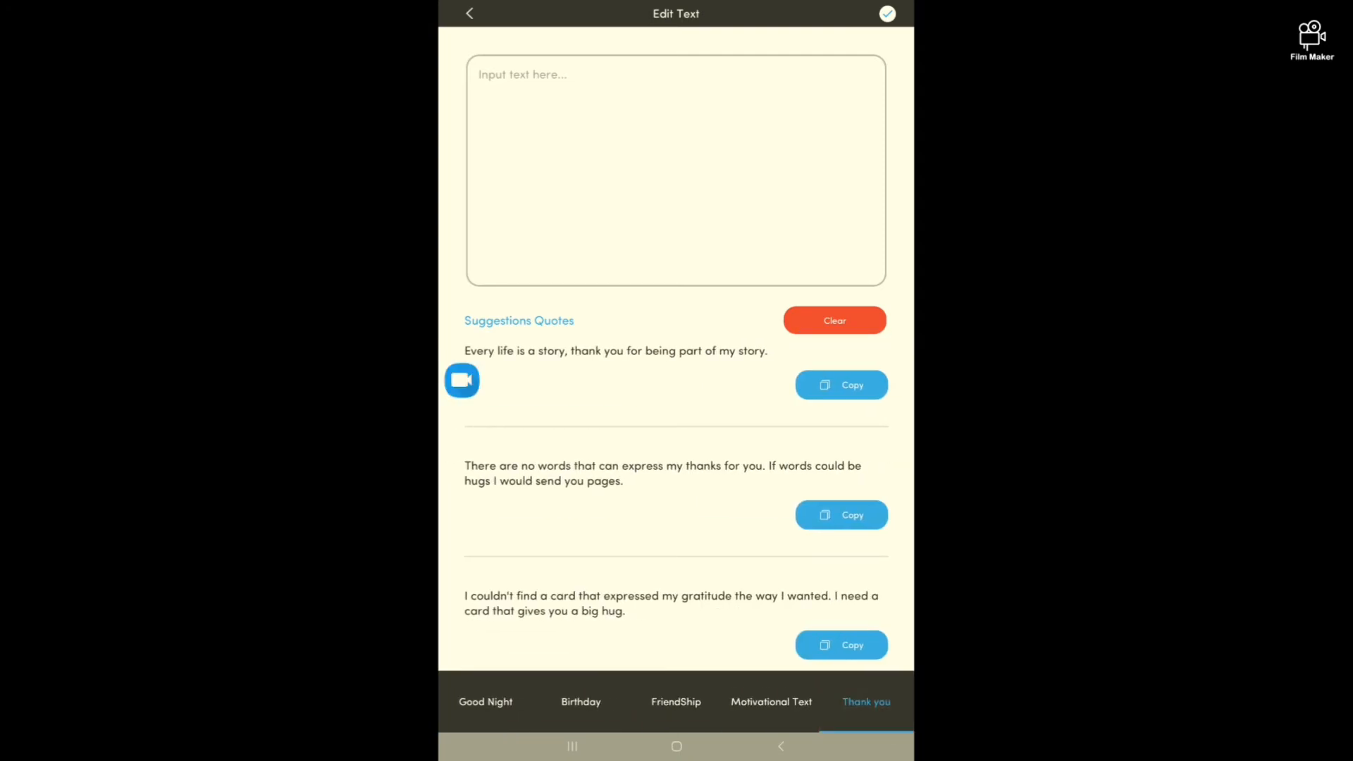
{"action": "scroll", "scroll_direction": "down", "scroll_amount": 3}
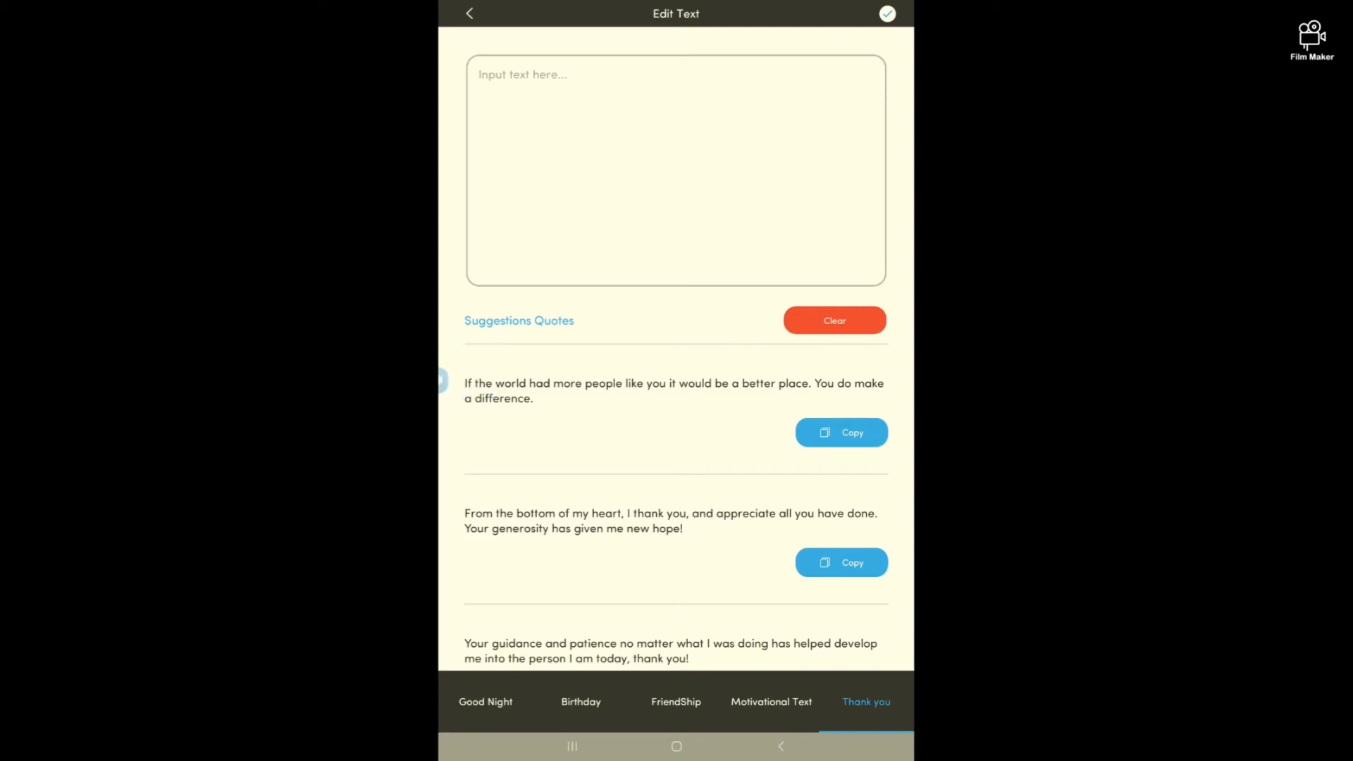
{"action": "left_click", "coordinate": [841, 561]}
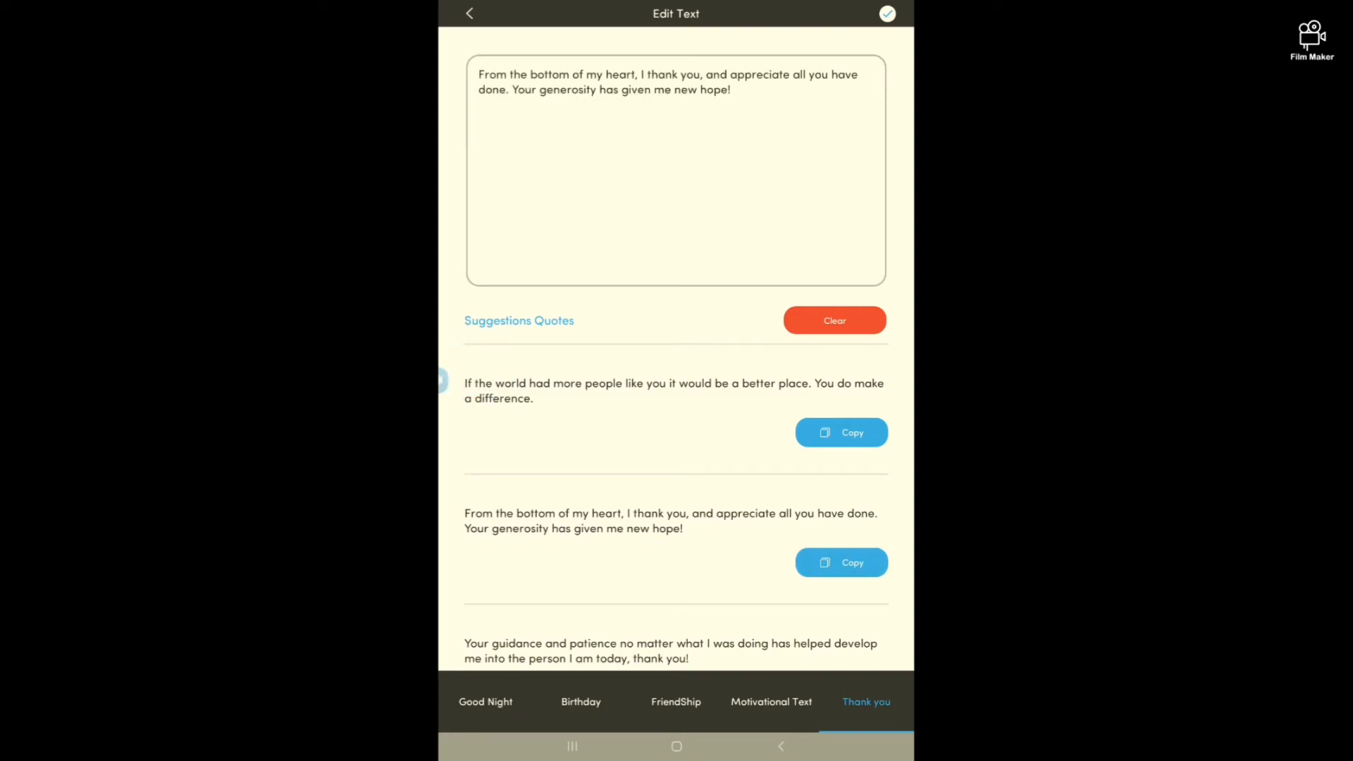
{"action": "left_click", "coordinate": [888, 13]}
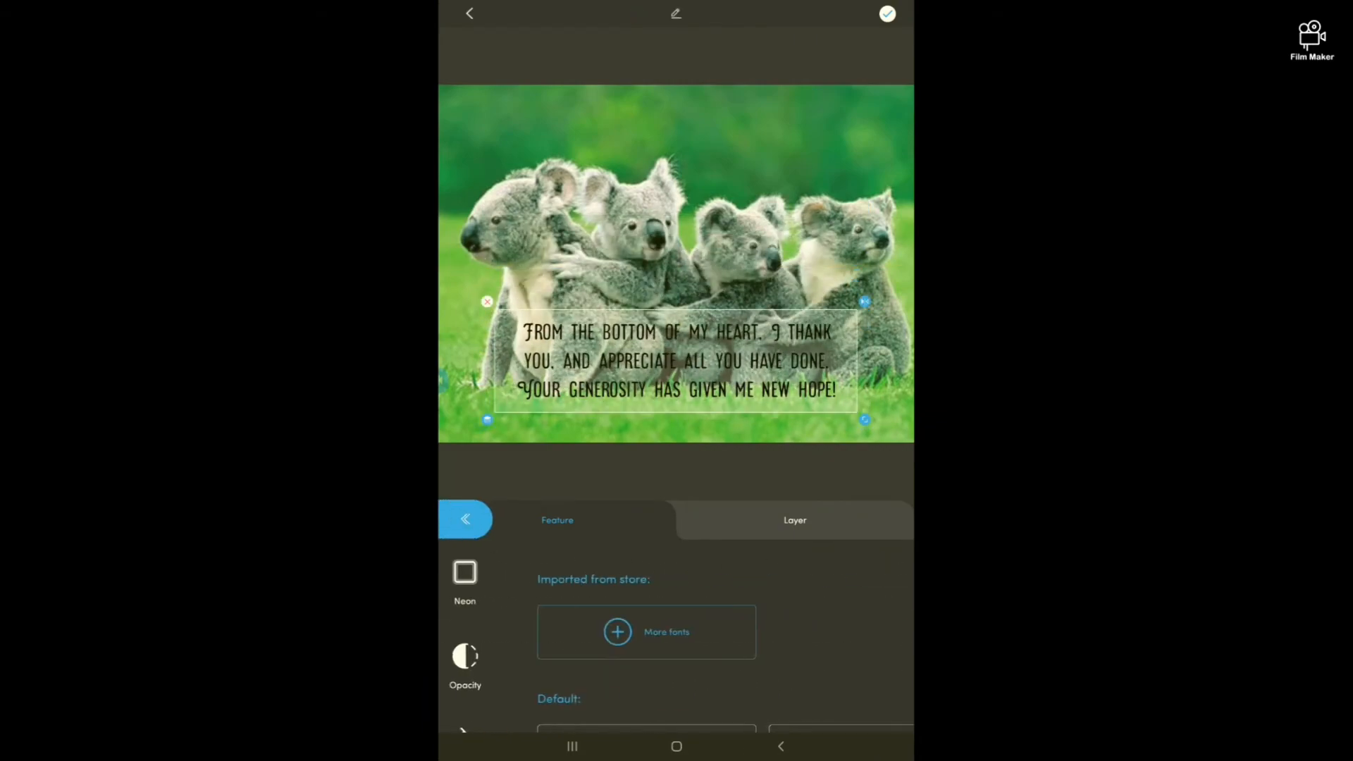
- Restyle the quote, trying Thirsty Script Extrabold then another handwriting font
{"action": "left_click", "coordinate": [792, 562]}
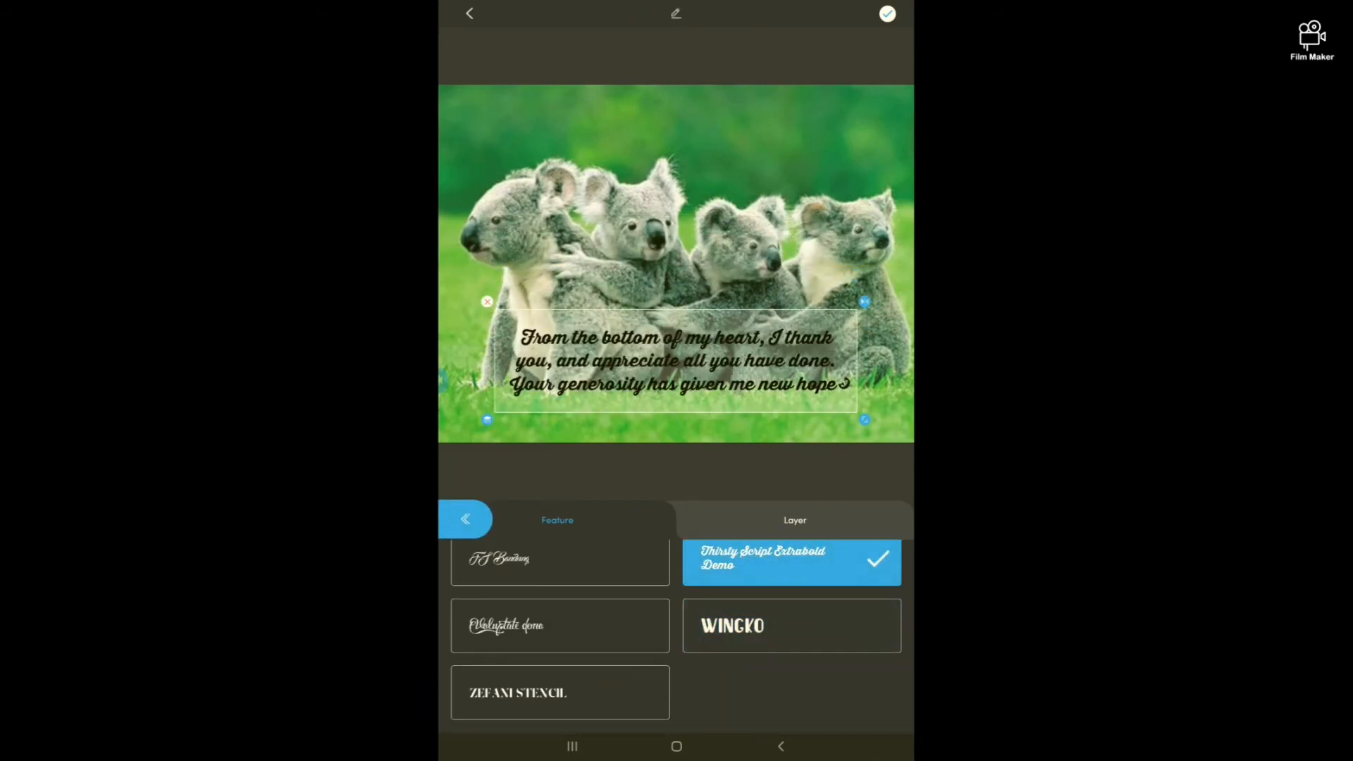
{"action": "left_click", "coordinate": [561, 631]}
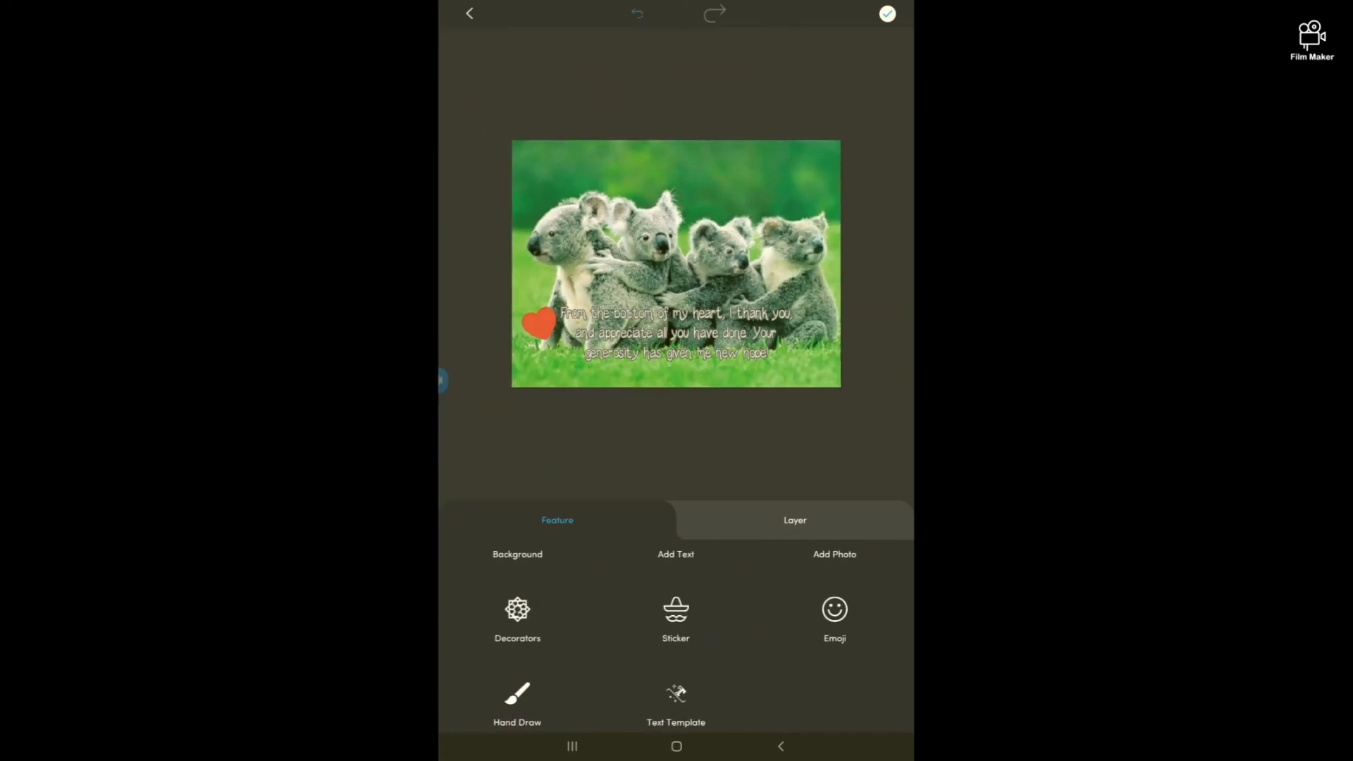
- Place a pink flower emoji on a koala's head
{"action": "left_click", "coordinate": [834, 609]}
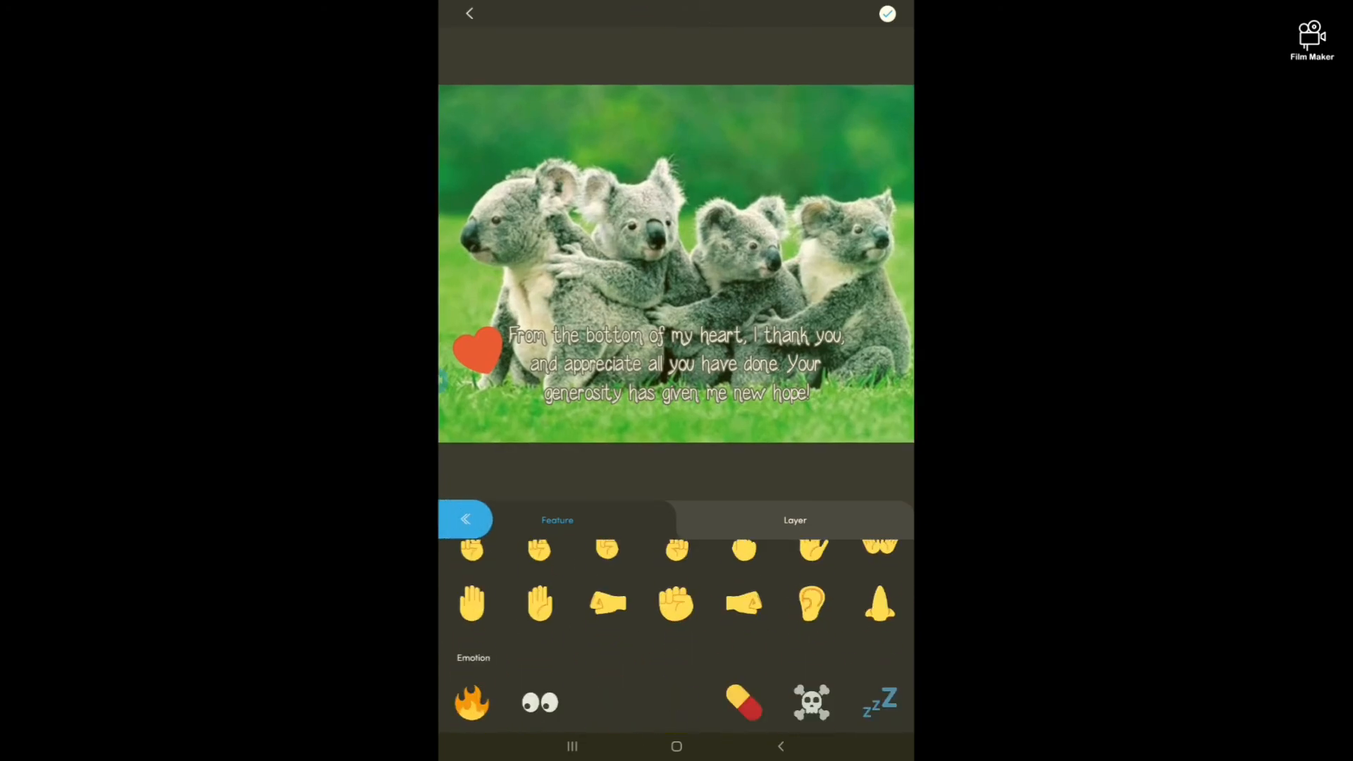
{"action": "scroll", "scroll_direction": "down", "scroll_amount": 3}
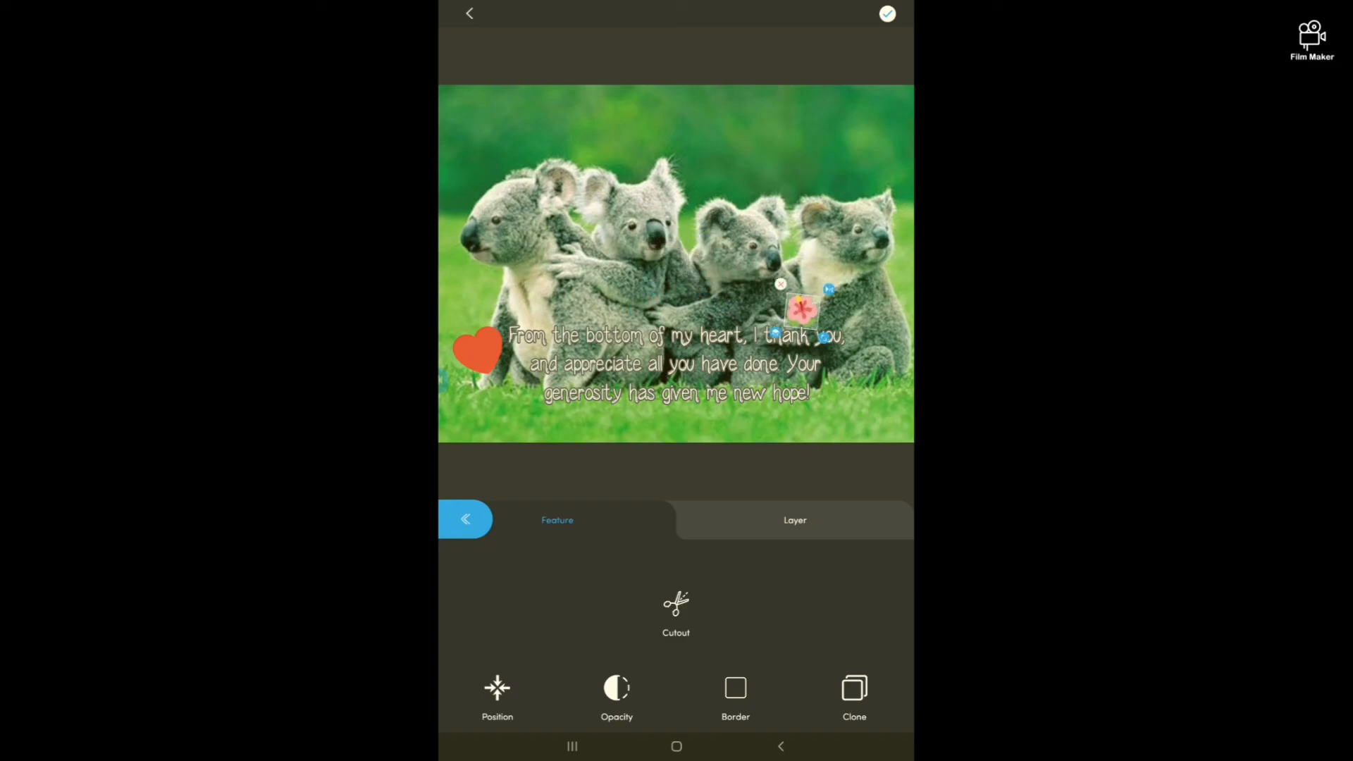
{"action": "left_click_drag", "start_coordinate": [797, 306], "coordinate": [708, 220]}
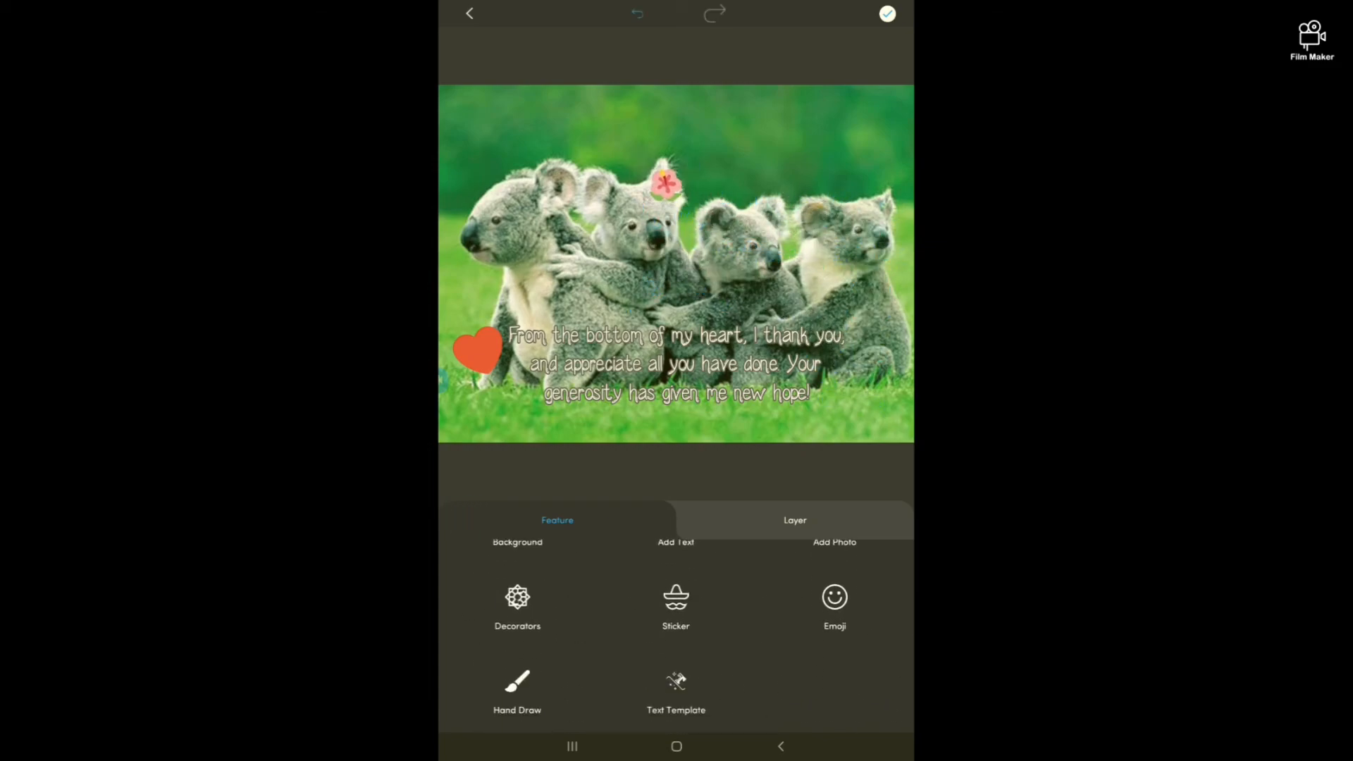
- Add an arrow ornament under the quote and start saving the picture
{"action": "left_click", "coordinate": [677, 678]}
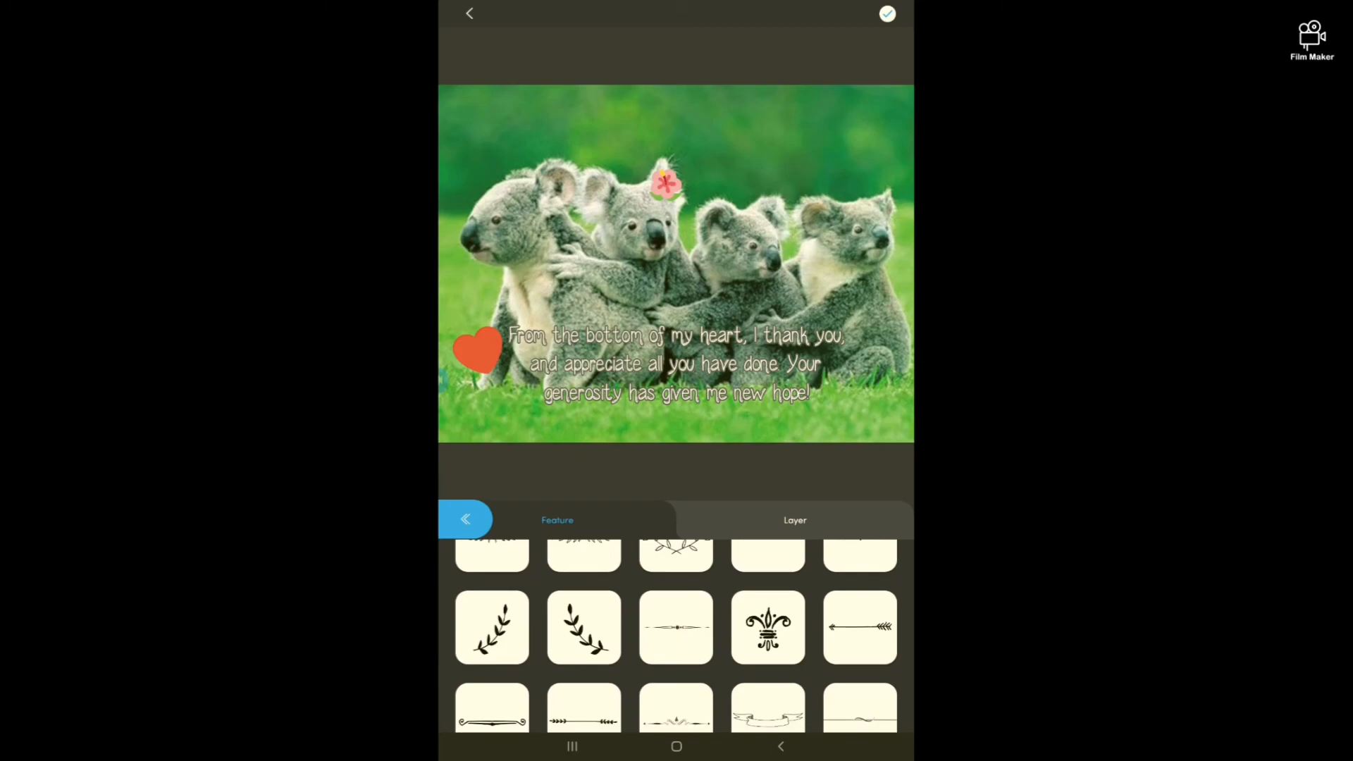
{"action": "left_click", "coordinate": [860, 627]}
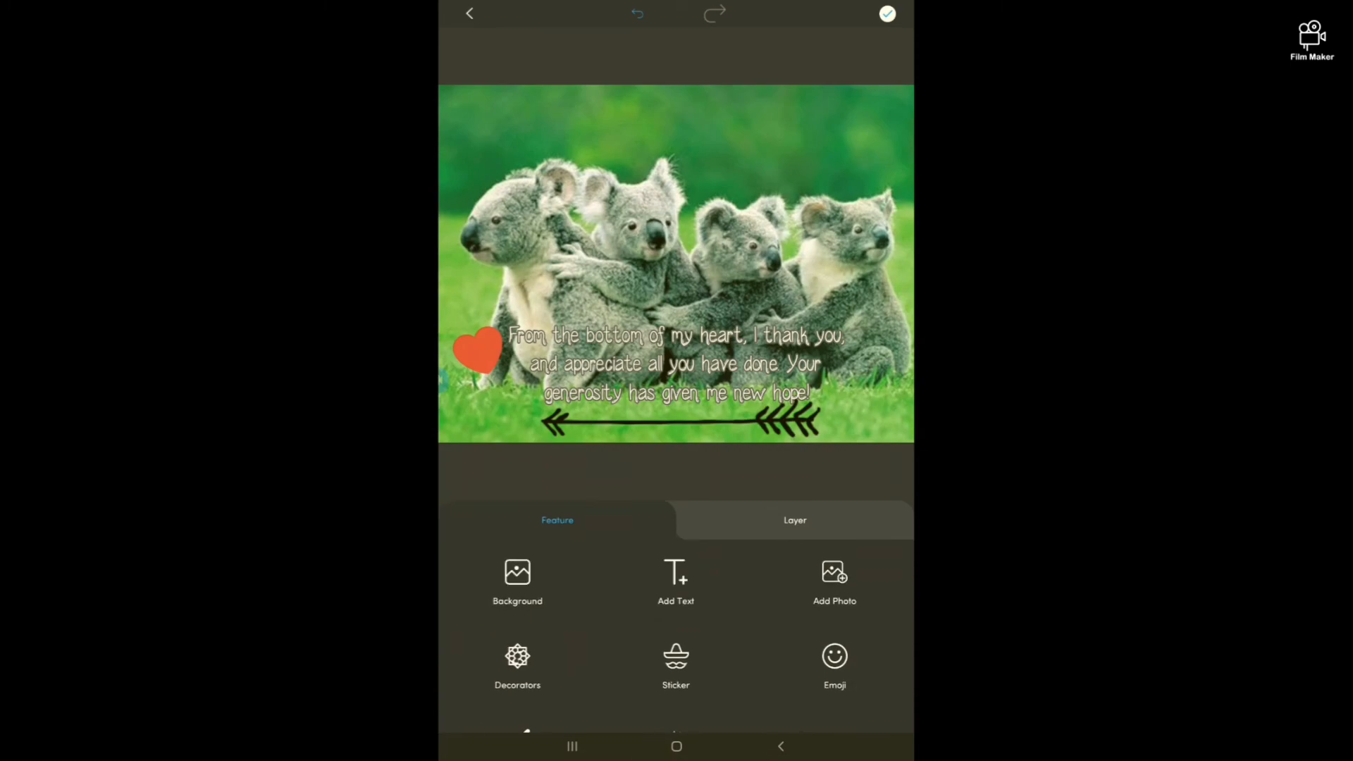
{"action": "left_click", "coordinate": [887, 13]}
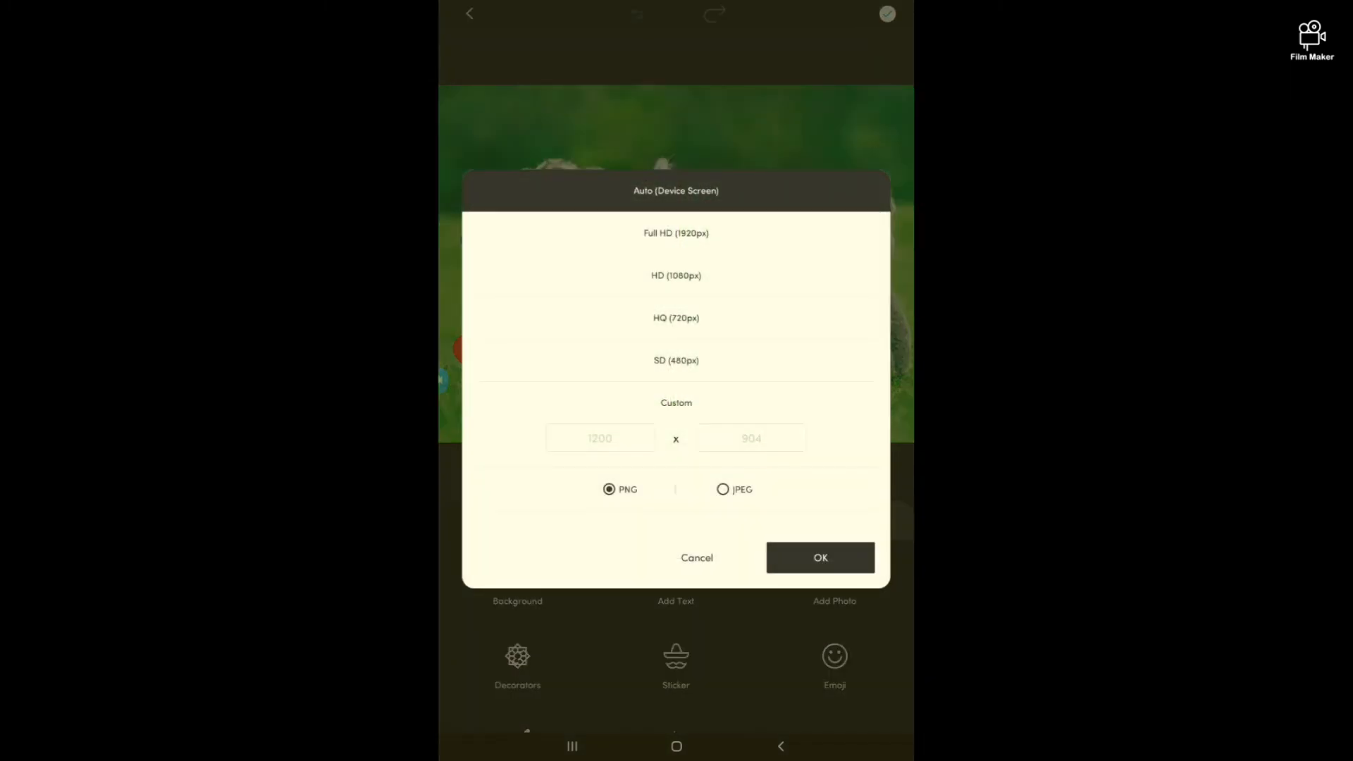
- Export the picture as Full HD (1920px) PNG and save the design as a project
{"action": "left_click", "coordinate": [676, 234]}
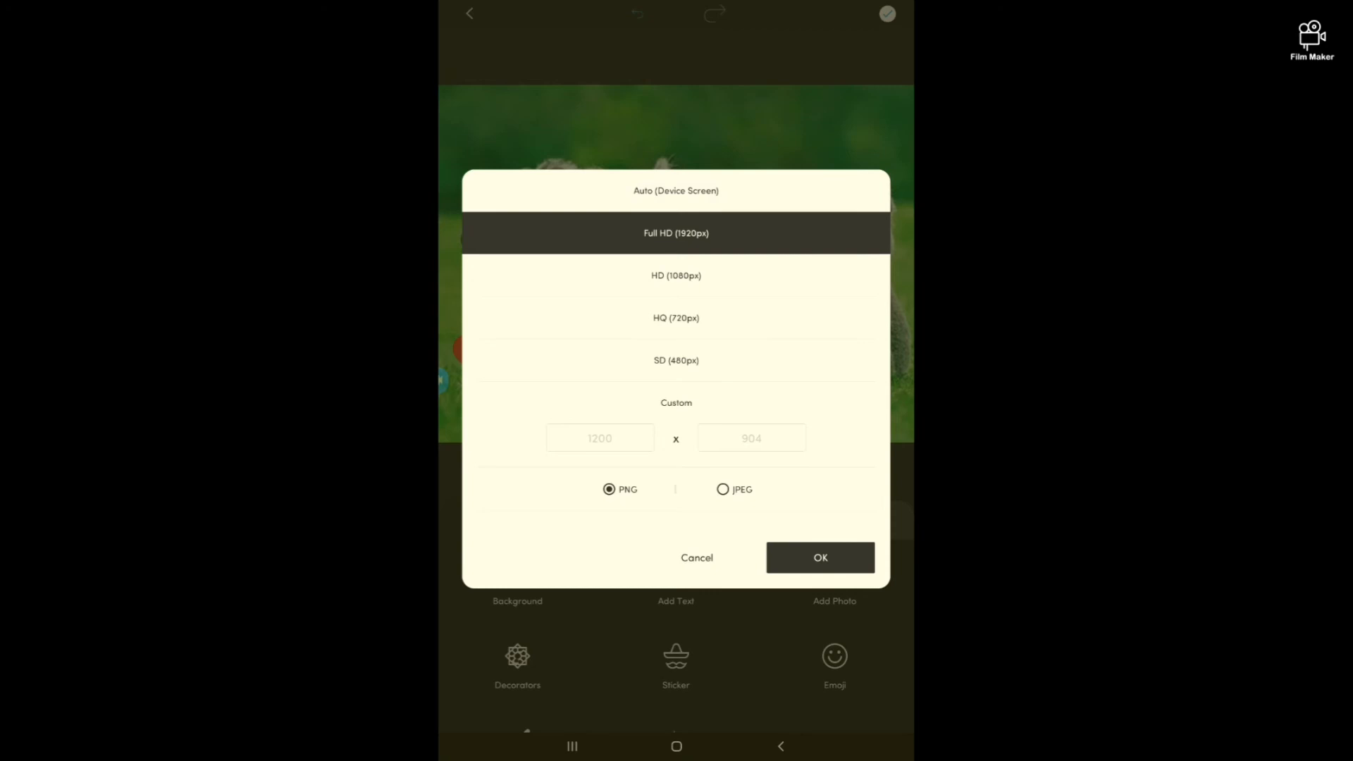
{"action": "left_click", "coordinate": [820, 558]}
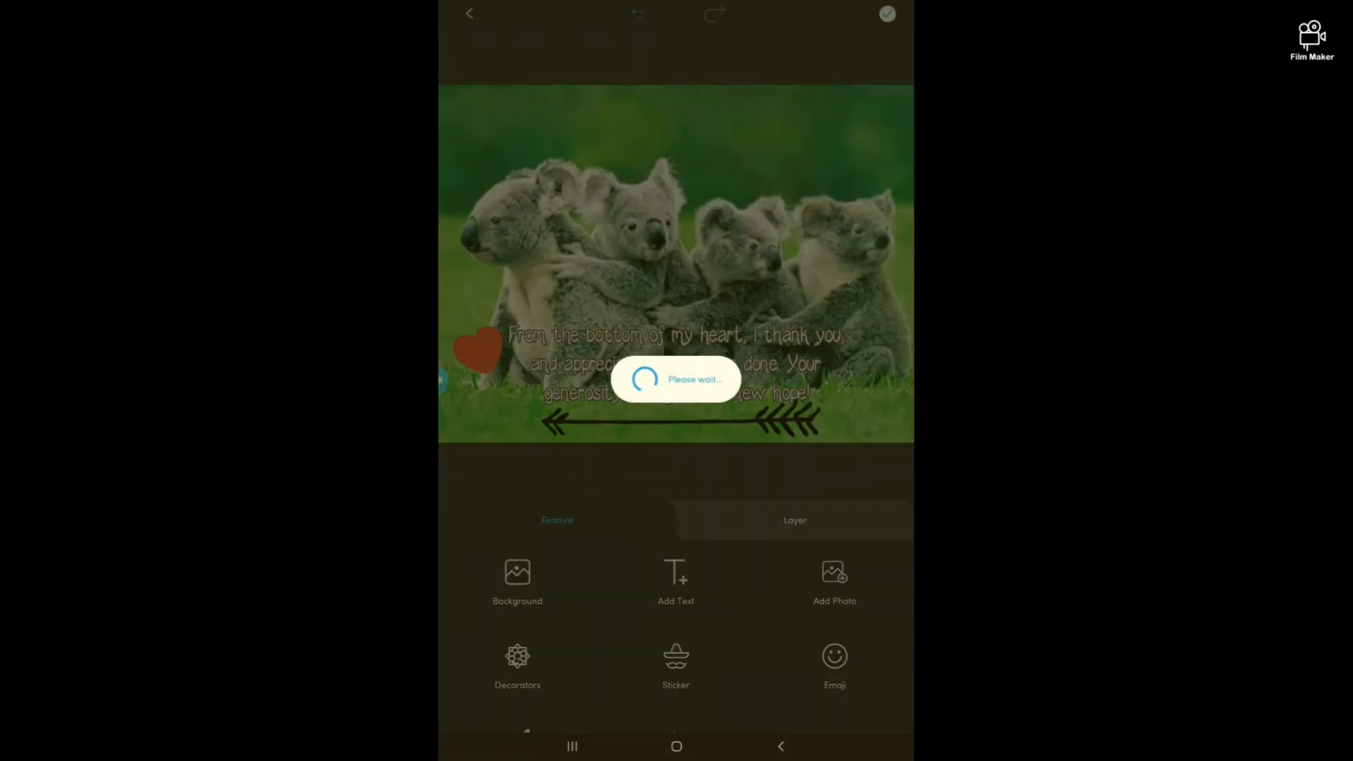
{"action": "left_click", "coordinate": [888, 14]}
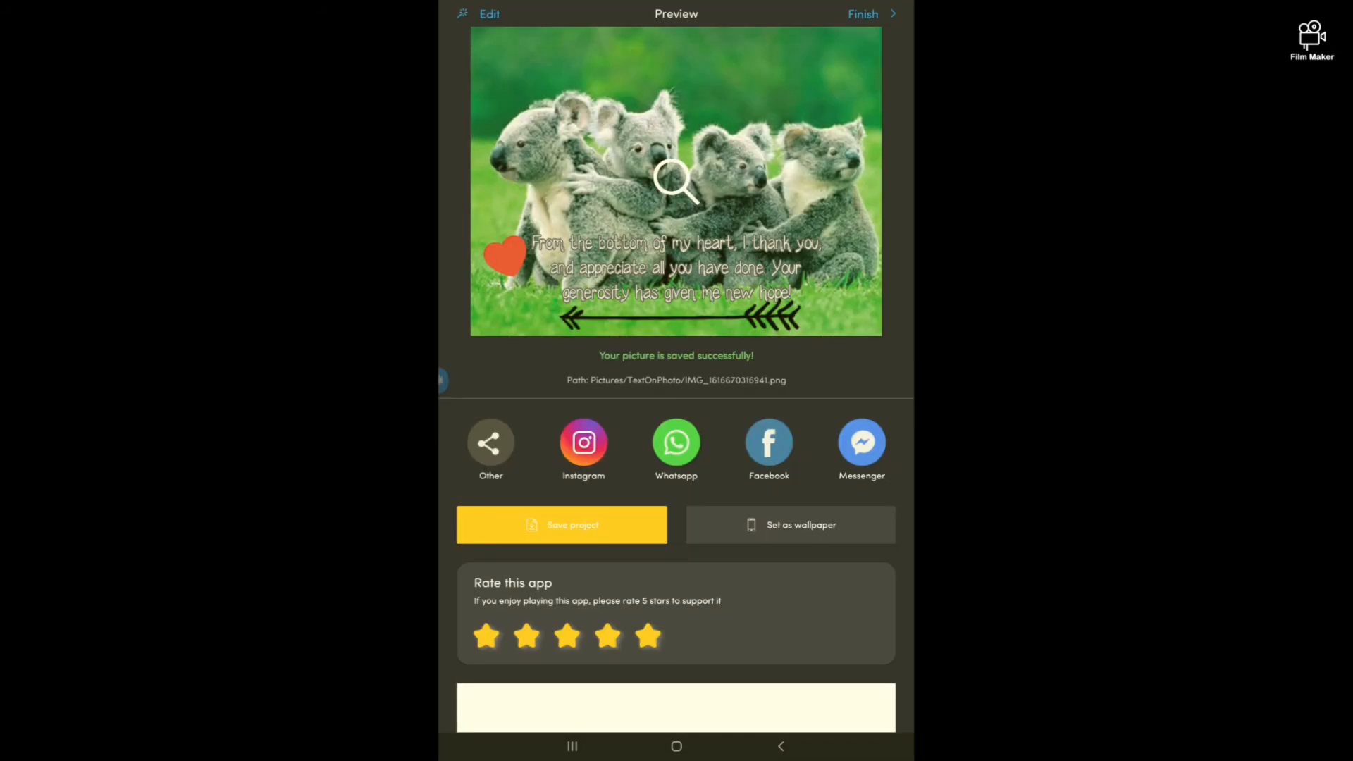
{"action": "left_click", "coordinate": [561, 525]}
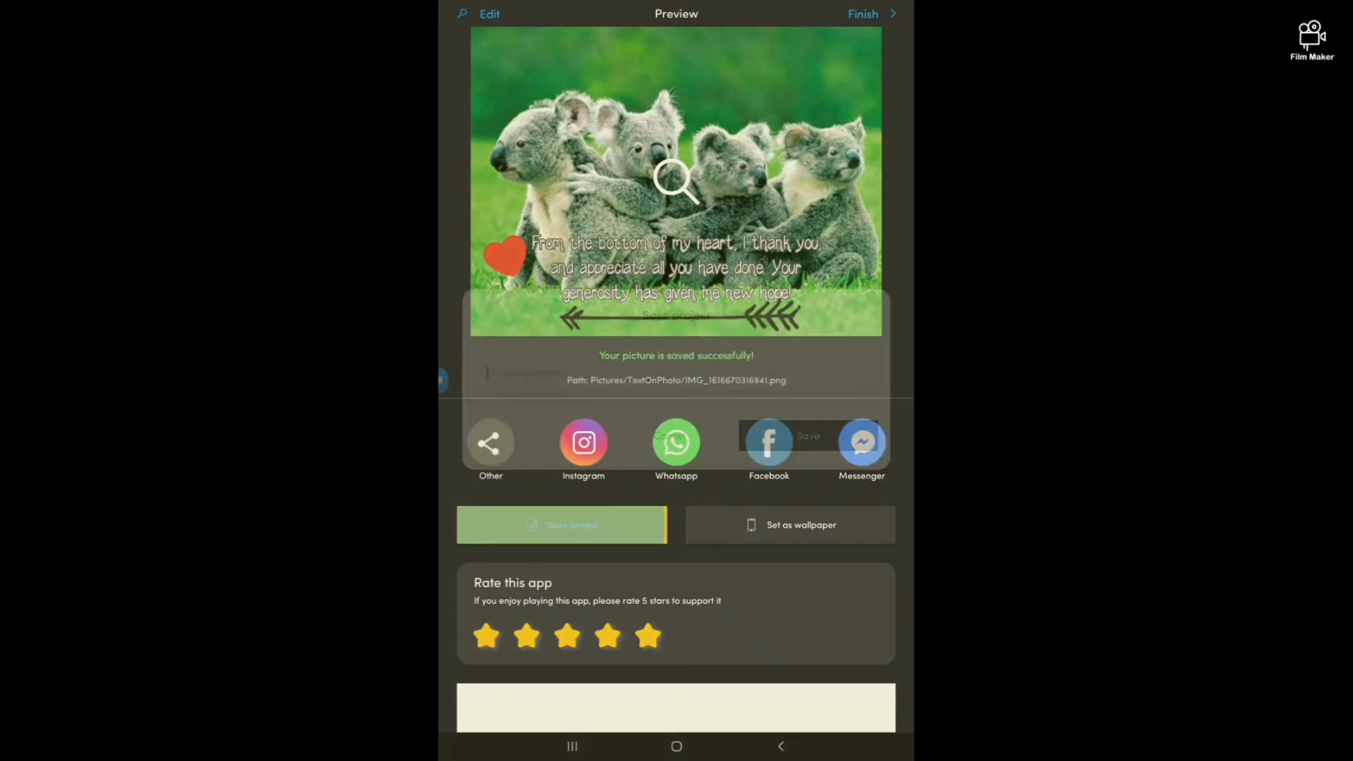